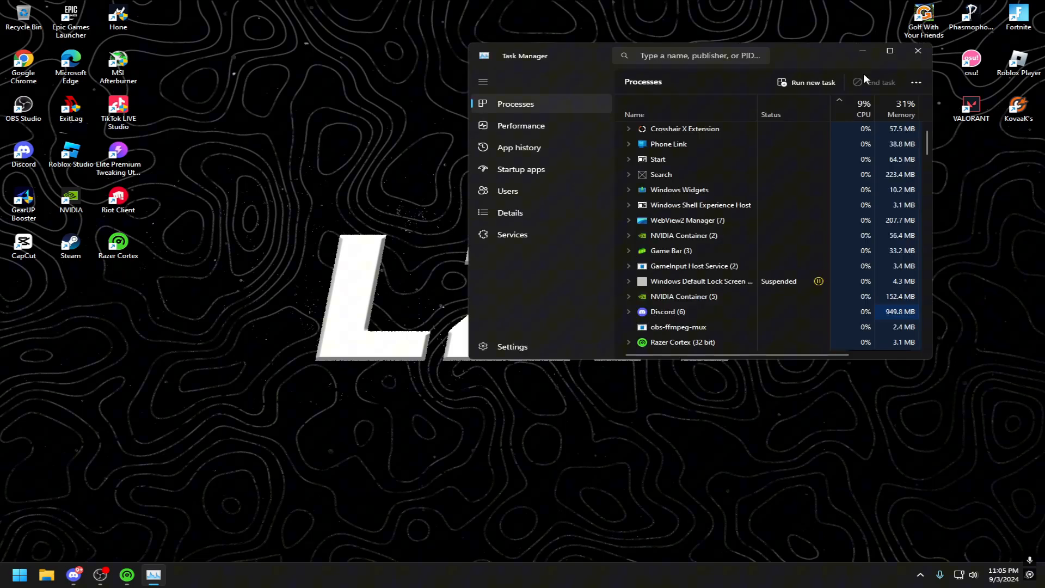
# - Maximize Task Manager to review the running processes, then close it
pyautogui.click(888, 51)
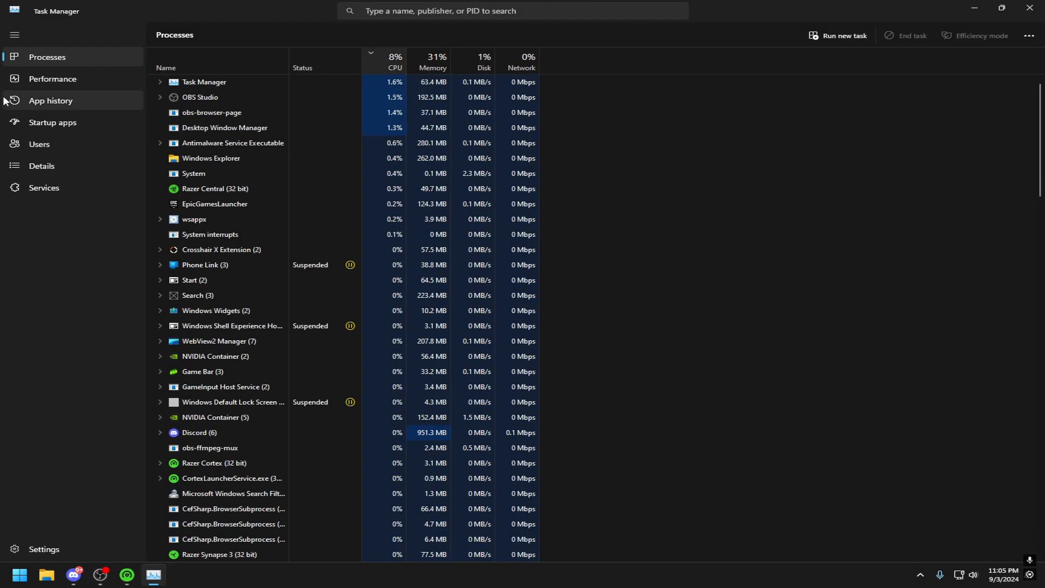
pyautogui.click(52, 78)
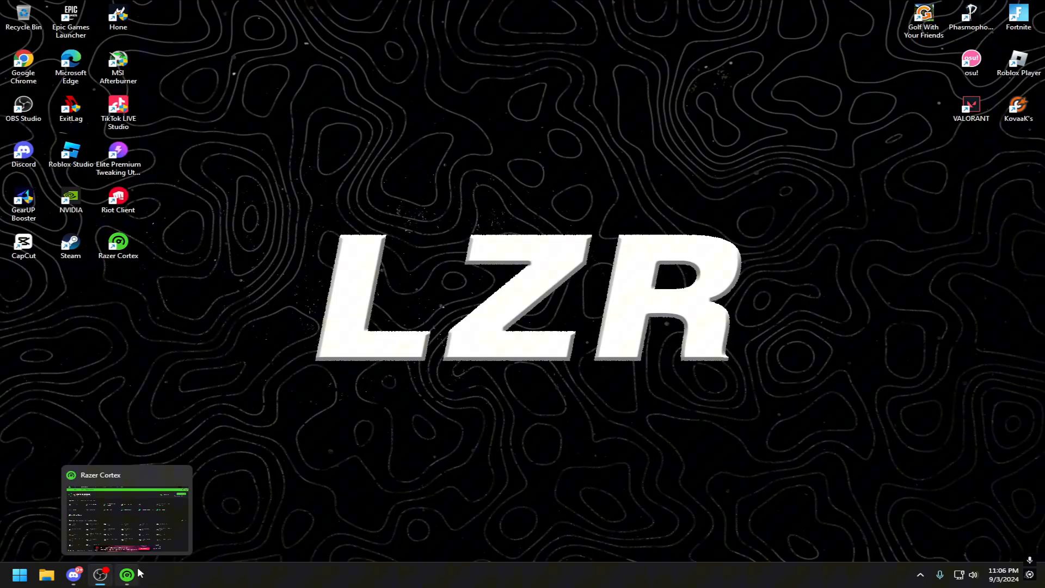
# - Run Razer Cortex's Game Booster boost, optimizing 23 items and releasing 2.37 GB of memory
pyautogui.click(126, 574)
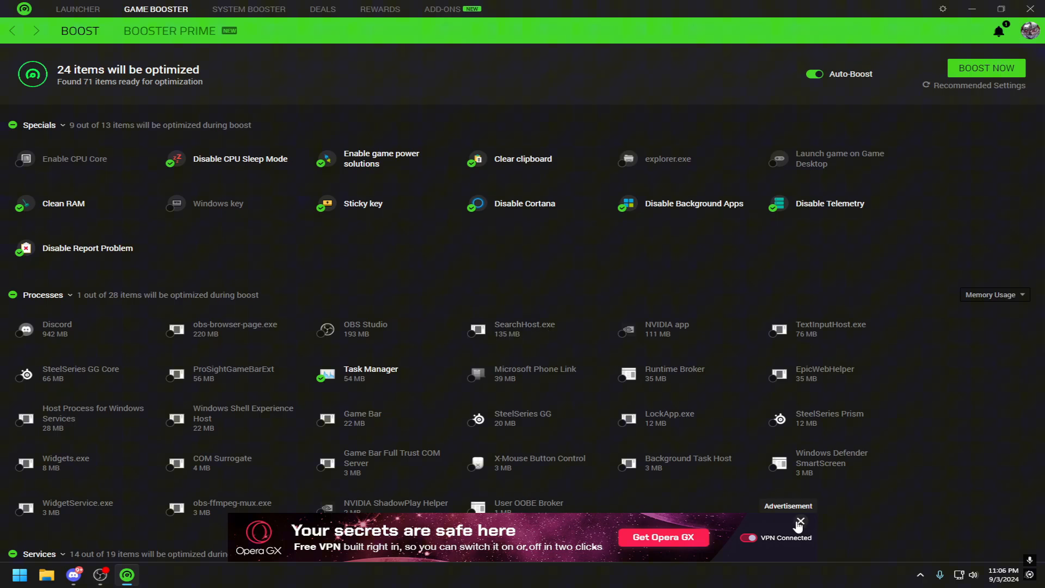
pyautogui.click(801, 522)
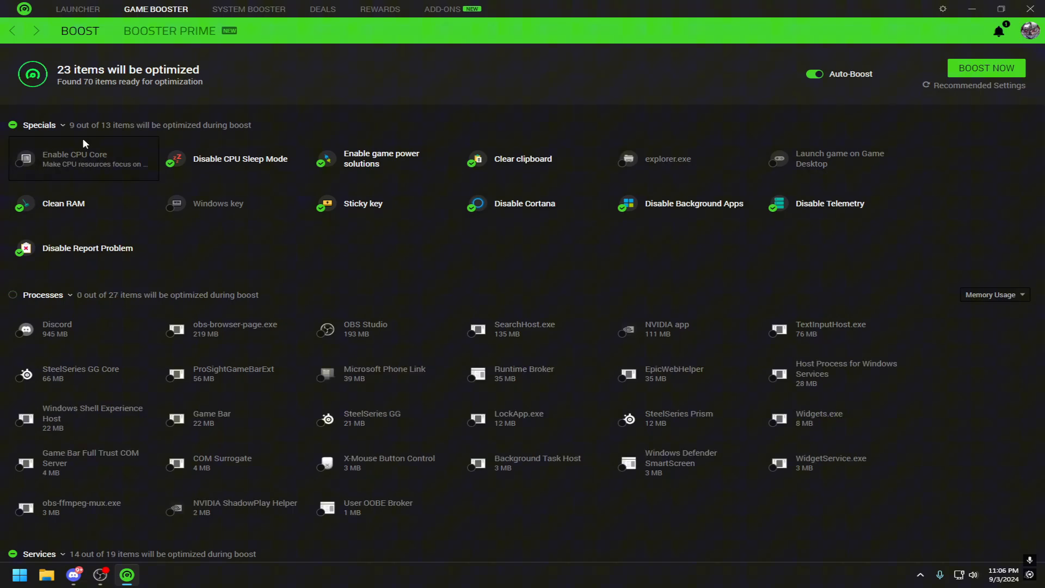
pyautogui.moveTo(220, 334)
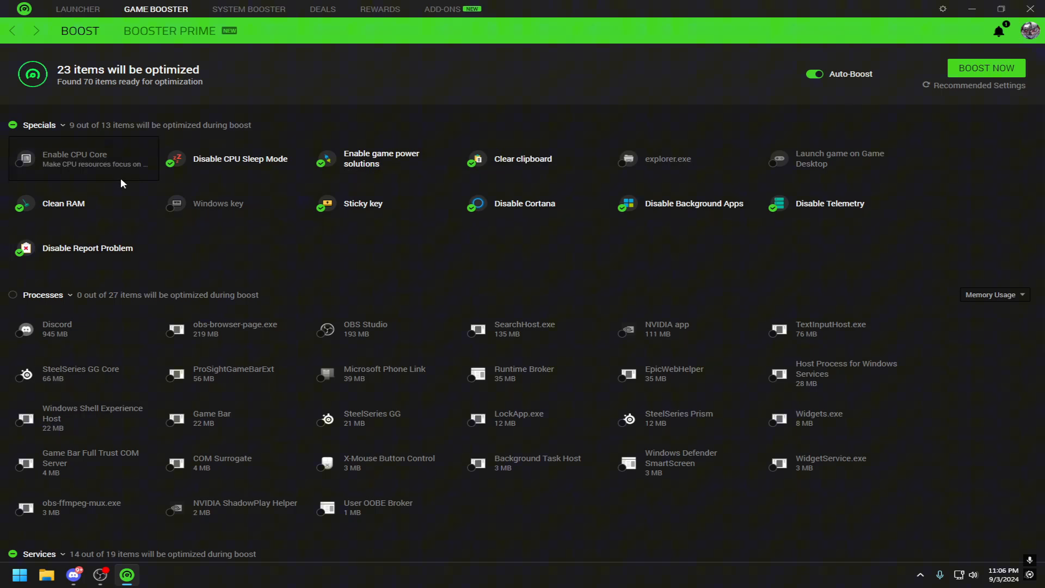
pyautogui.moveTo(943, 116)
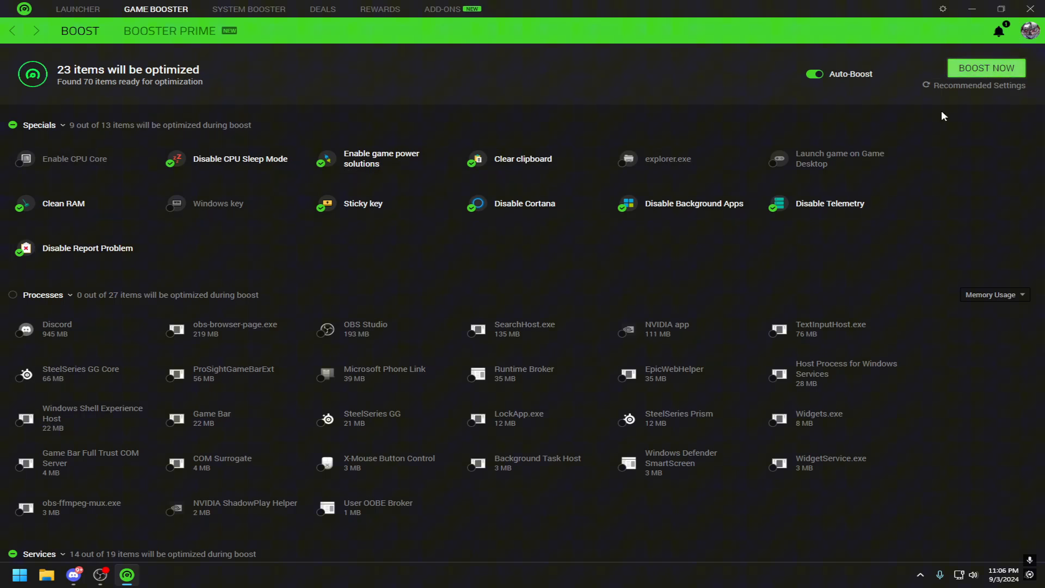
pyautogui.moveTo(327, 235)
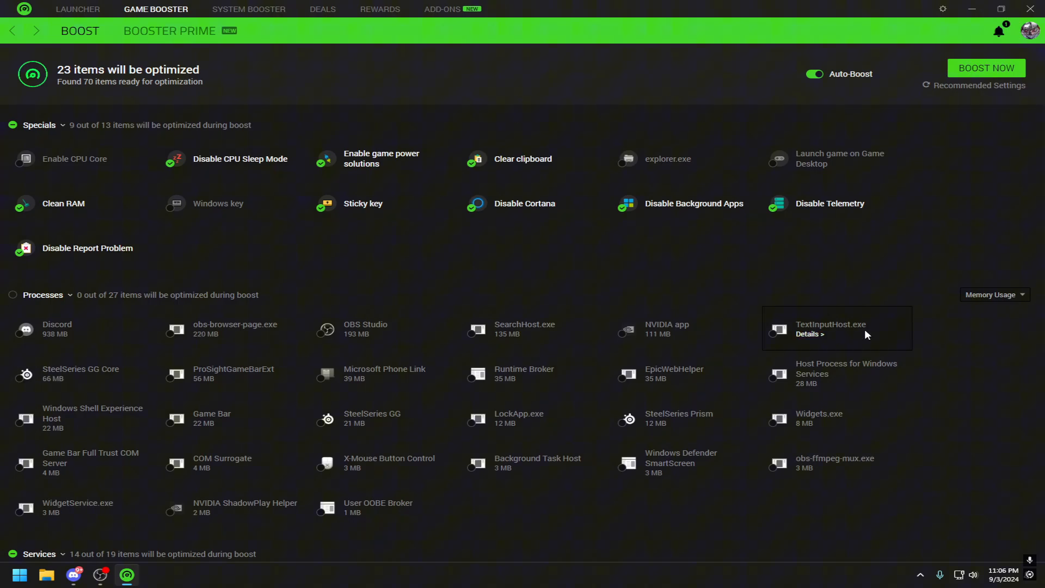
pyautogui.click(986, 67)
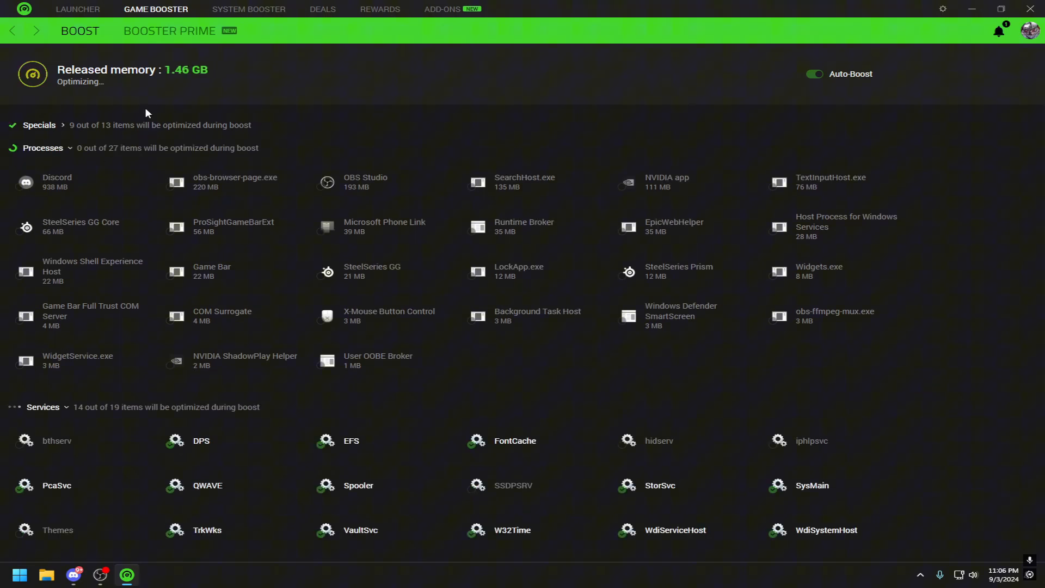
pyautogui.click(43, 147)
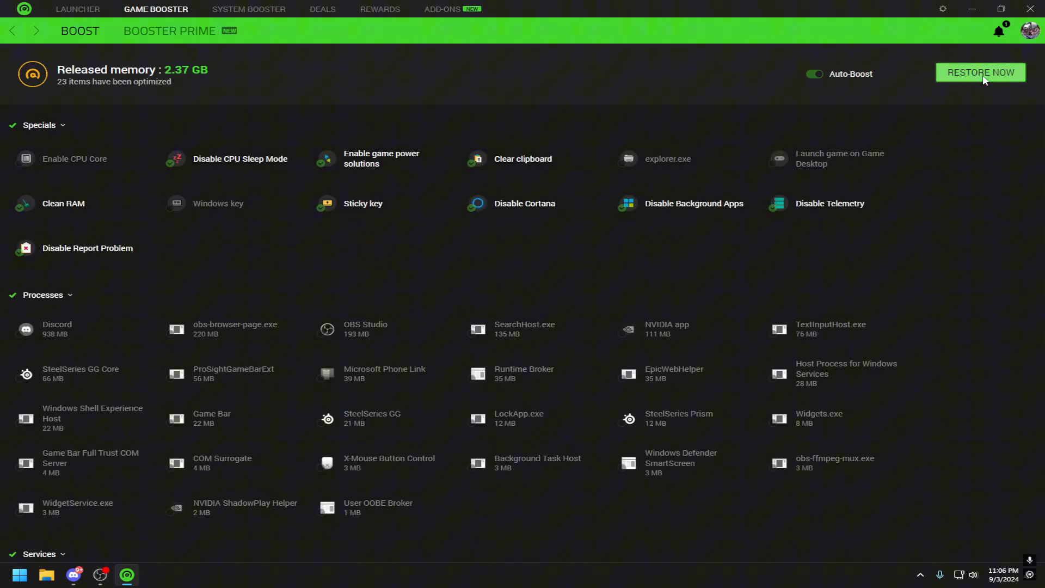
pyautogui.moveTo(977, 91)
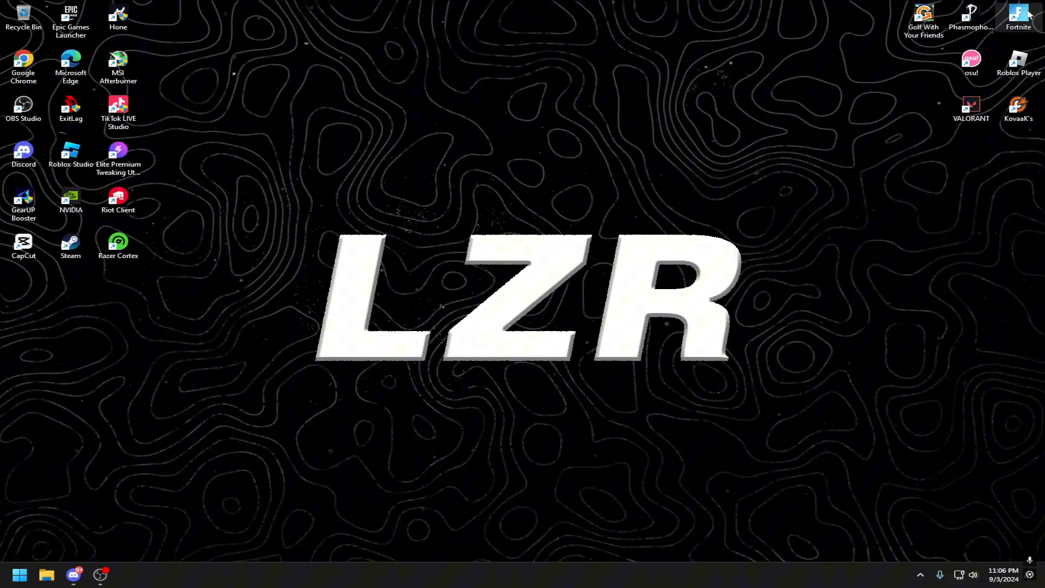
pyautogui.moveTo(608, 235)
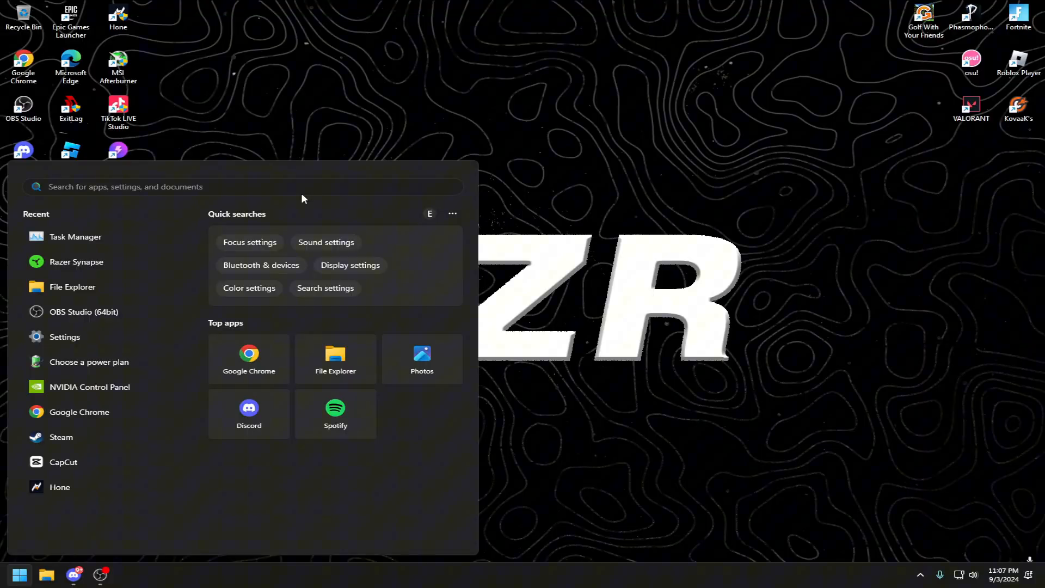
# - Search Windows for 'res' to find the Create a restore point setting
pyautogui.write('res')
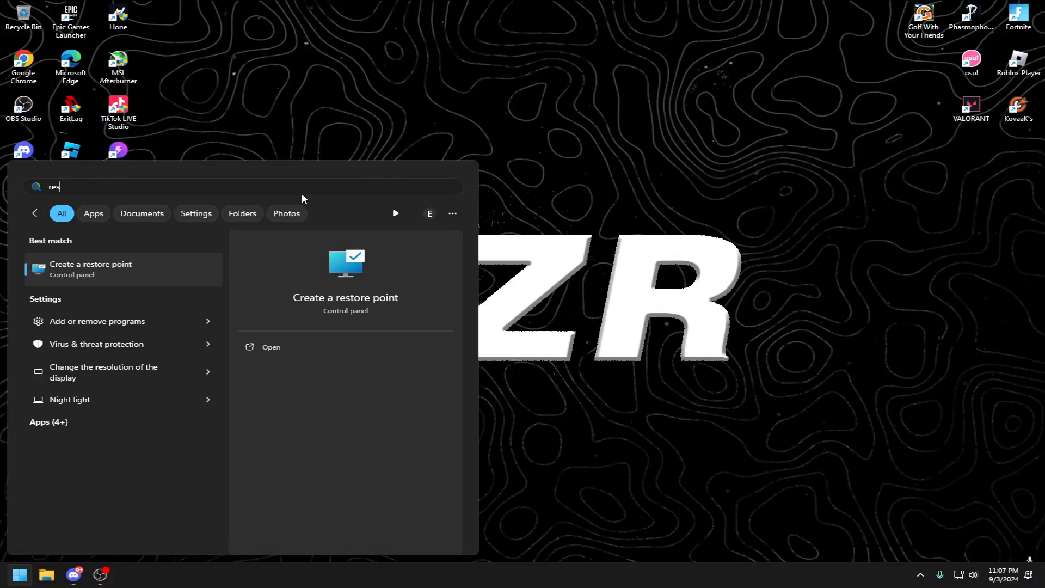
# - Create a system restore point described as 'b4 tw' and dismiss the success message
pyautogui.click(91, 269)
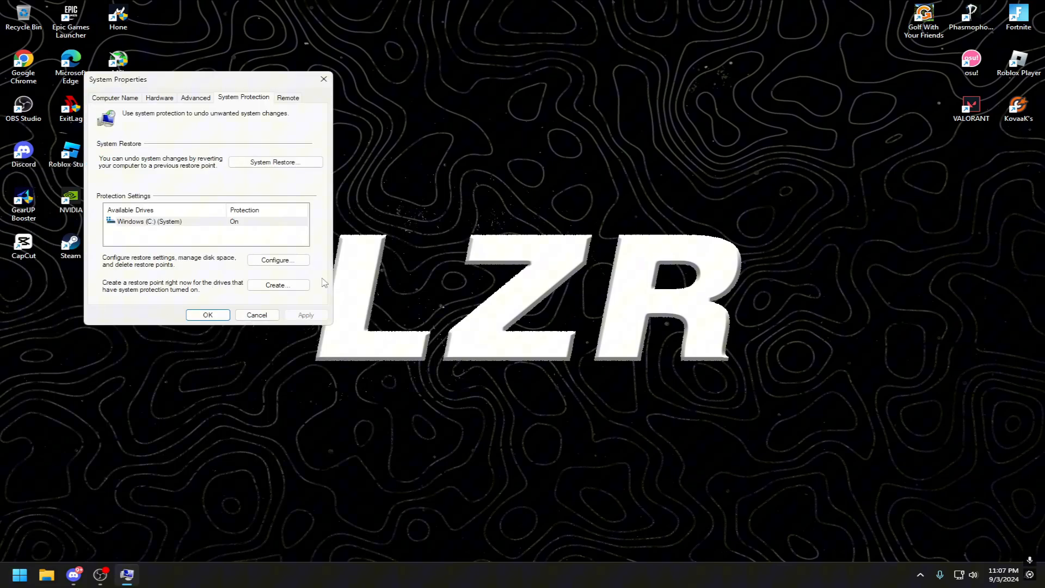
pyautogui.click(278, 284)
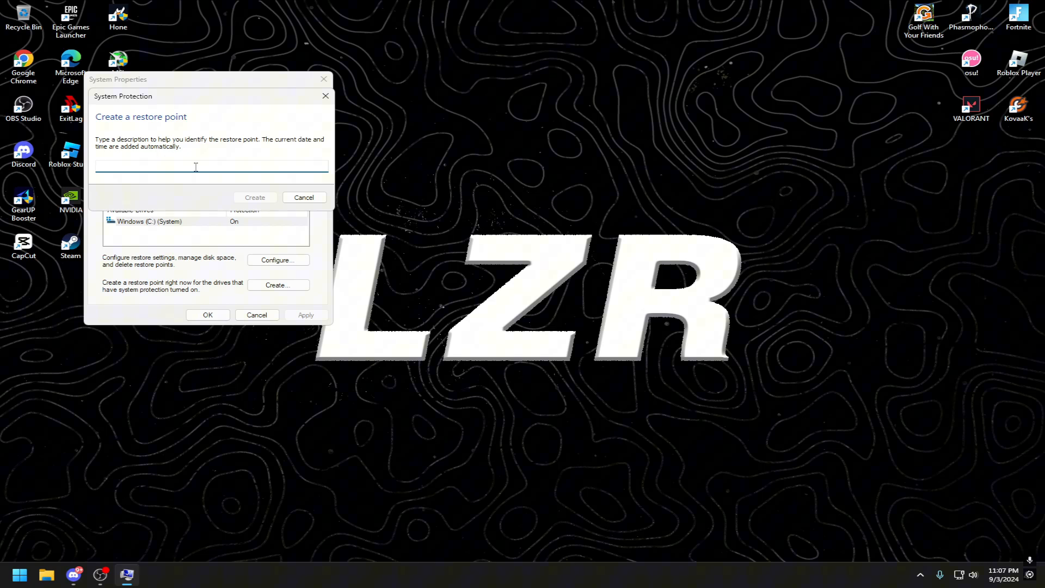
pyautogui.write('b4 tw')
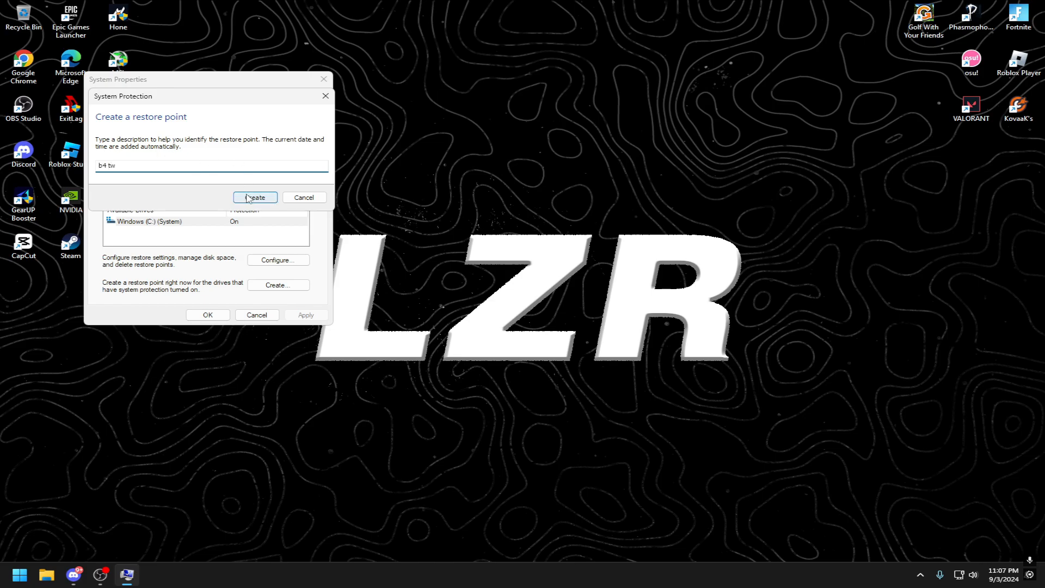
pyautogui.click(255, 197)
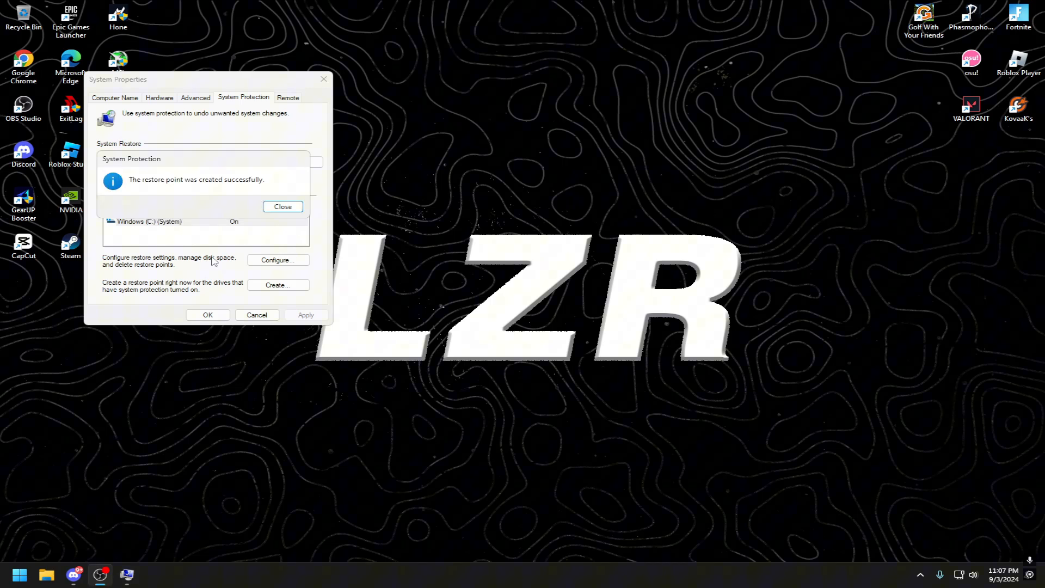
pyautogui.moveTo(178, 168)
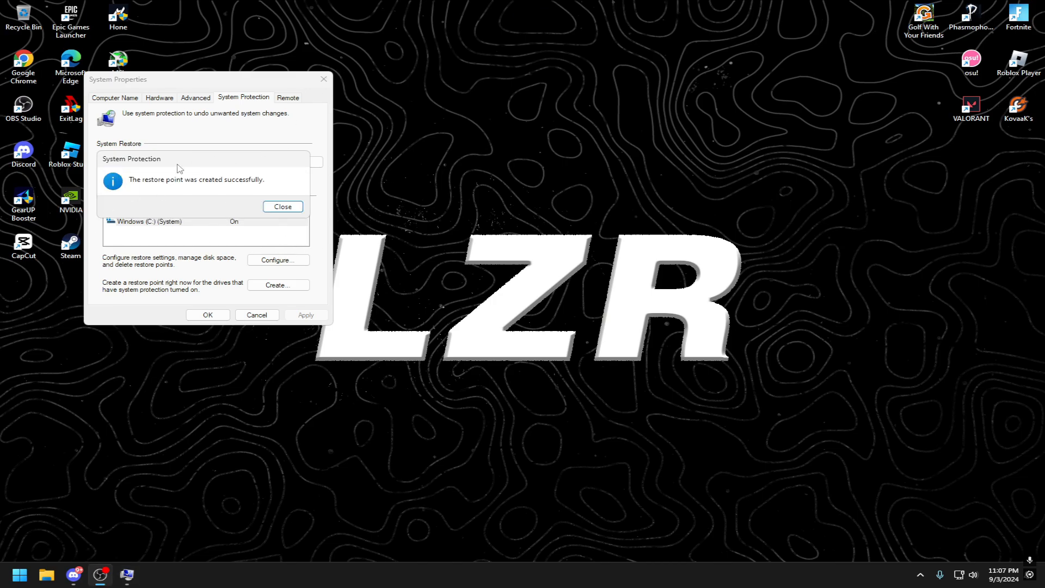
pyautogui.click(282, 207)
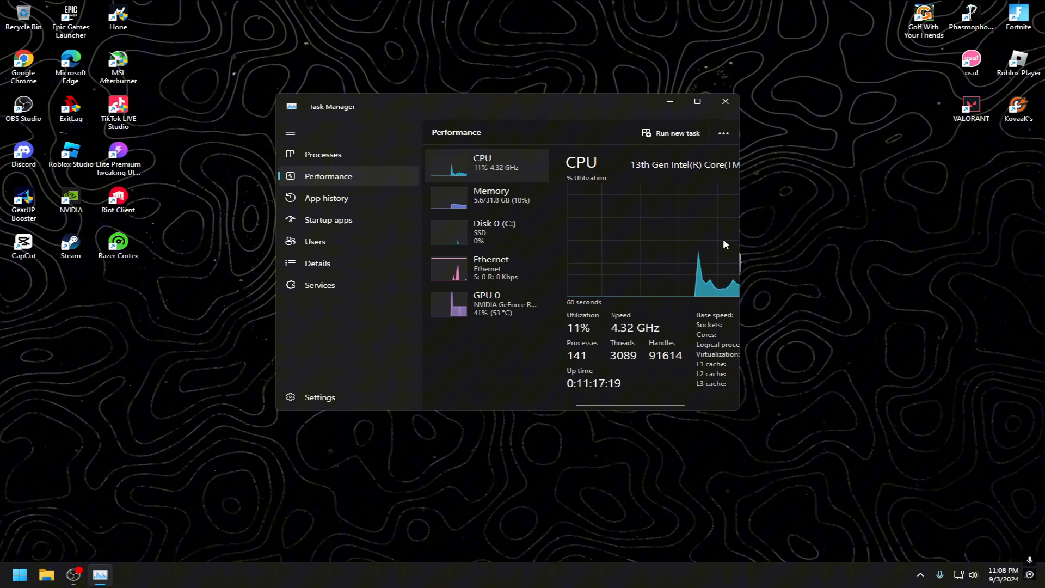
pyautogui.moveTo(476, 352)
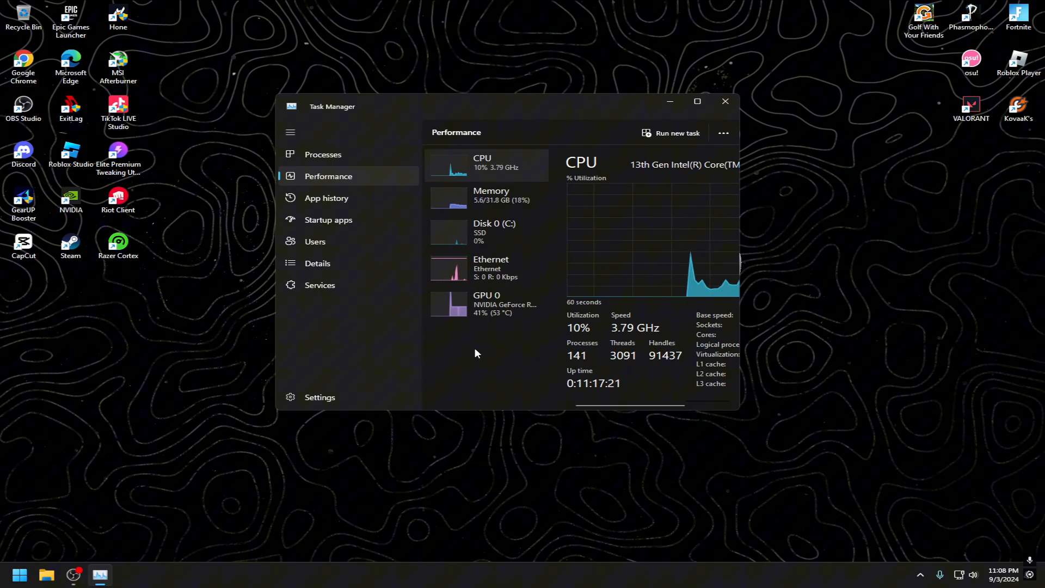
# - Close Task Manager after checking the CPU performance readings
pyautogui.click(725, 100)
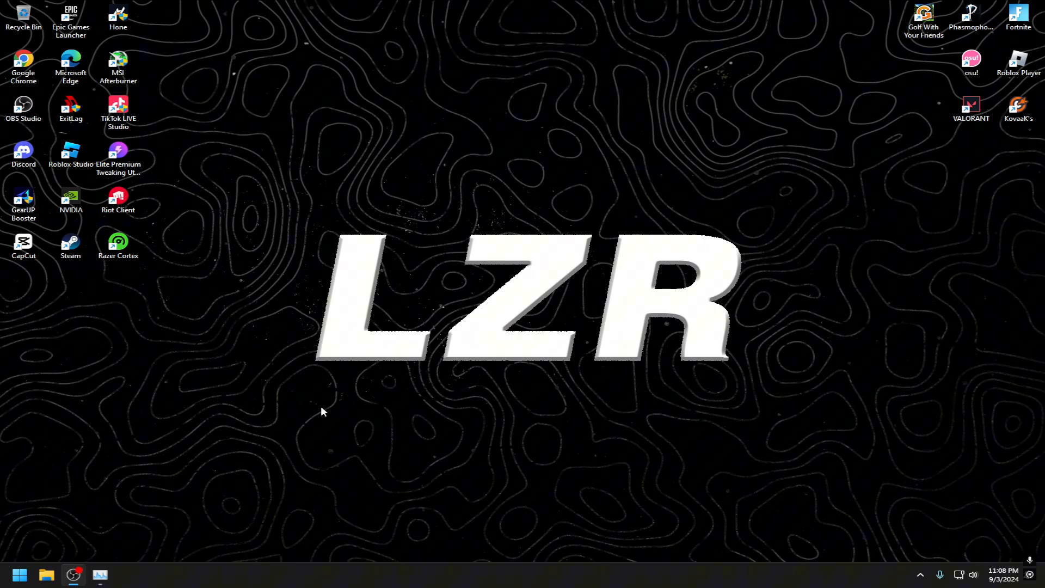
pyautogui.moveTo(358, 245)
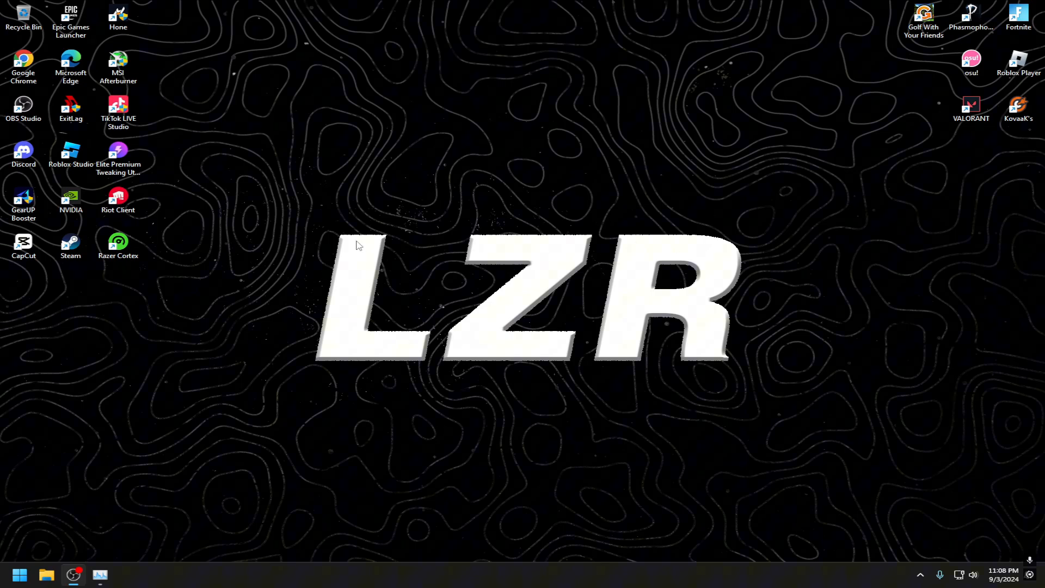
# - Select the WinUtil iwr command in Discord's #youtube-stuff channel and launch Terminal (Admin)
pyautogui.click(19, 575)
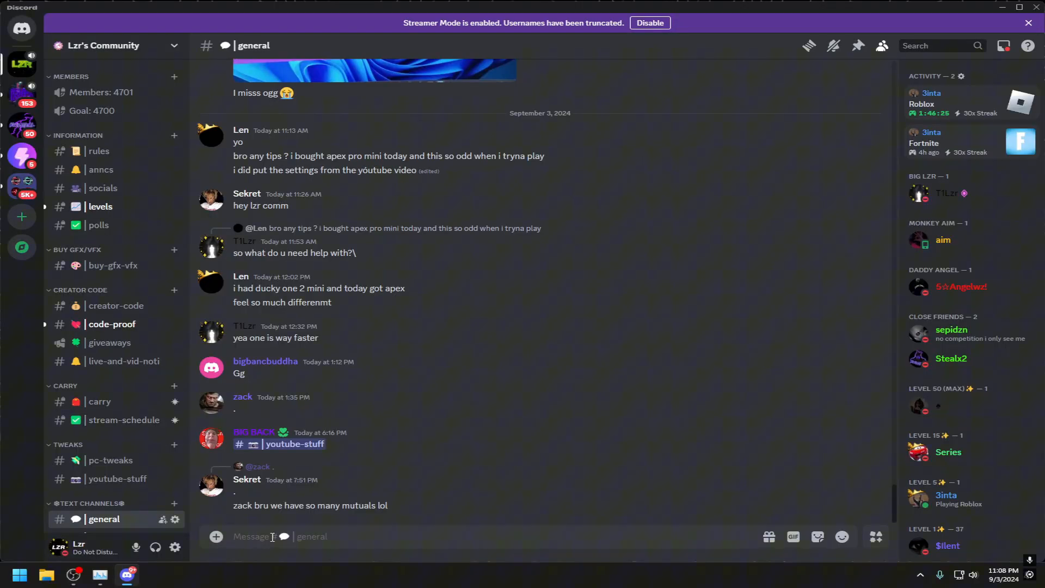
pyautogui.write('#yout')
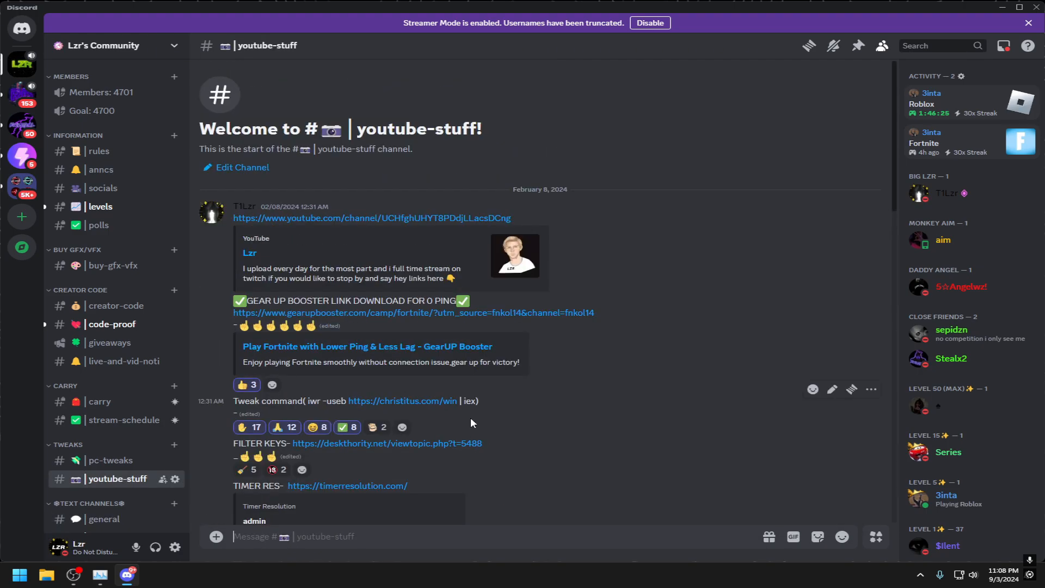
pyautogui.moveTo(305, 399)
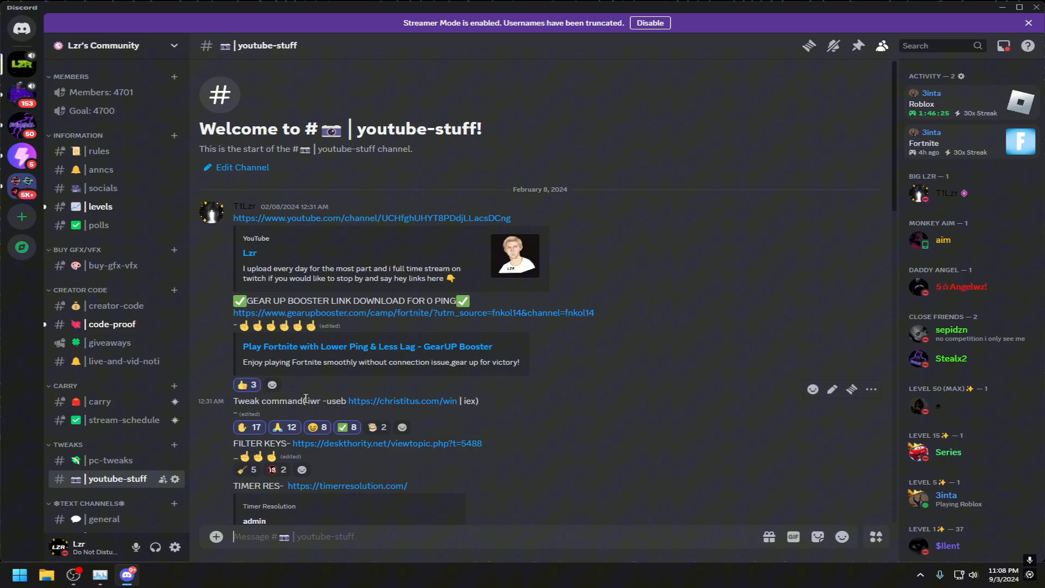
pyautogui.moveTo(307, 401); pyautogui.dragTo(479, 401)
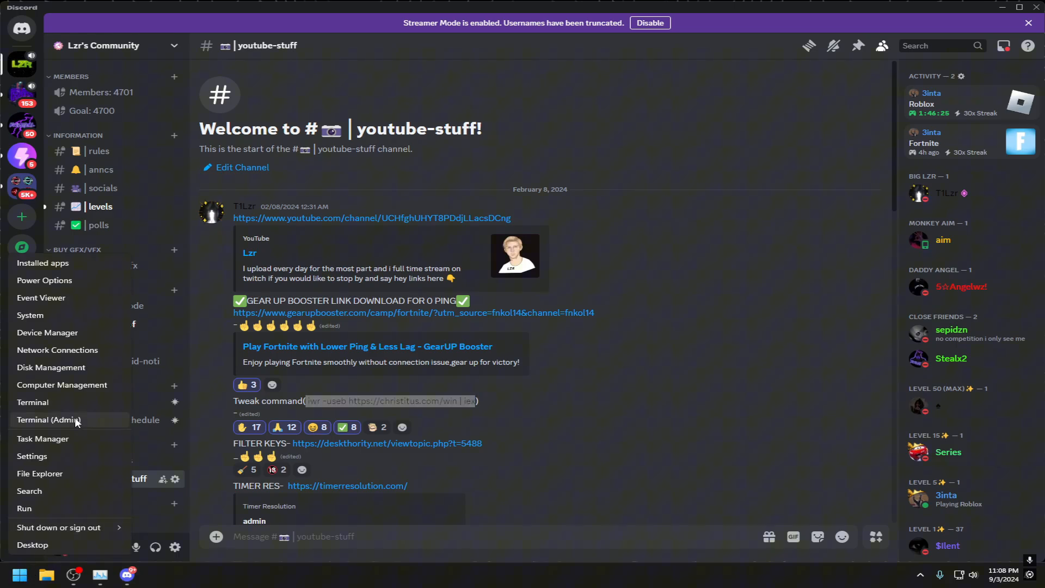
pyautogui.click(47, 420)
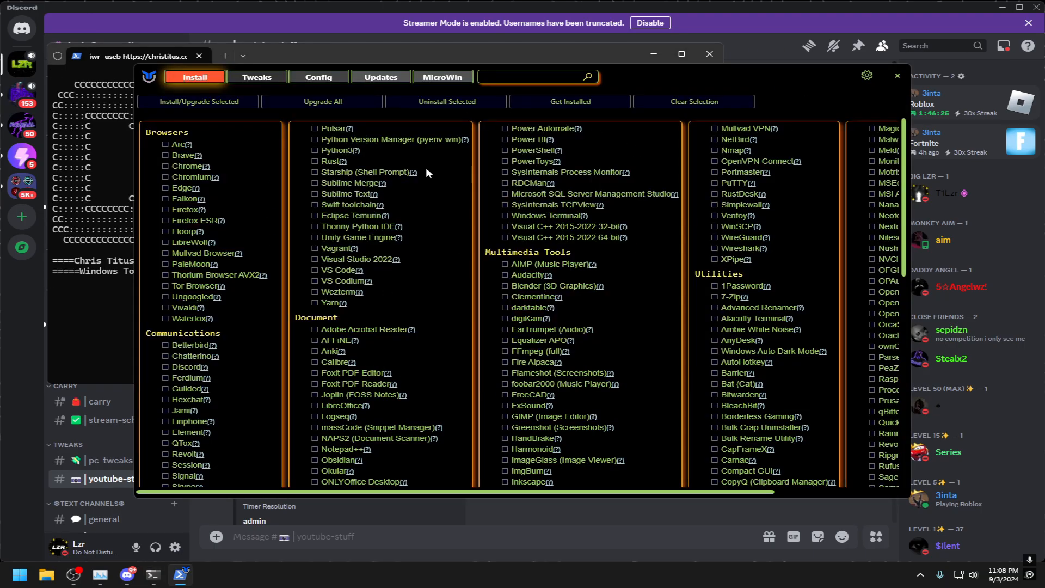
# - Apply WinUtil's Standard tweak selection, enable Set Display for Performance and exclude Delete Temporary Files
pyautogui.click(257, 76)
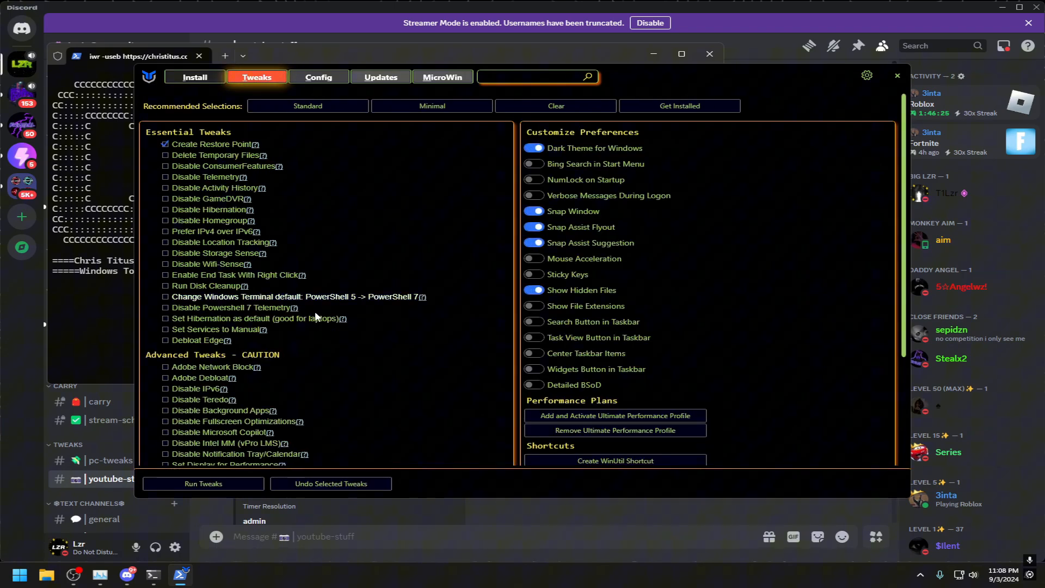
pyautogui.click(307, 105)
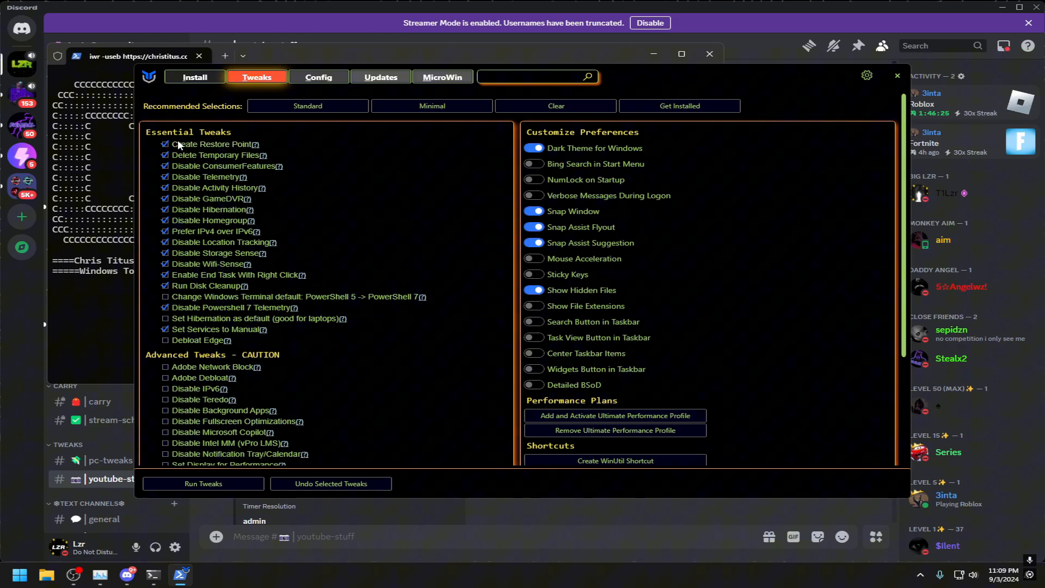
pyautogui.click(165, 144)
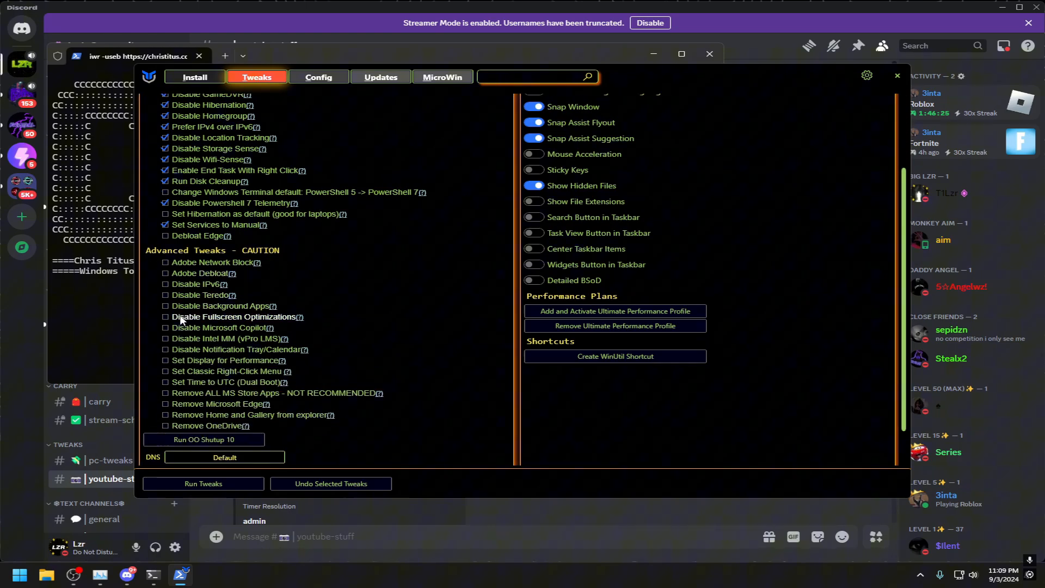
pyautogui.moveTo(203, 301)
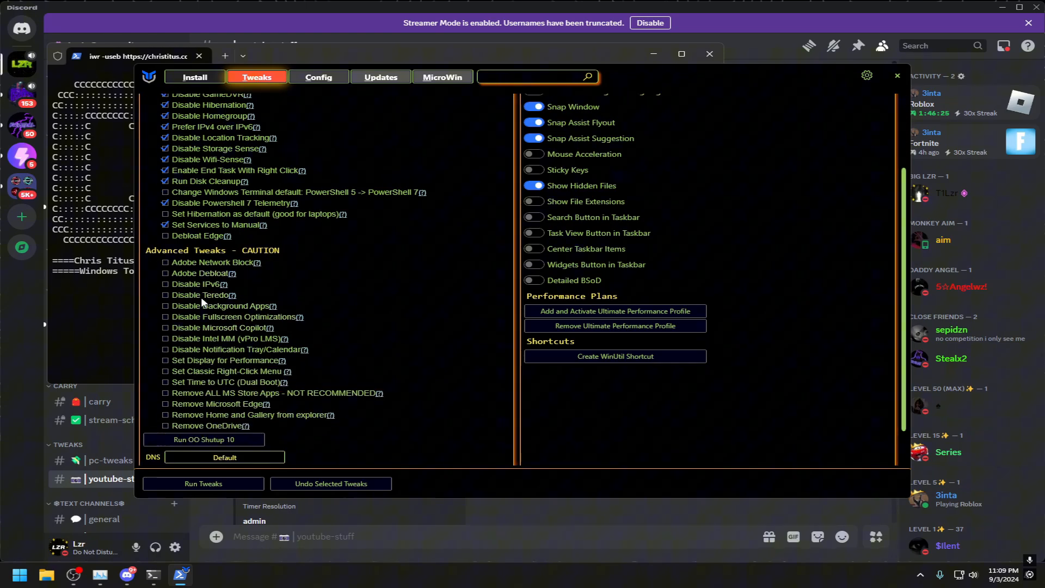
pyautogui.click(165, 350)
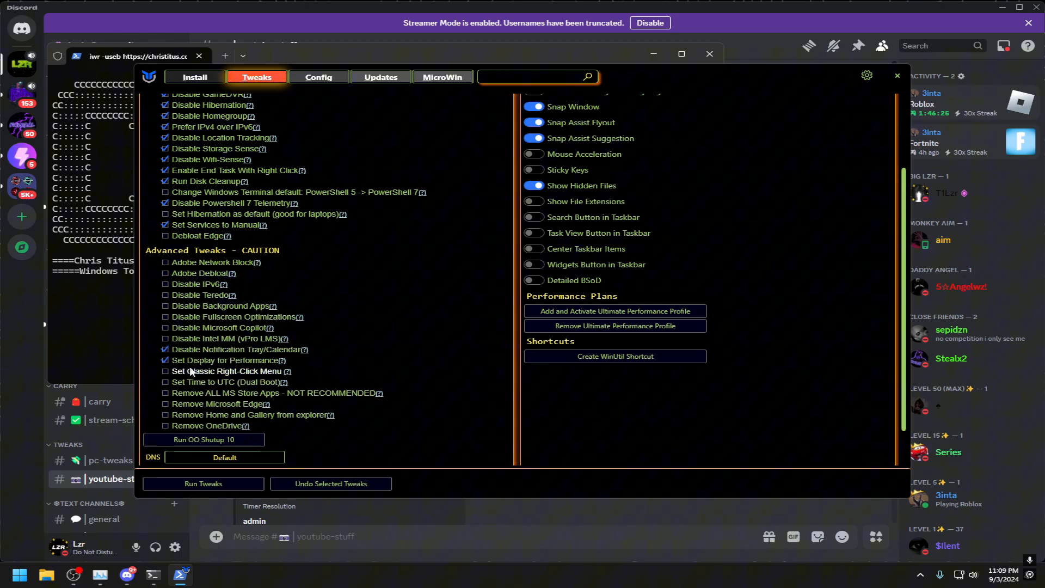
pyautogui.scroll(-3)
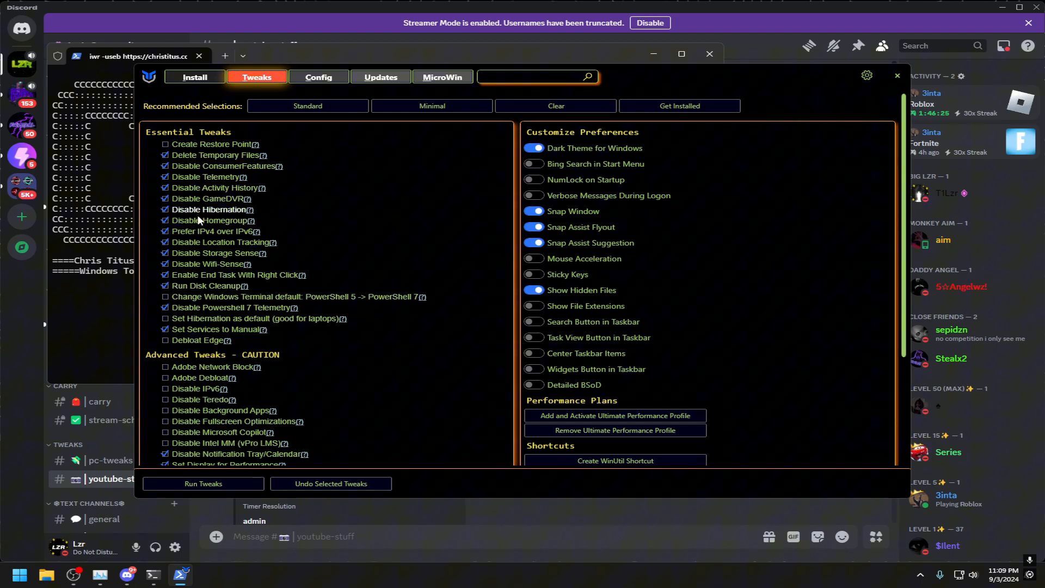
pyautogui.moveTo(201, 259)
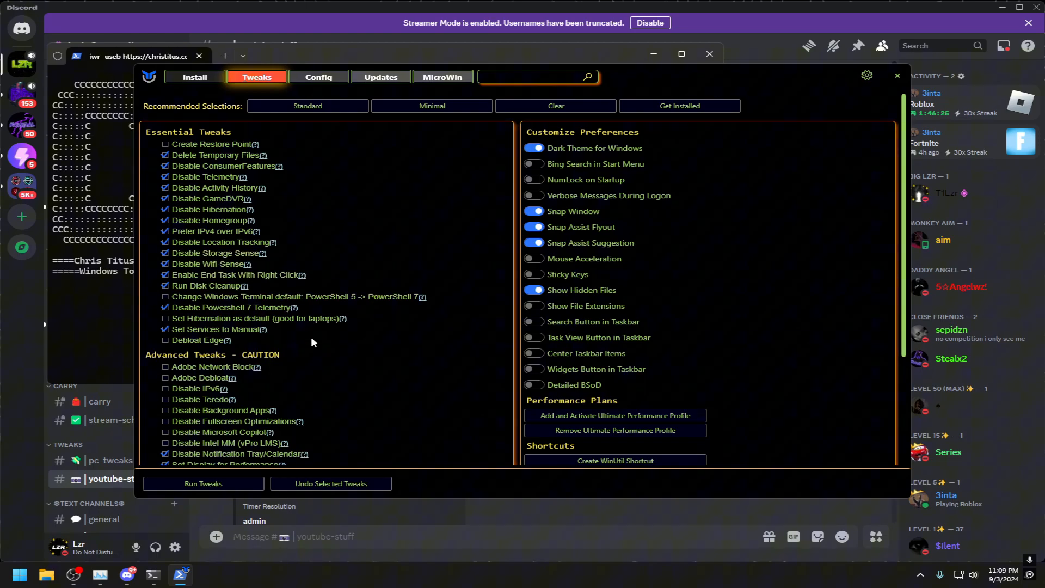
pyautogui.moveTo(248, 339)
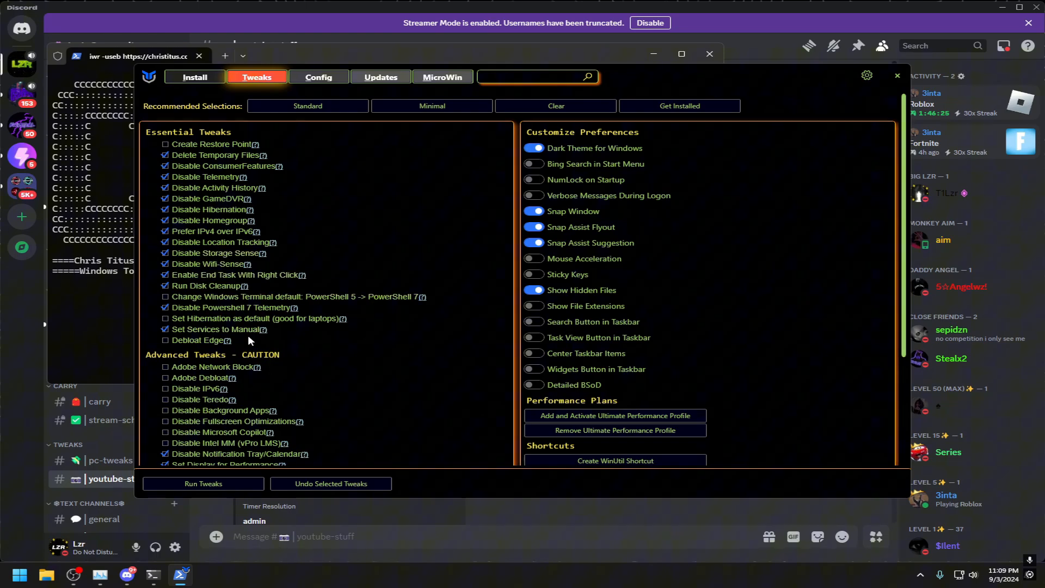
pyautogui.moveTo(215, 176)
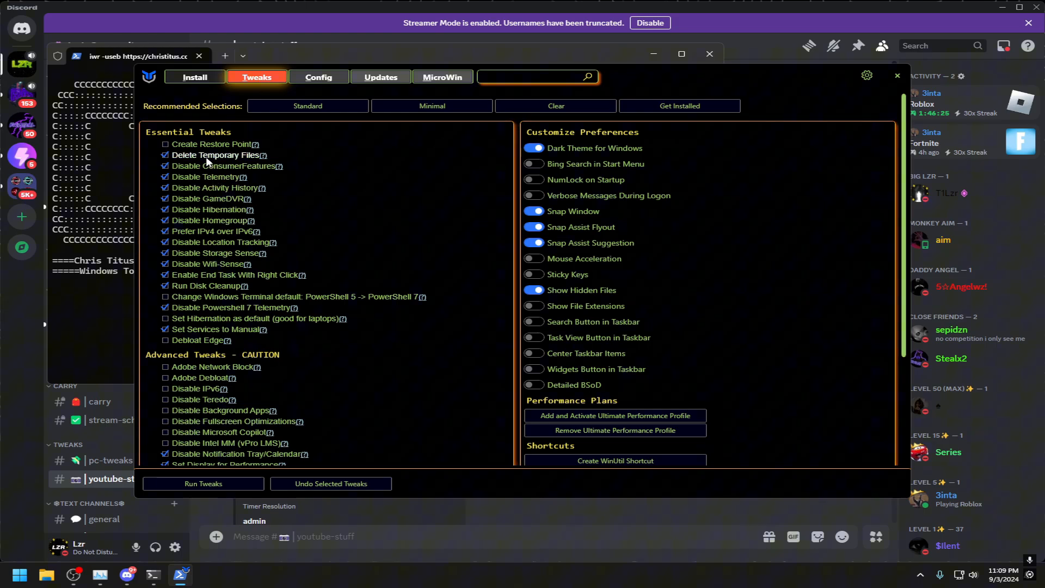
pyautogui.click(164, 155)
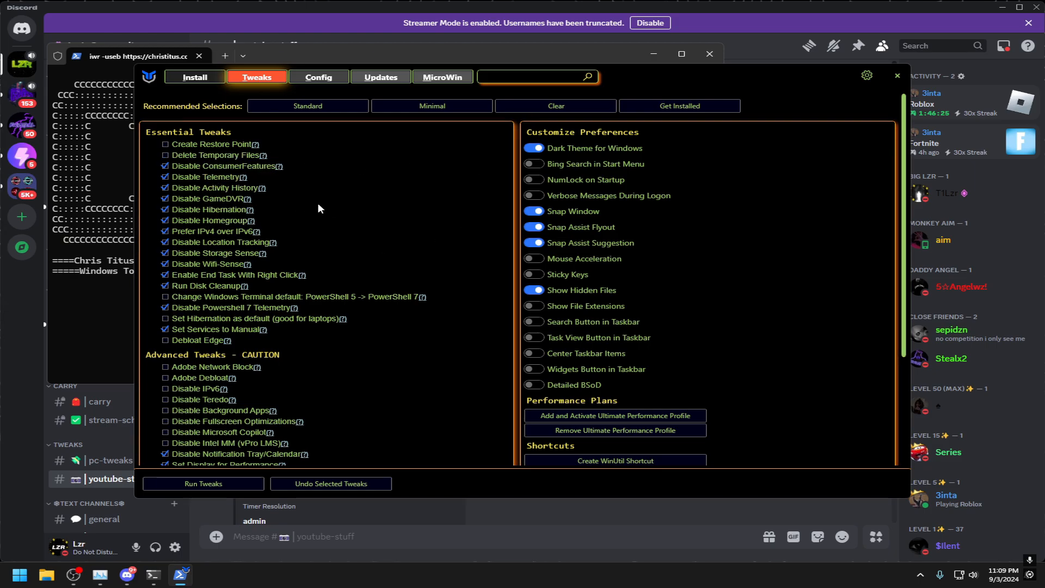
pyautogui.click(165, 154)
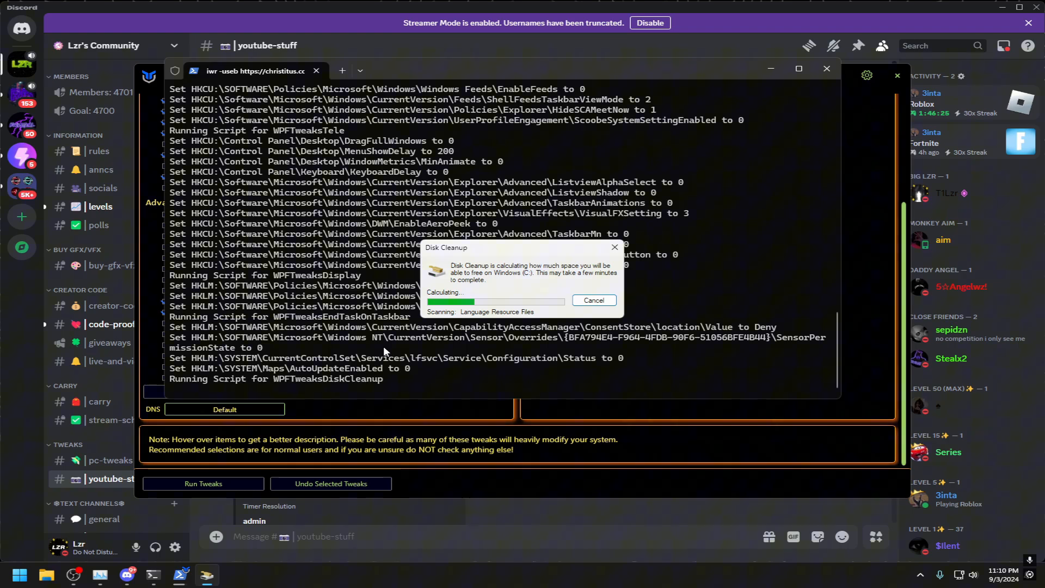
pyautogui.moveTo(574, 343)
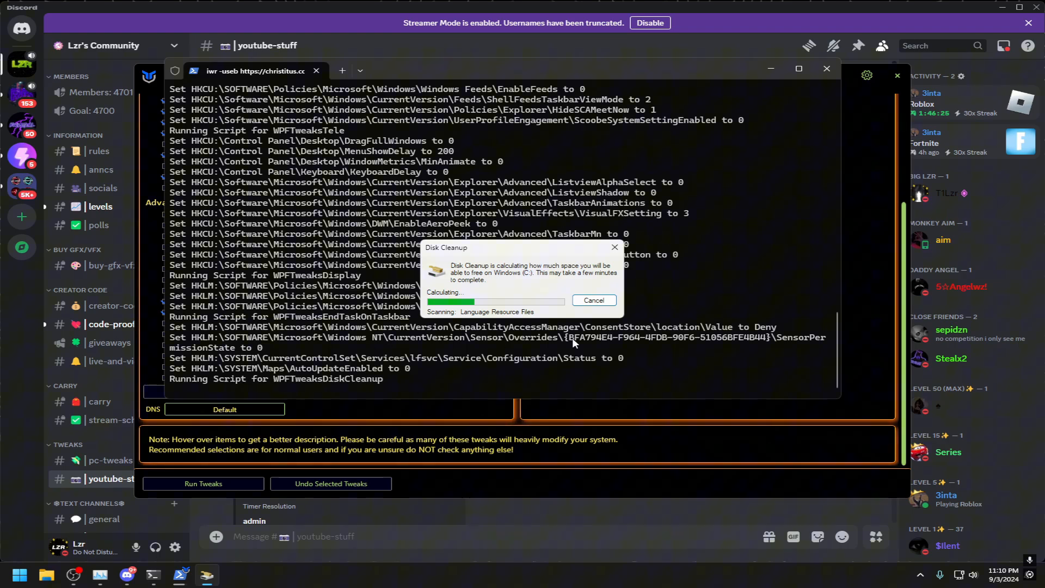
pyautogui.moveTo(595, 296)
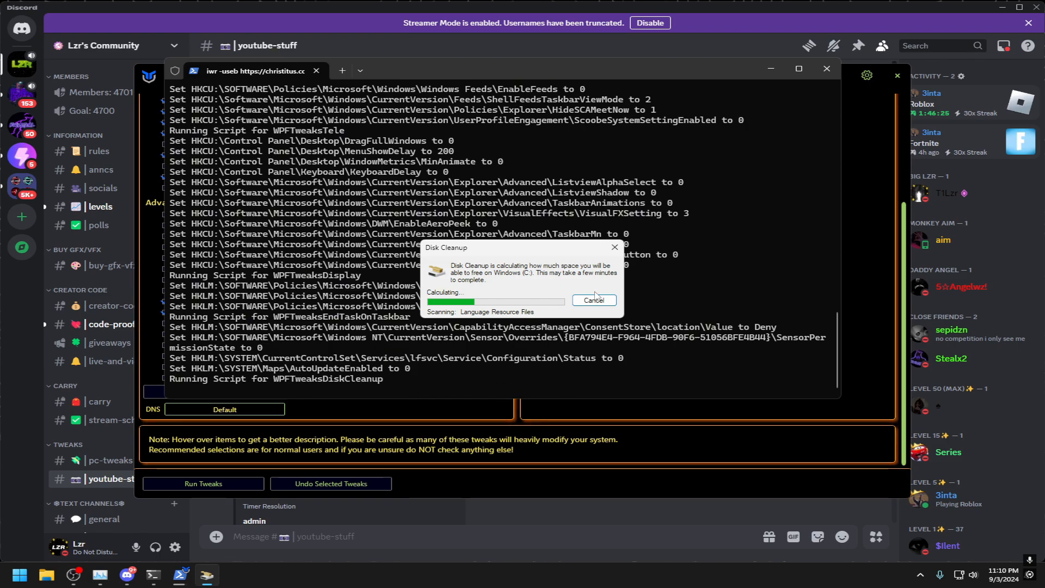
pyautogui.moveTo(518, 328)
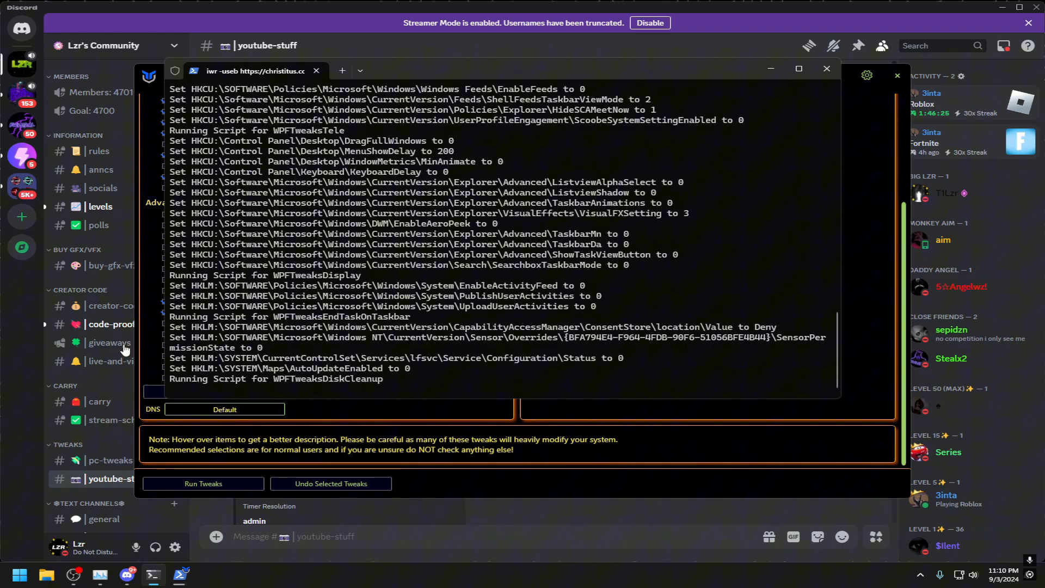
pyautogui.moveTo(337, 396)
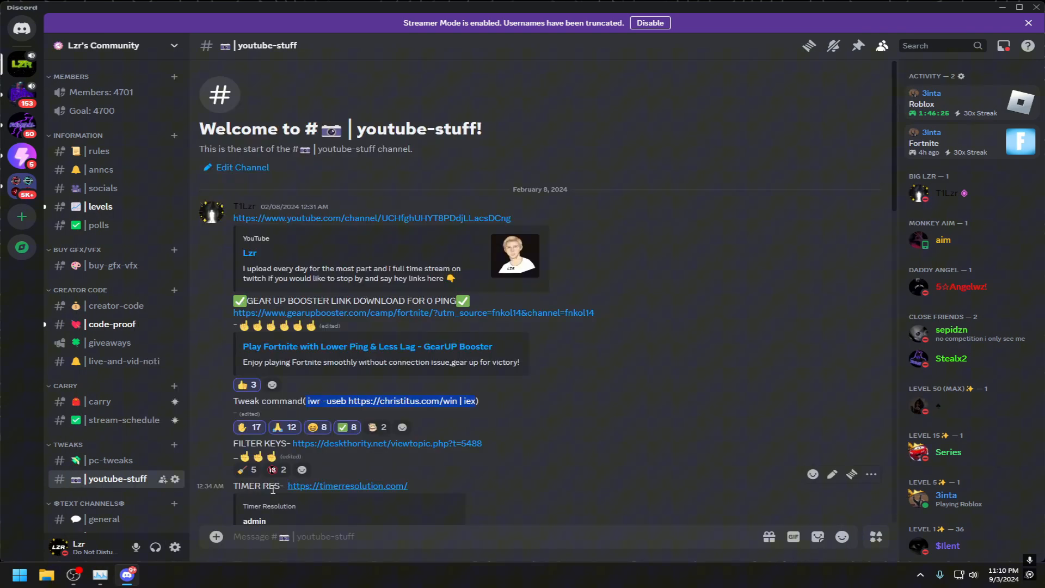
pyautogui.moveTo(453, 489)
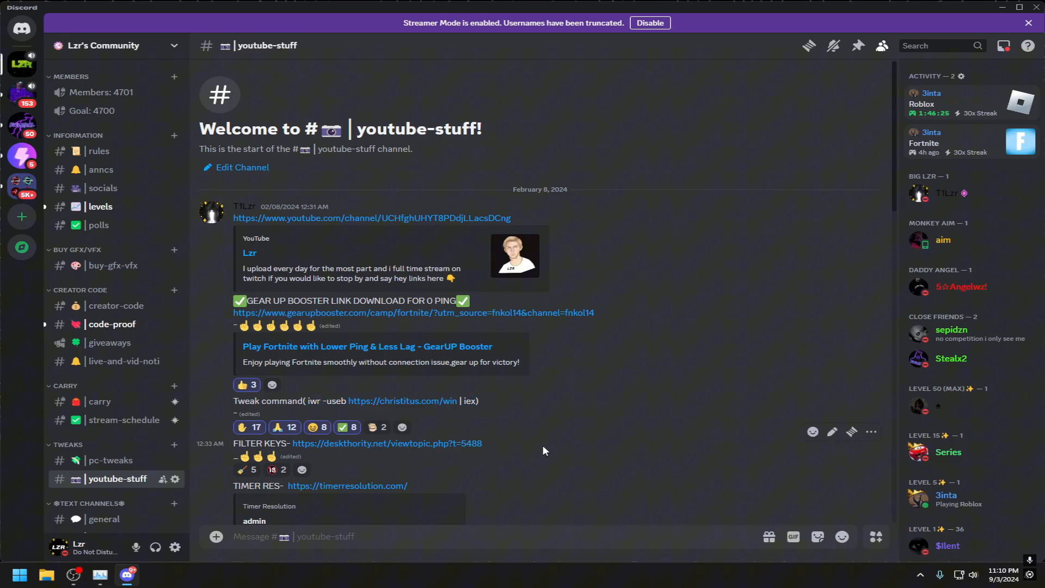
# - Select the tweak command text again in Discord's youtube-stuff channel
pyautogui.moveTo(304, 401); pyautogui.dragTo(471, 400)
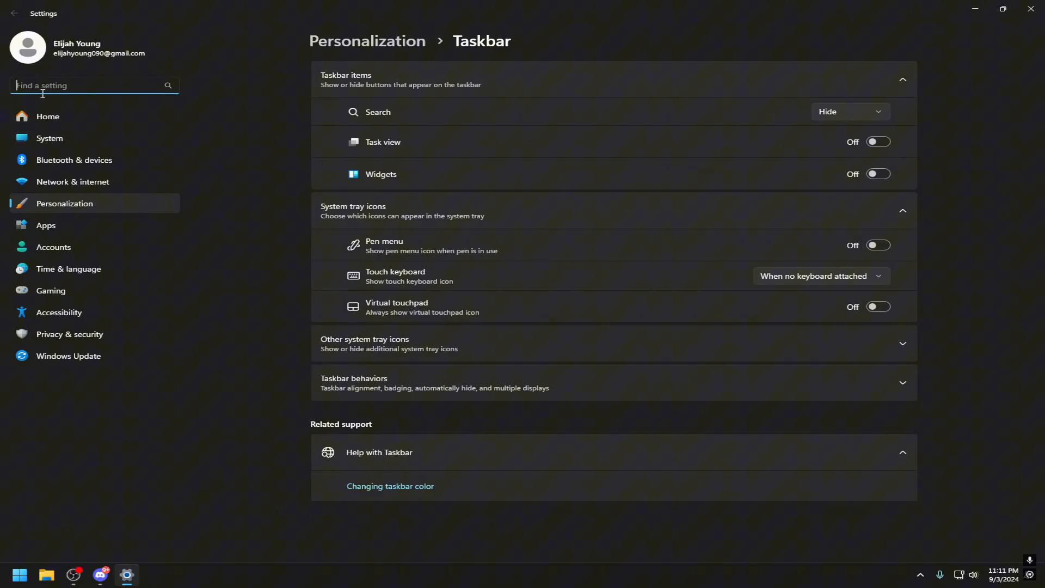
# - Find Startup apps via the Settings search 'star' and scroll through the sign-in app list
pyautogui.write('star')
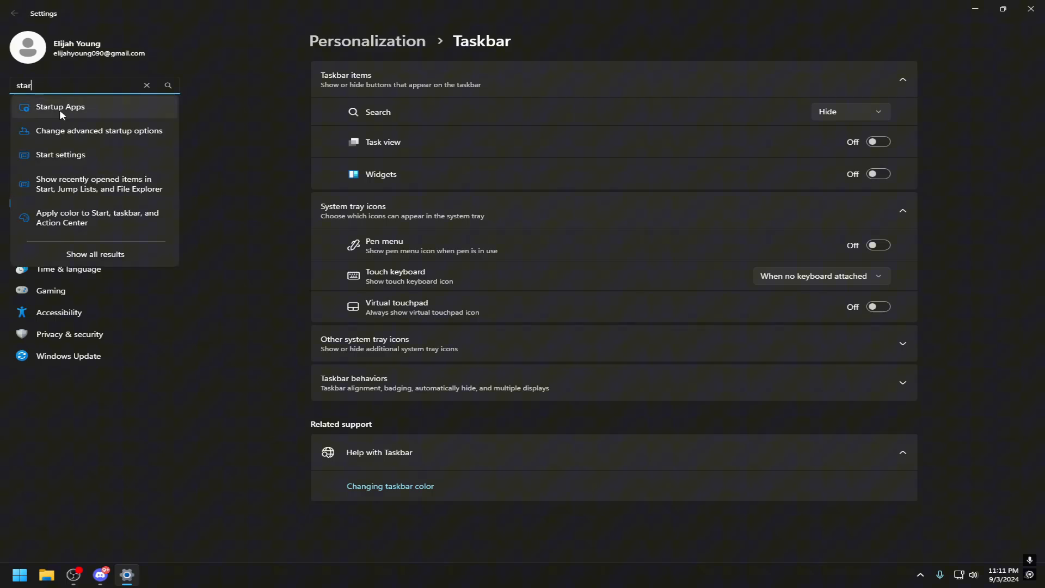
pyautogui.click(60, 107)
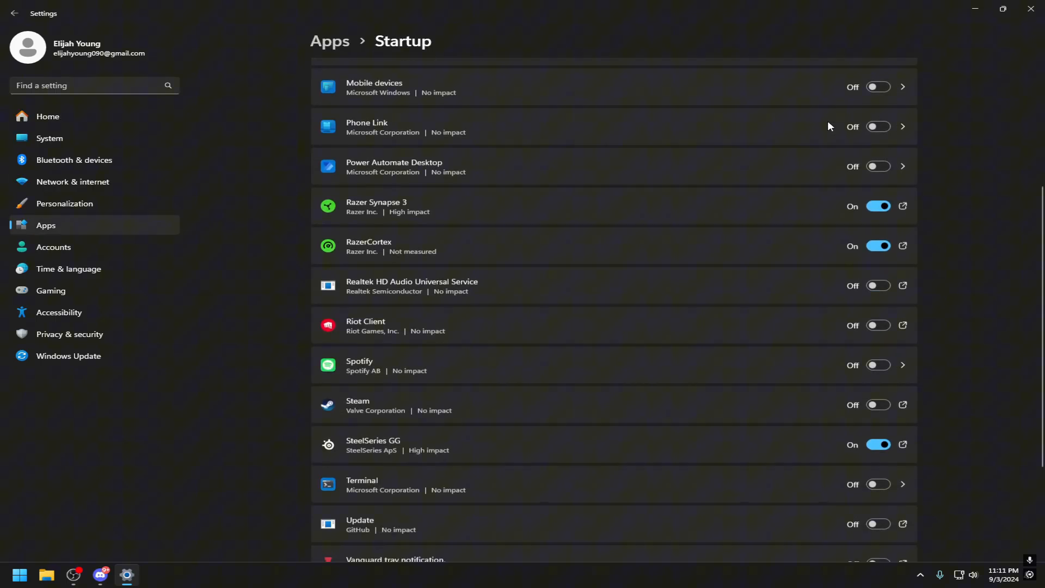
pyautogui.scroll(-3)
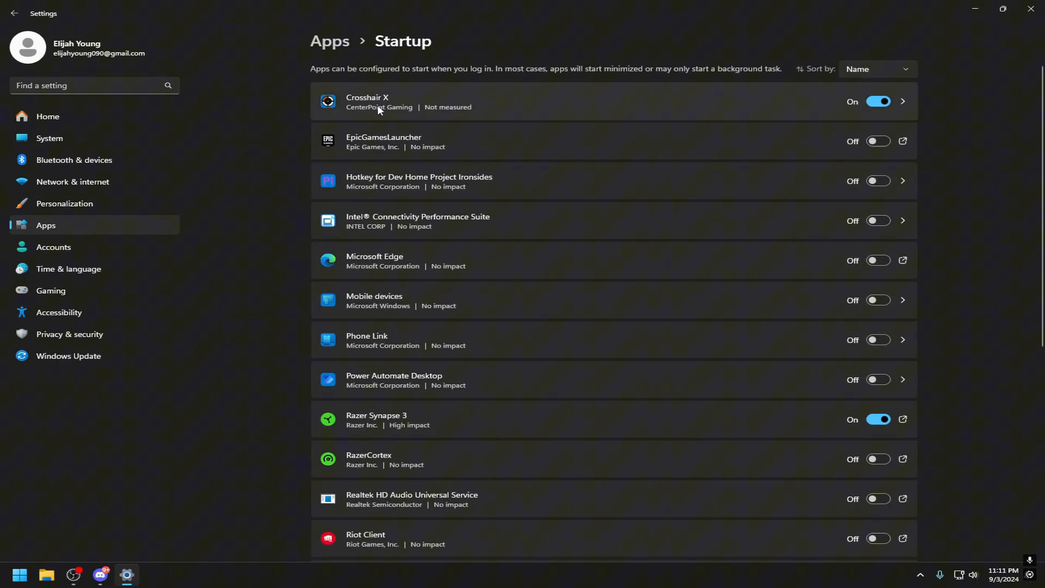
pyautogui.moveTo(421, 105)
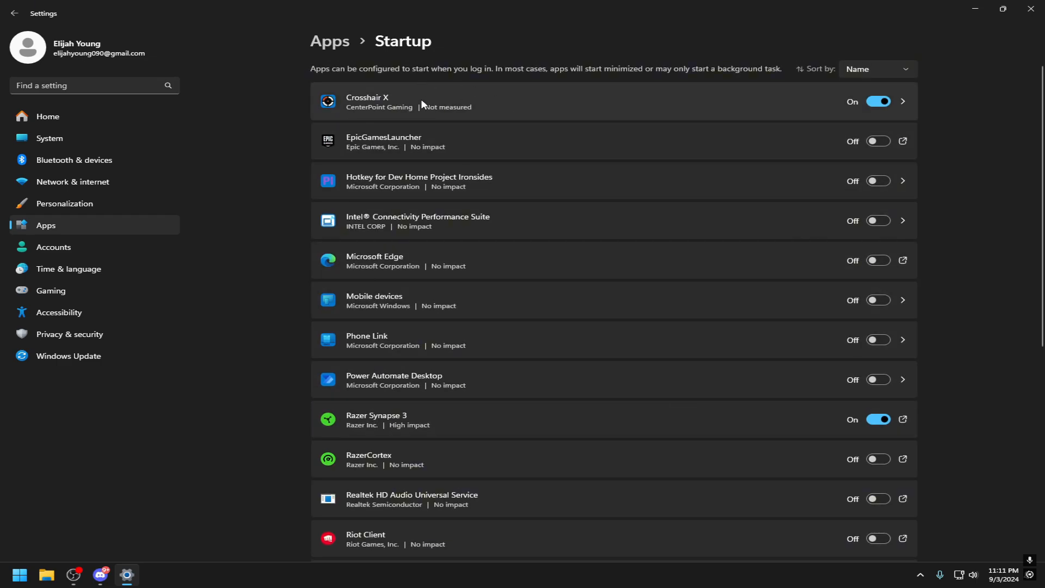
pyautogui.scroll(-3)
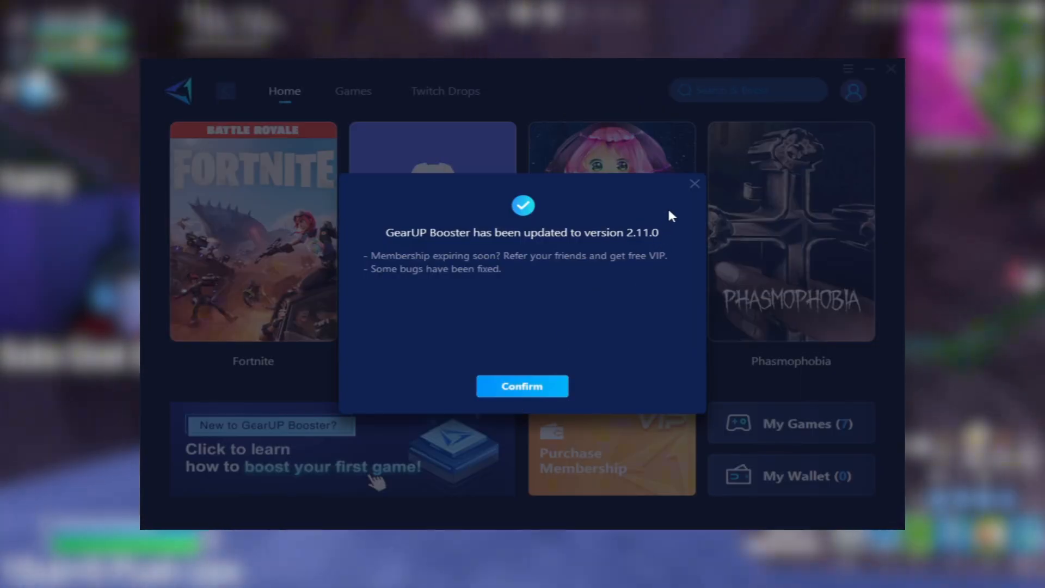
# - Confirm the GearUP Booster update notice and filter the Games catalogue to Shooting titles
pyautogui.click(521, 385)
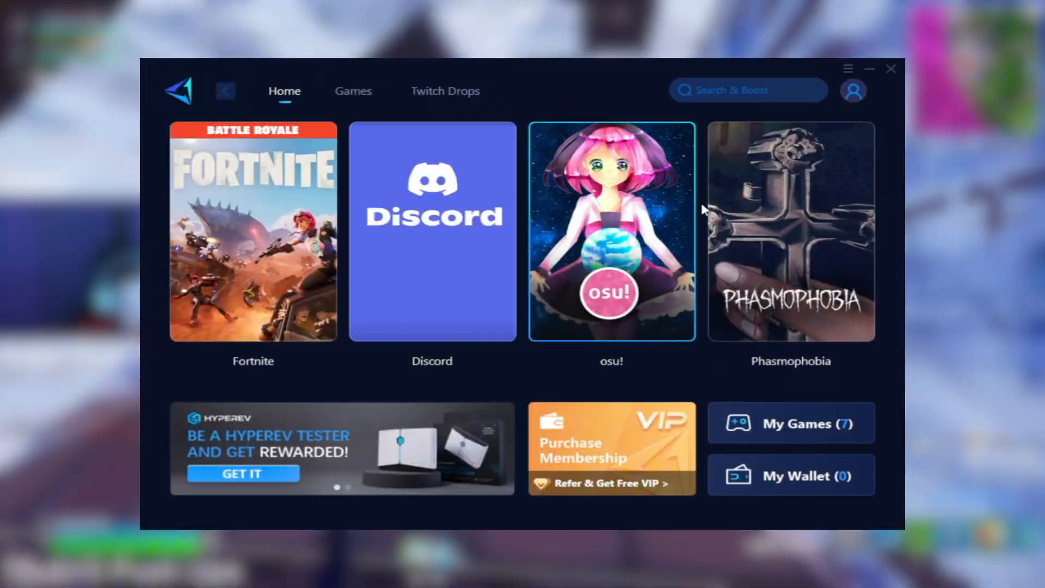
pyautogui.click(353, 92)
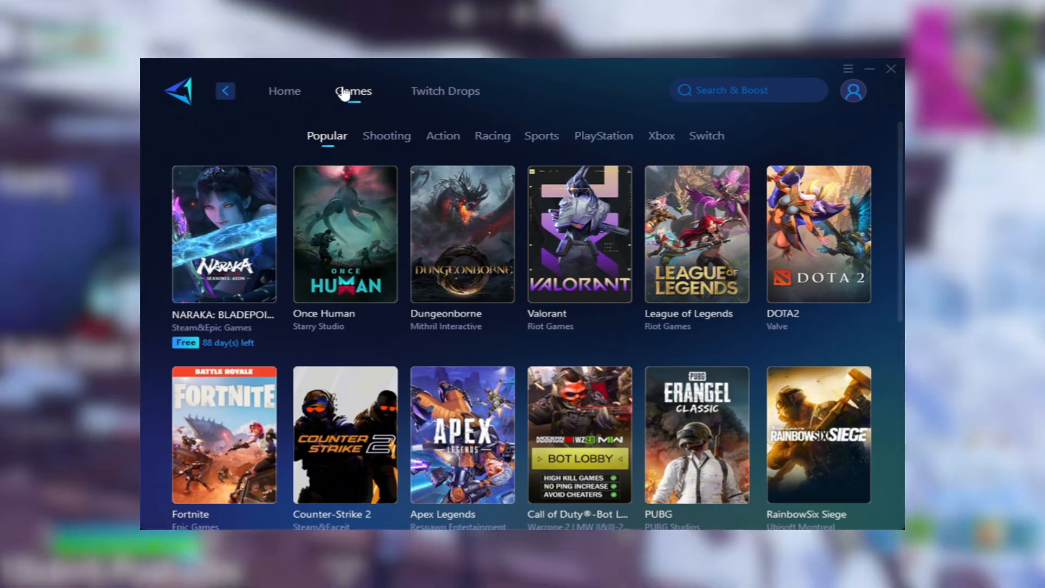
pyautogui.click(353, 91)
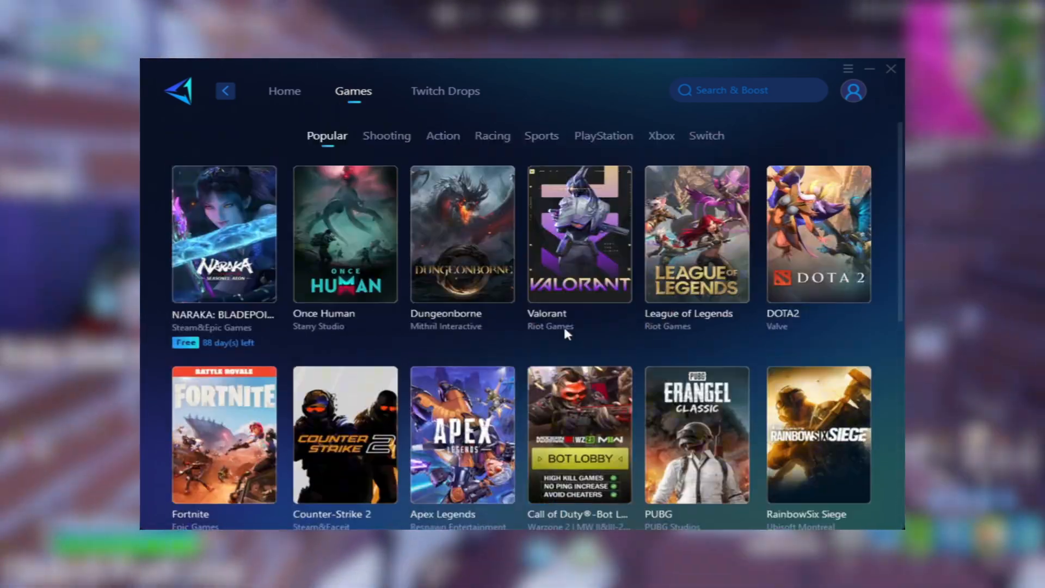
pyautogui.click(387, 135)
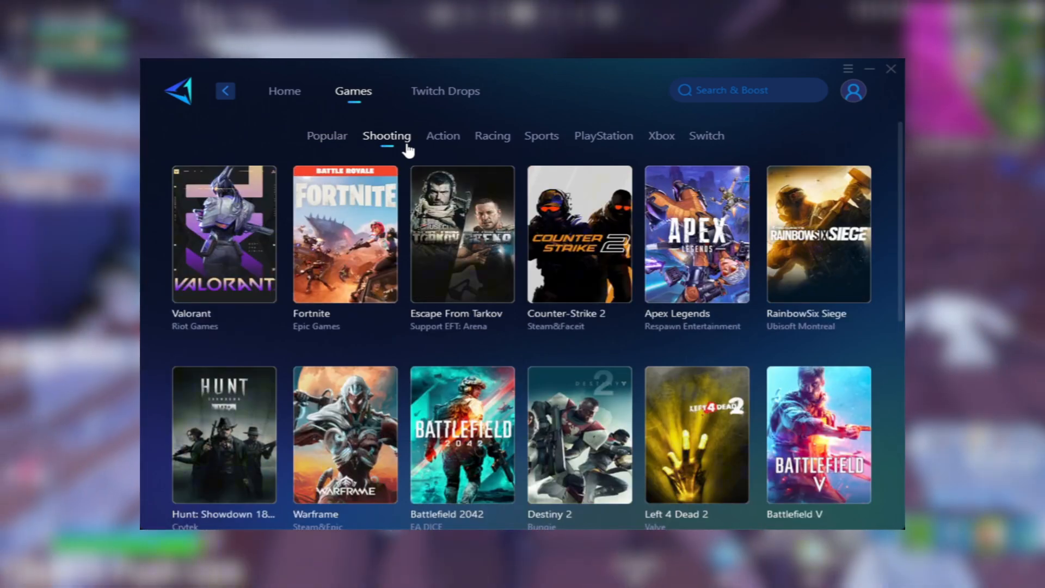
pyautogui.moveTo(509, 355)
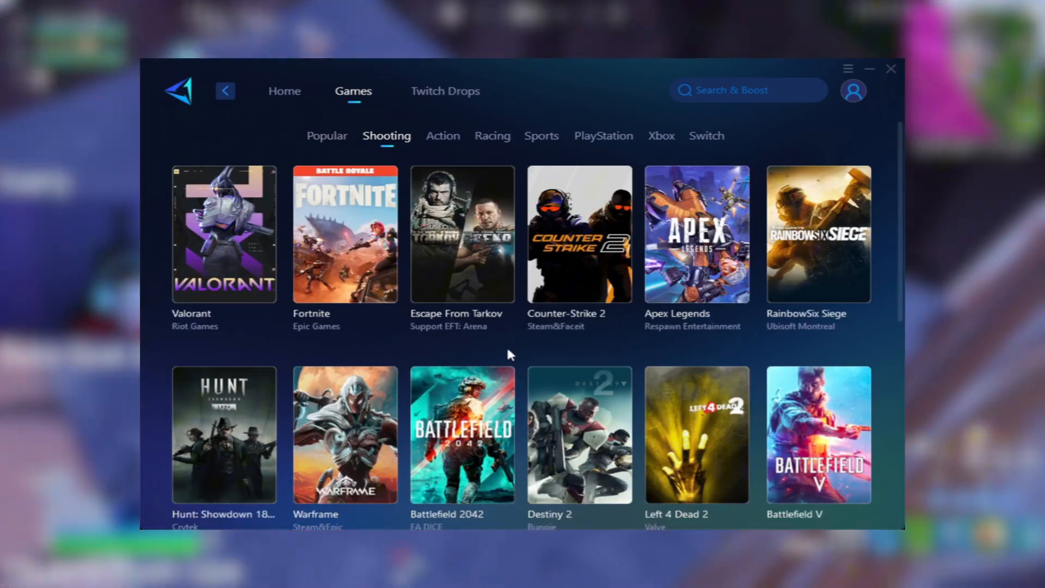
pyautogui.moveTo(505, 358)
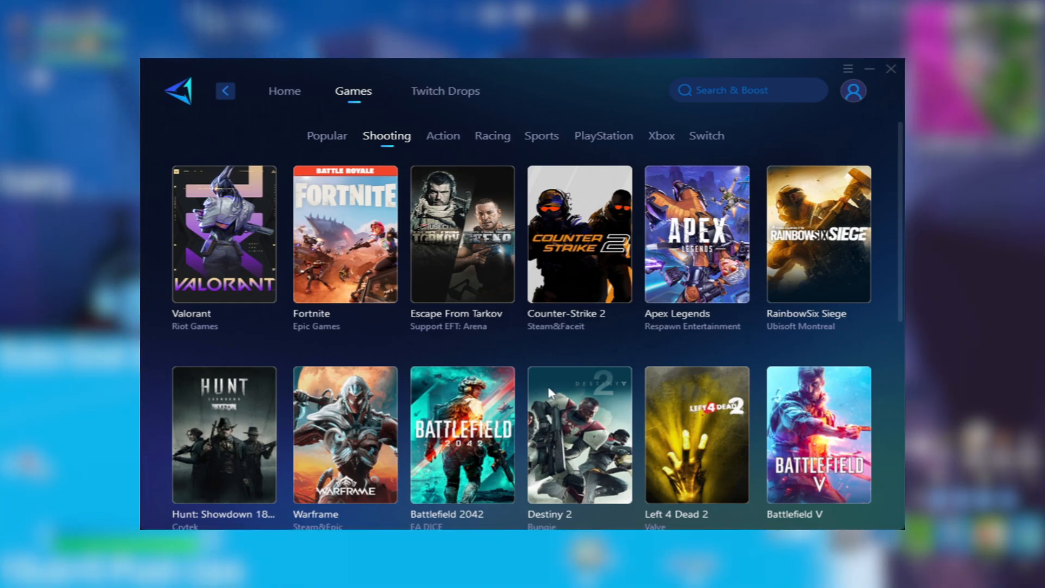
pyautogui.moveTo(568, 352)
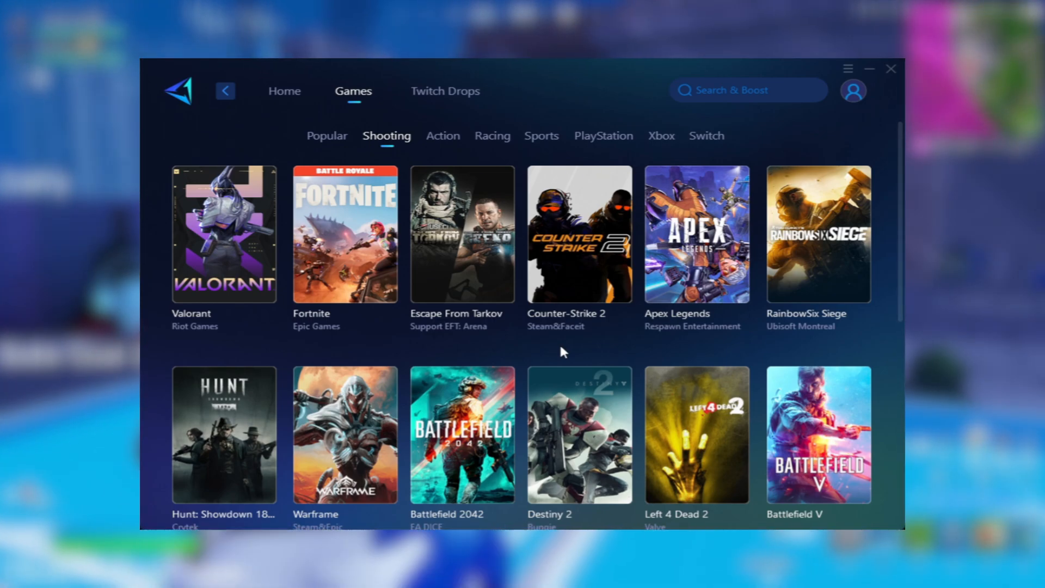
pyautogui.moveTo(524, 373)
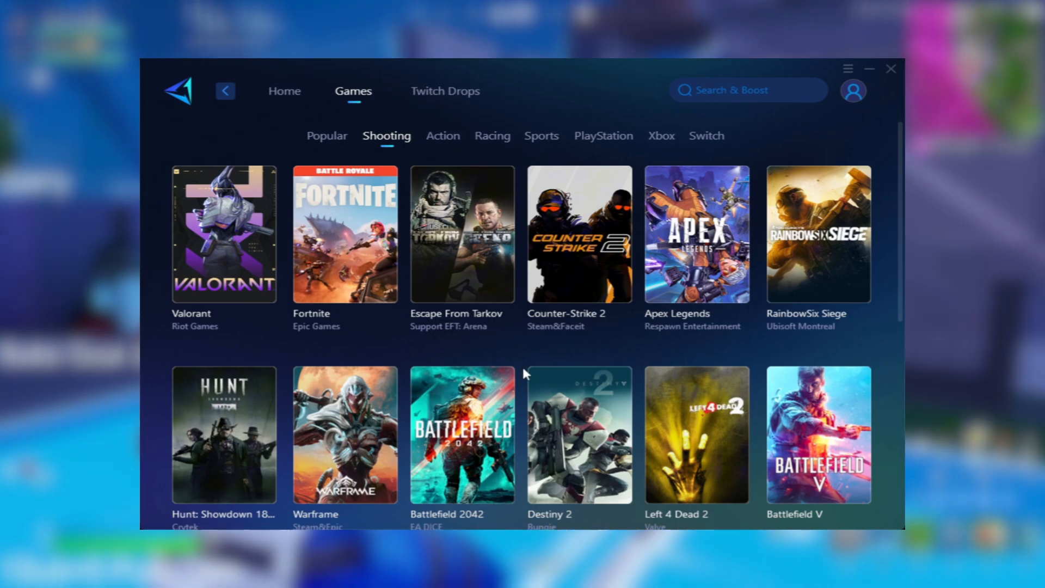
pyautogui.moveTo(527, 347)
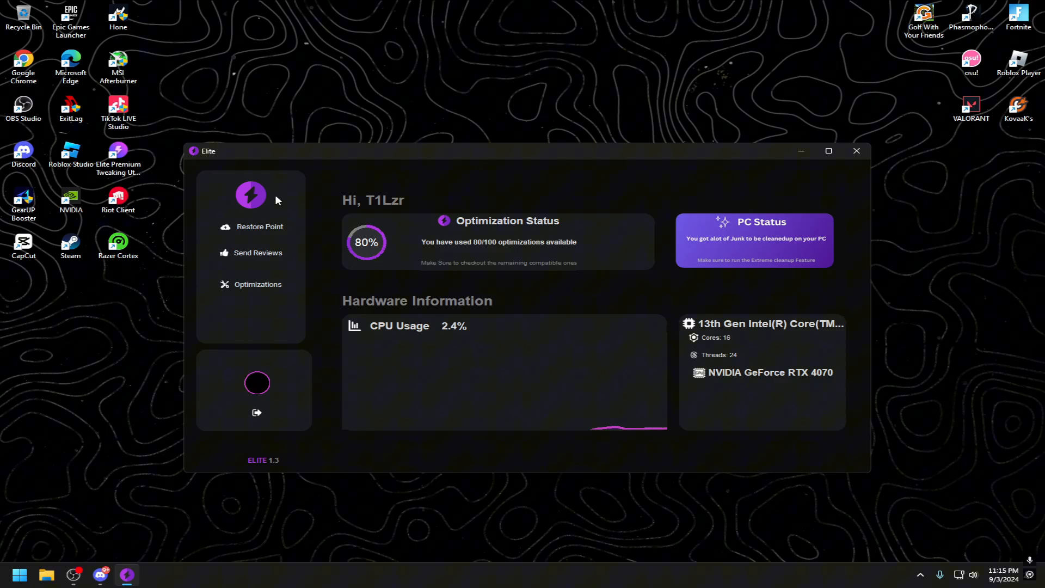
pyautogui.moveTo(269, 241)
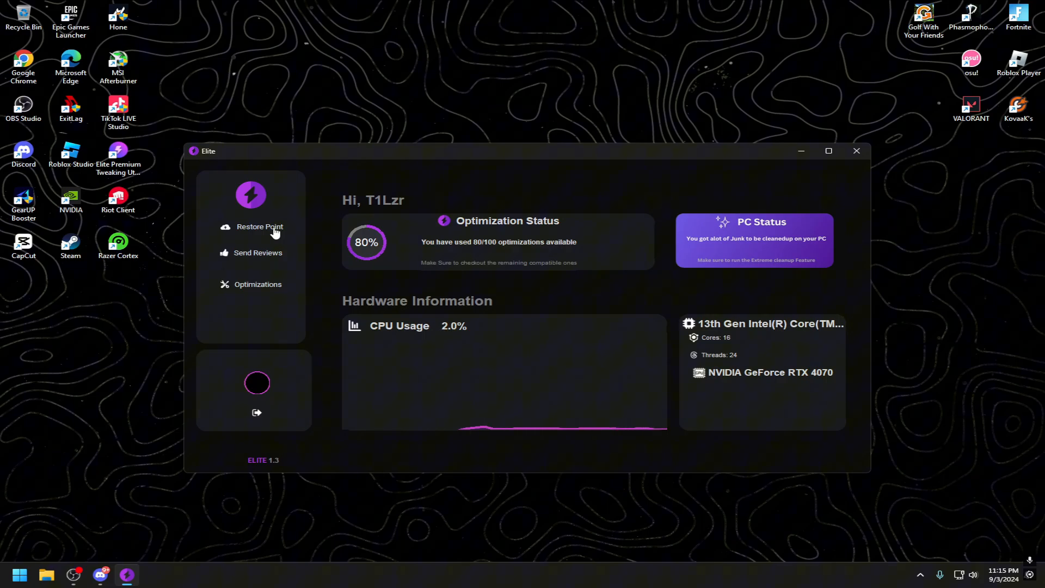
# - Load the Optimizations page and scroll through the FPS and Latency tweak lists to the NVIDIA section
pyautogui.click(259, 284)
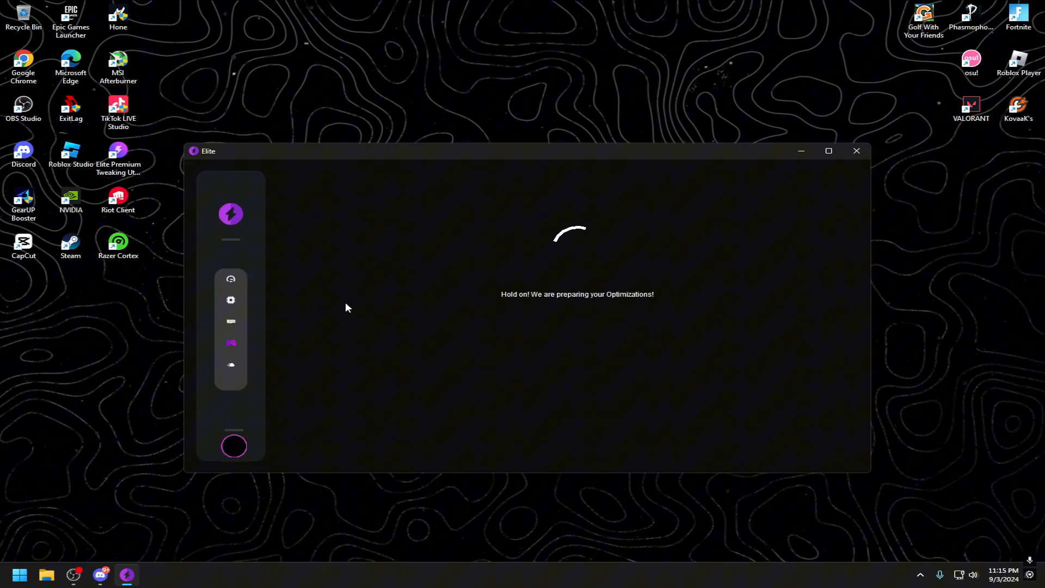
pyautogui.moveTo(856, 204)
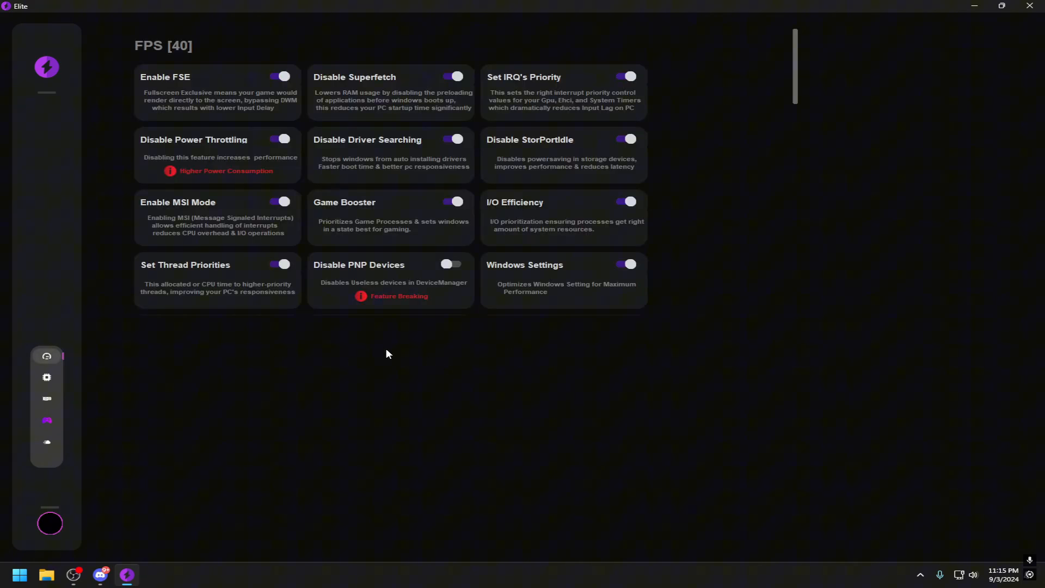
pyautogui.scroll(-3)
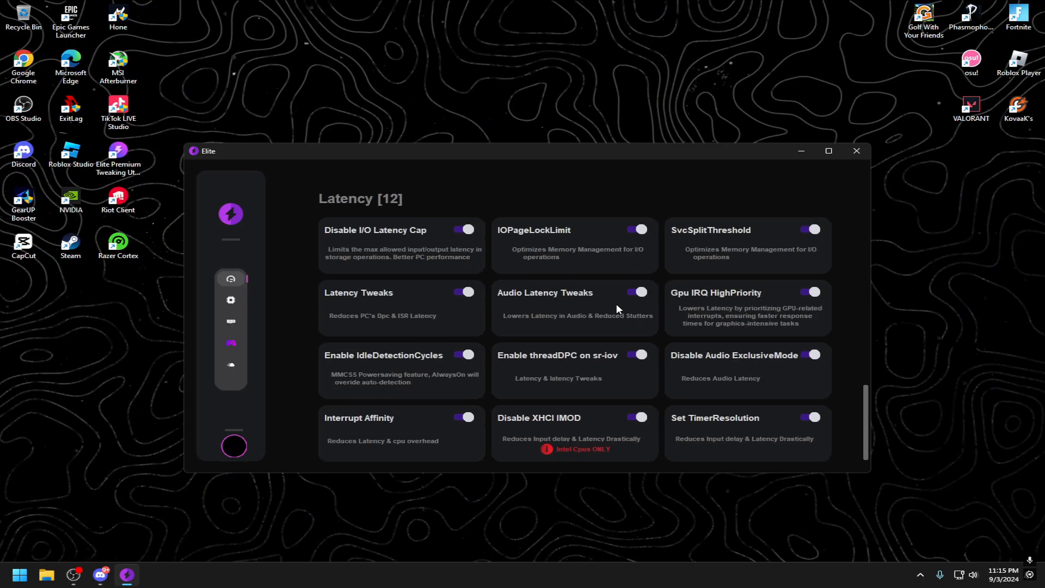
pyautogui.scroll(-3)
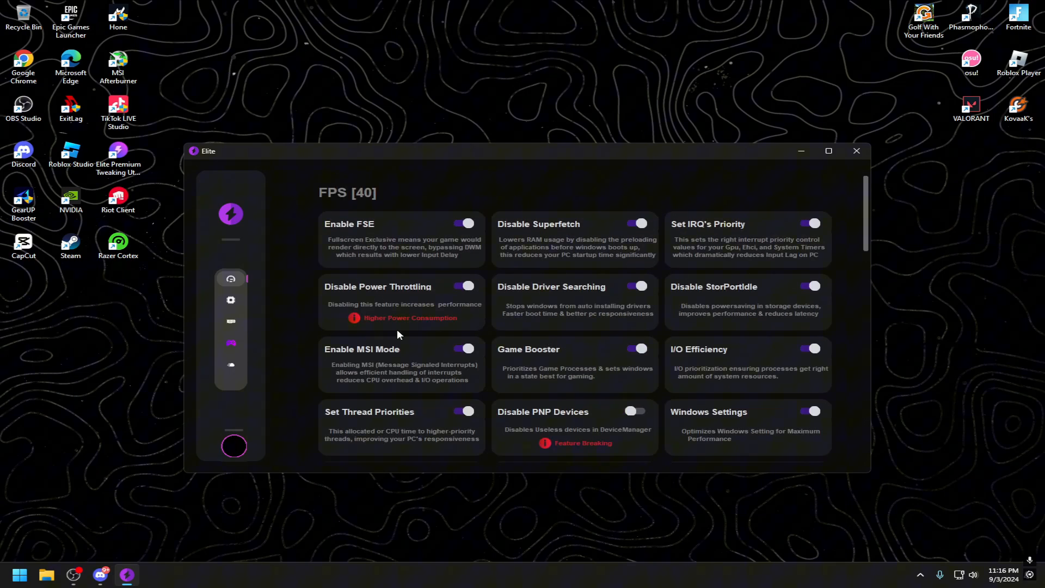
pyautogui.scroll(-3)
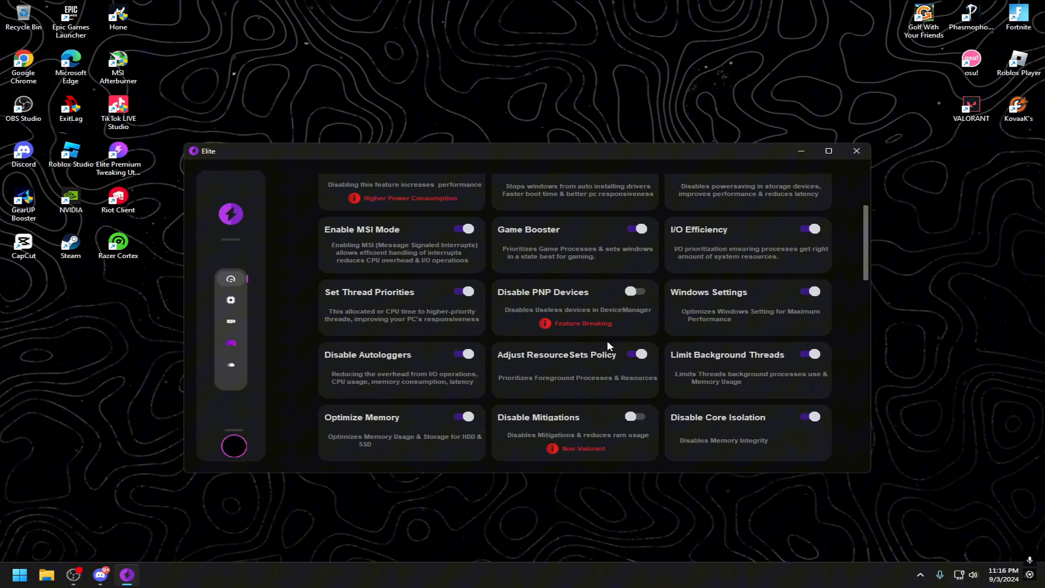
pyautogui.scroll(-3)
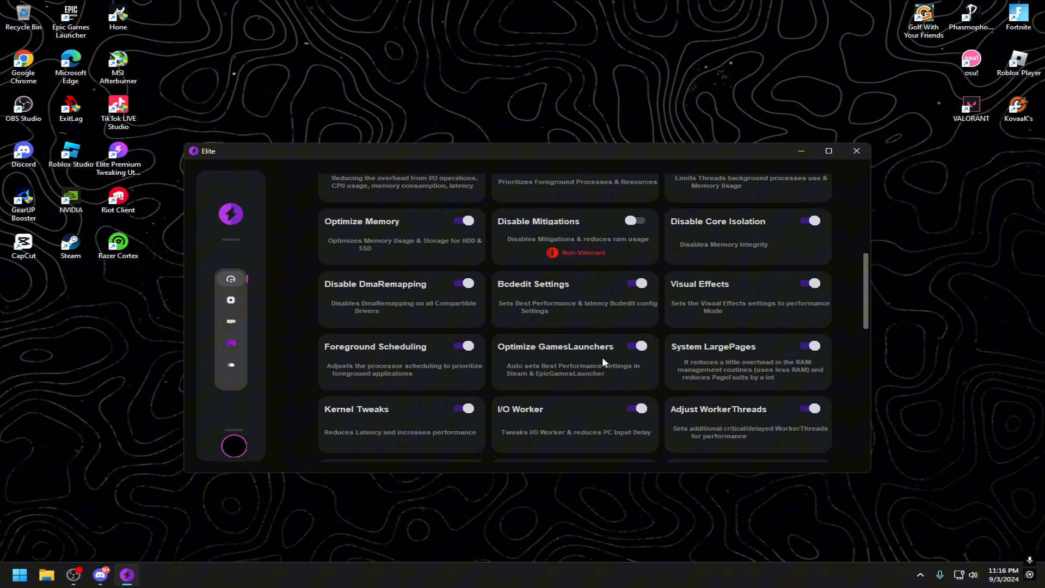
pyautogui.scroll(-3)
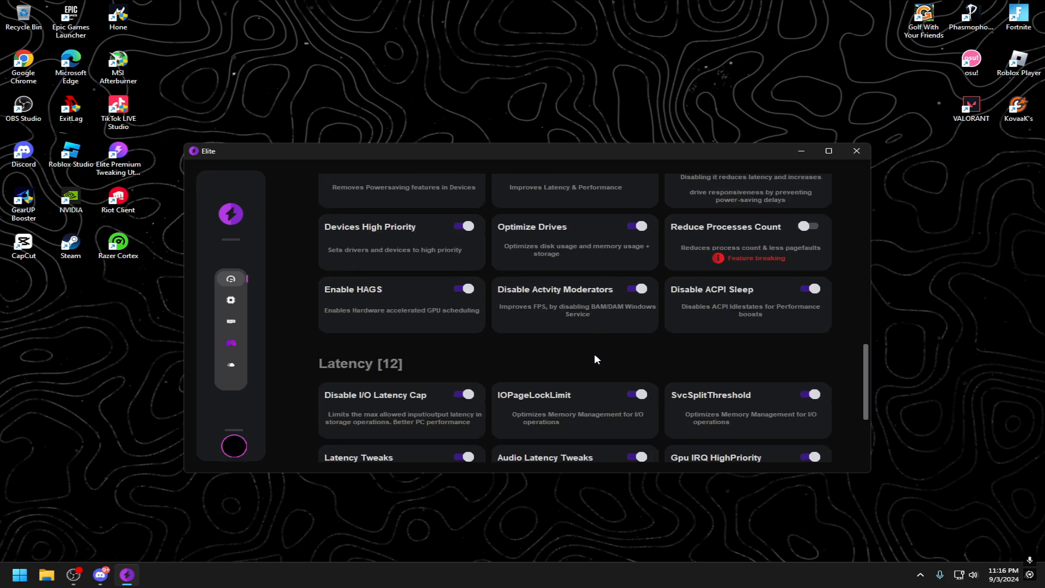
pyautogui.scroll(-3)
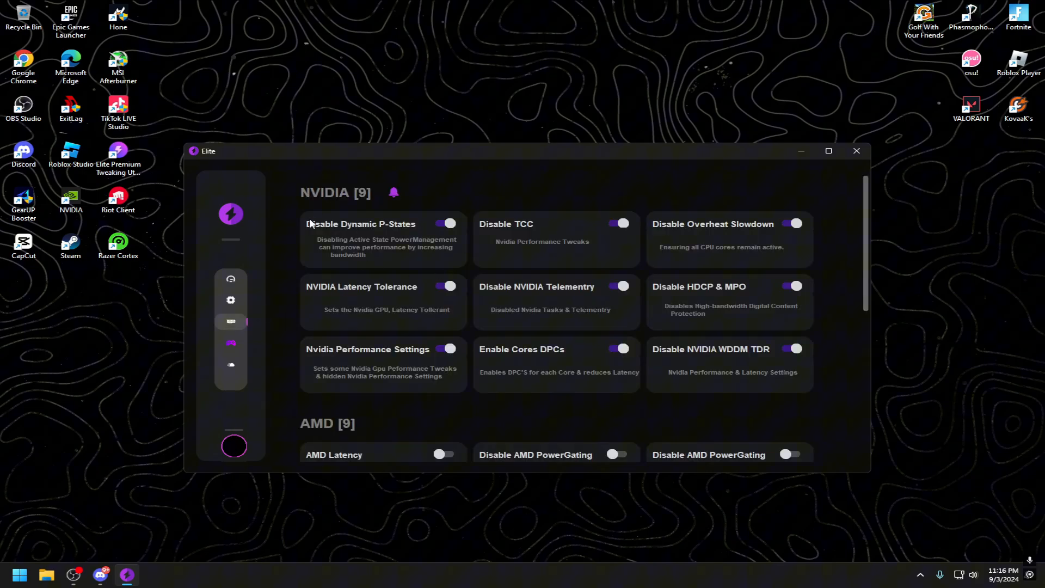
# - Visit the Game Booster scan, then show the Processor list of 20 tweaks
pyautogui.click(230, 343)
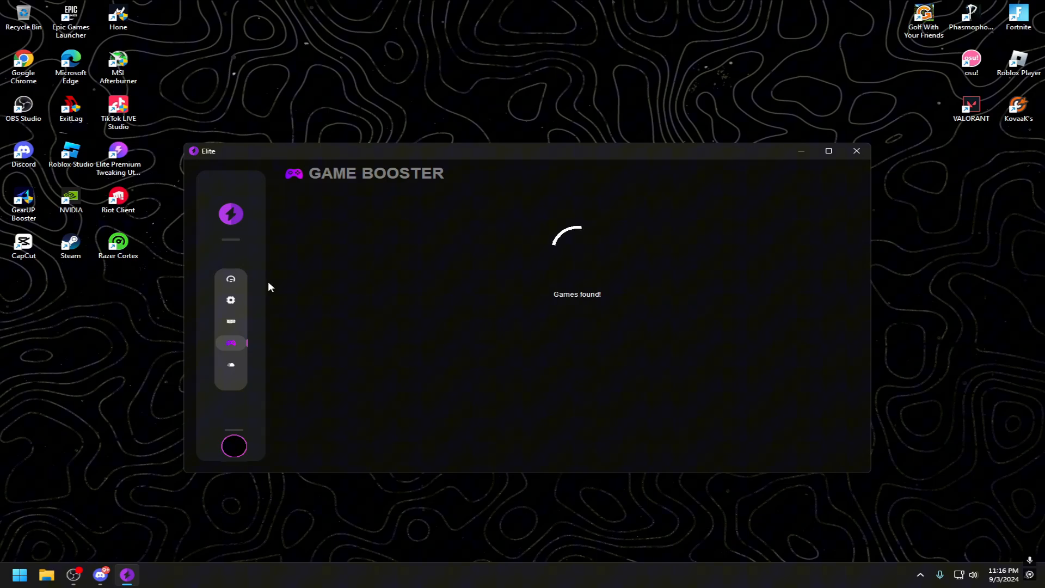
pyautogui.click(231, 300)
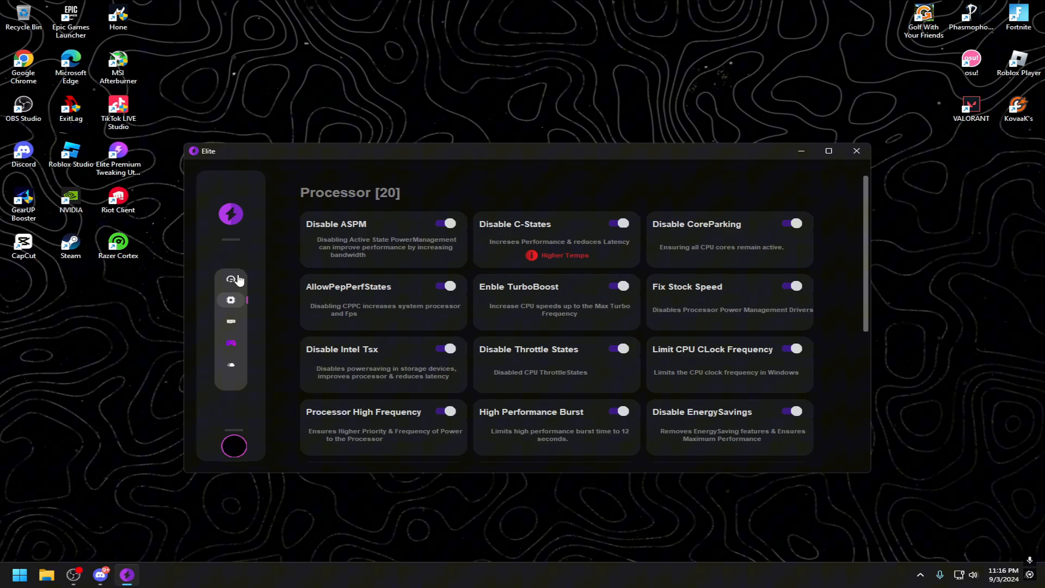
# - Return to the FPS tweaks and scroll down to the Latency section's 12 entries
pyautogui.click(231, 280)
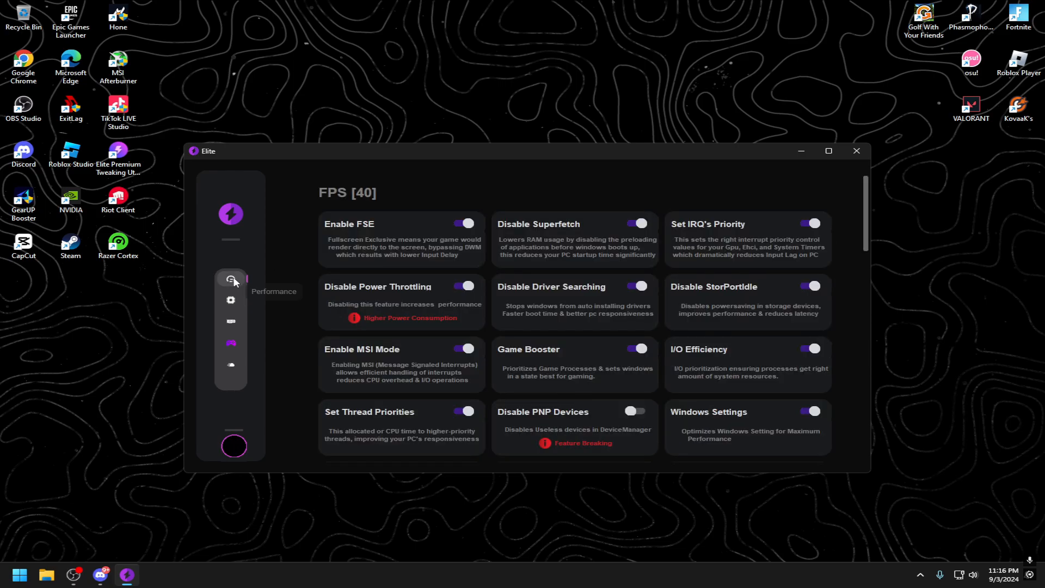
pyautogui.scroll(-3)
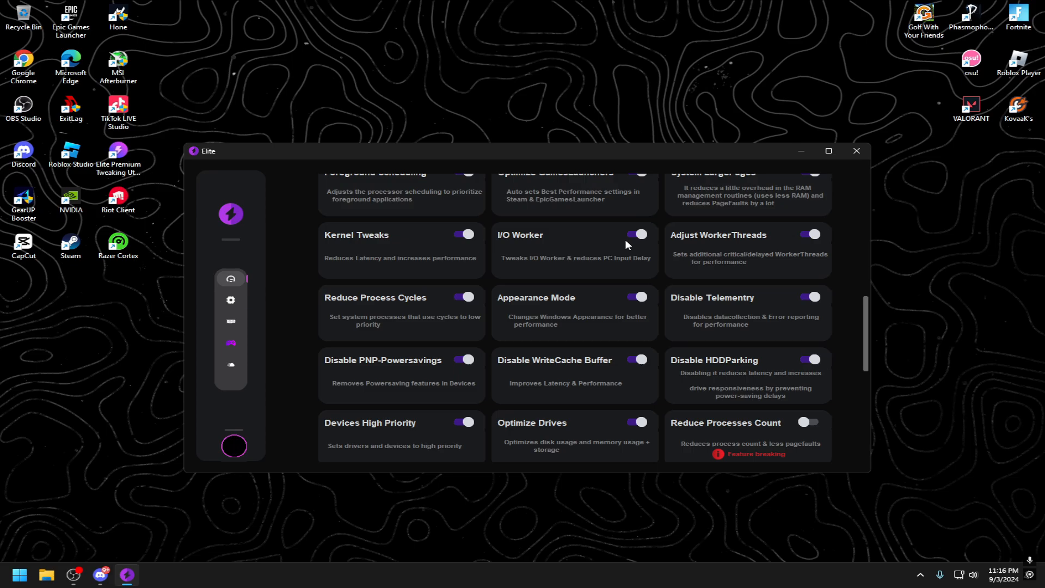
pyautogui.moveTo(315, 216)
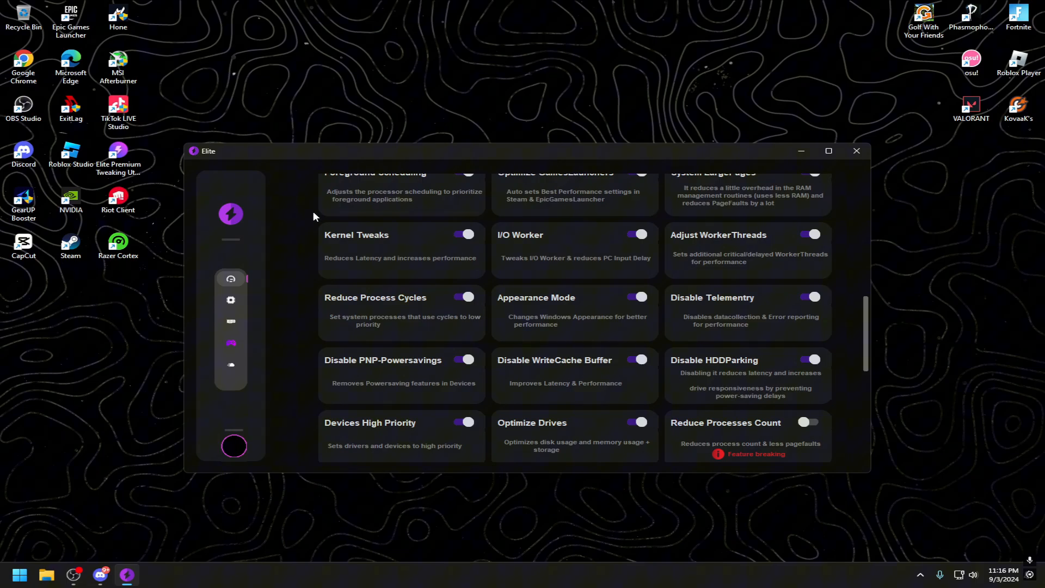
pyautogui.moveTo(457, 278)
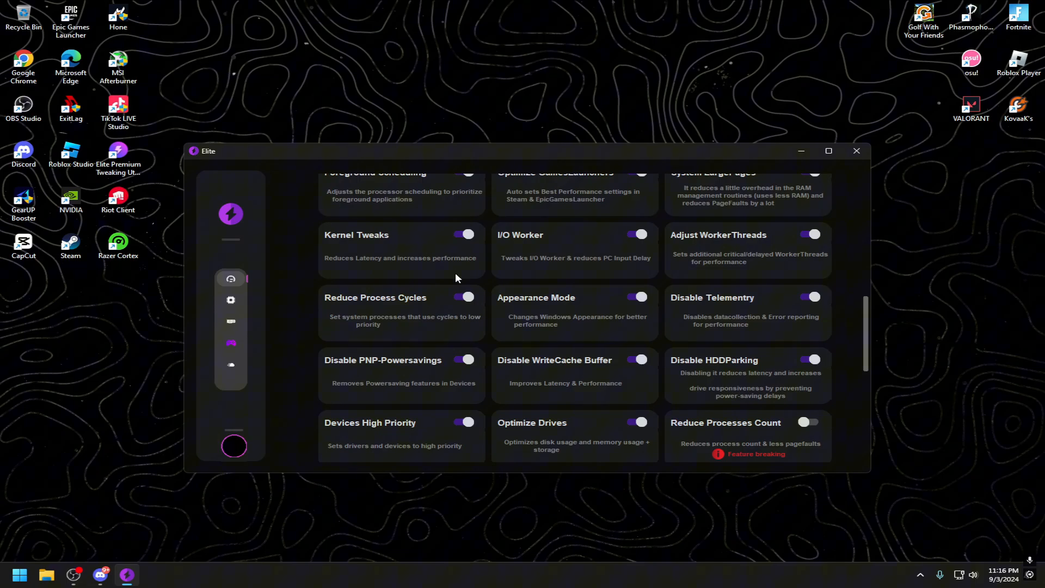
pyautogui.scroll(-3)
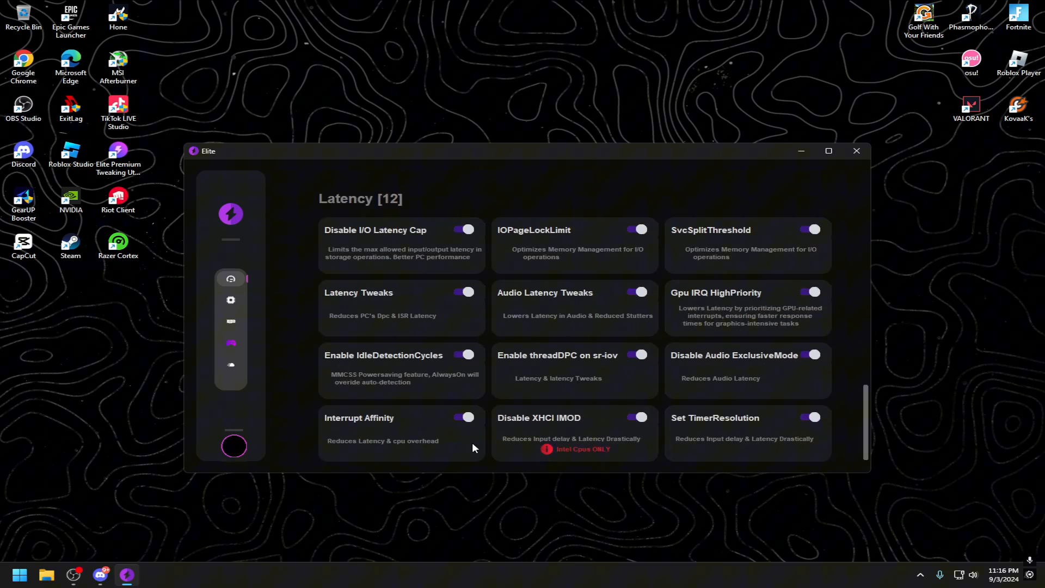
pyautogui.moveTo(638, 327)
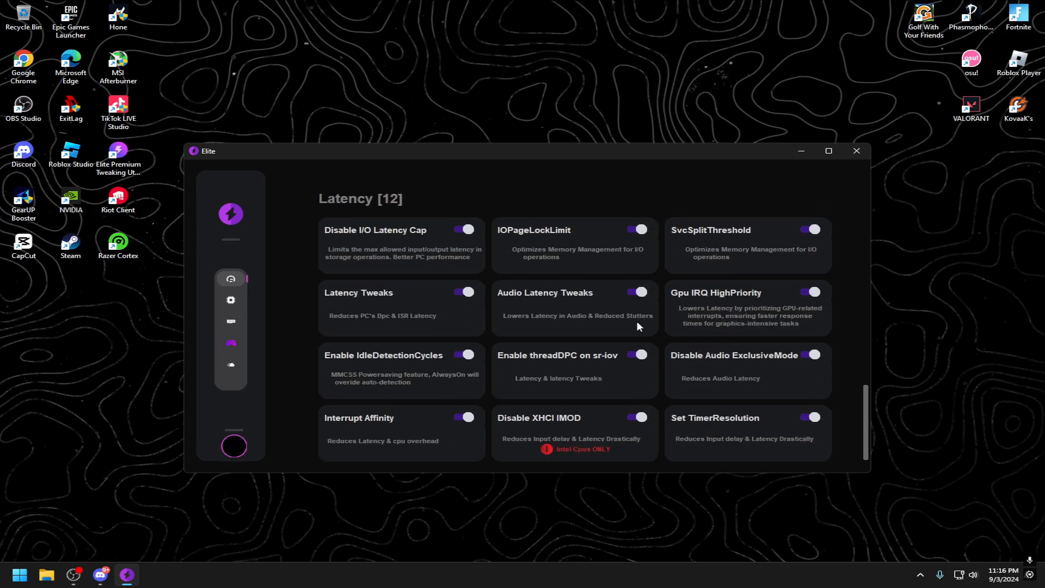
# - Go via the GPU page to Processor and switch on the Ryzen [AMD] CPU Boost tweak
pyautogui.click(230, 301)
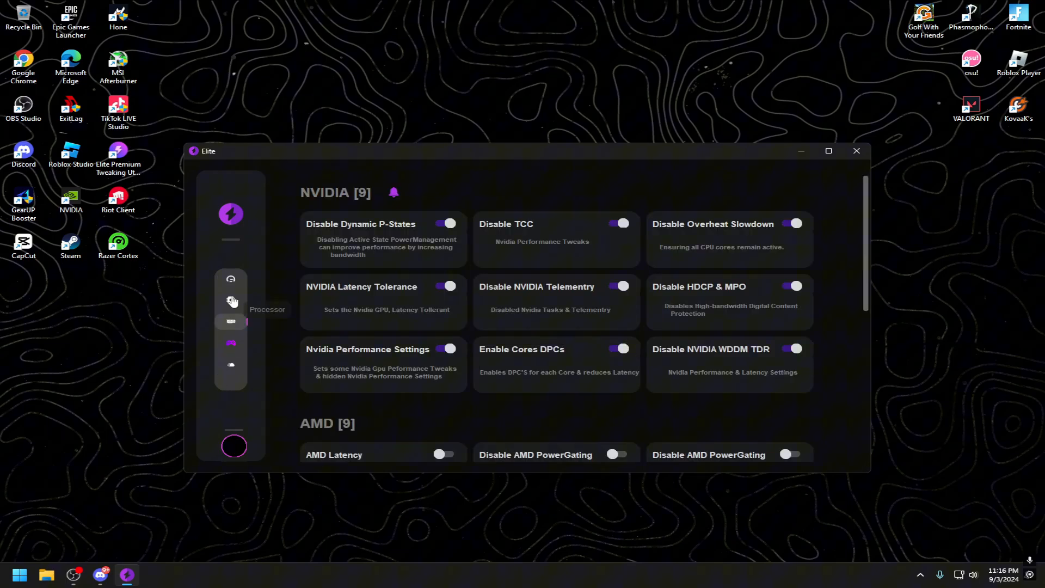
pyautogui.click(231, 300)
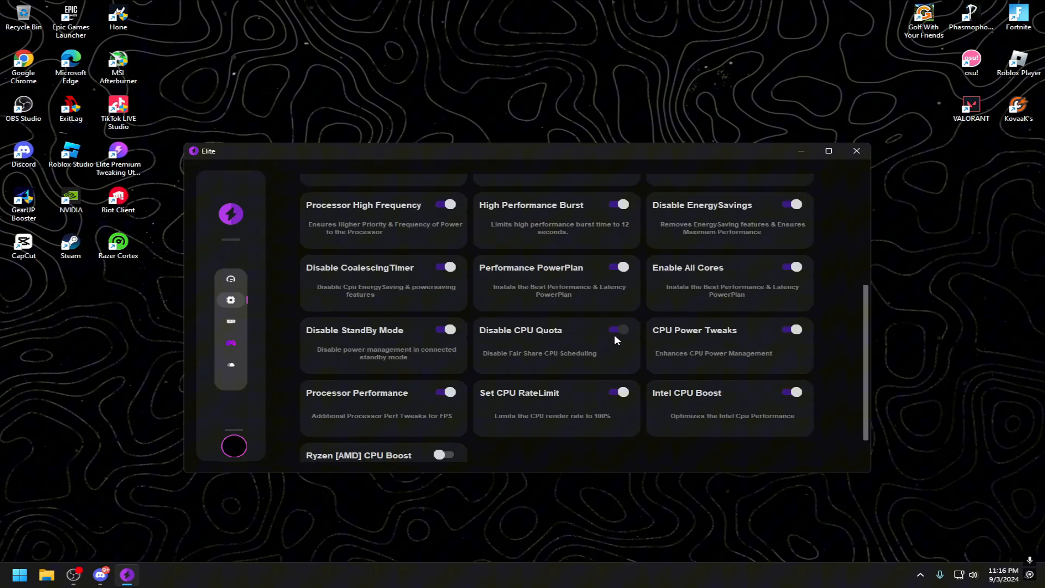
pyautogui.scroll(-3)
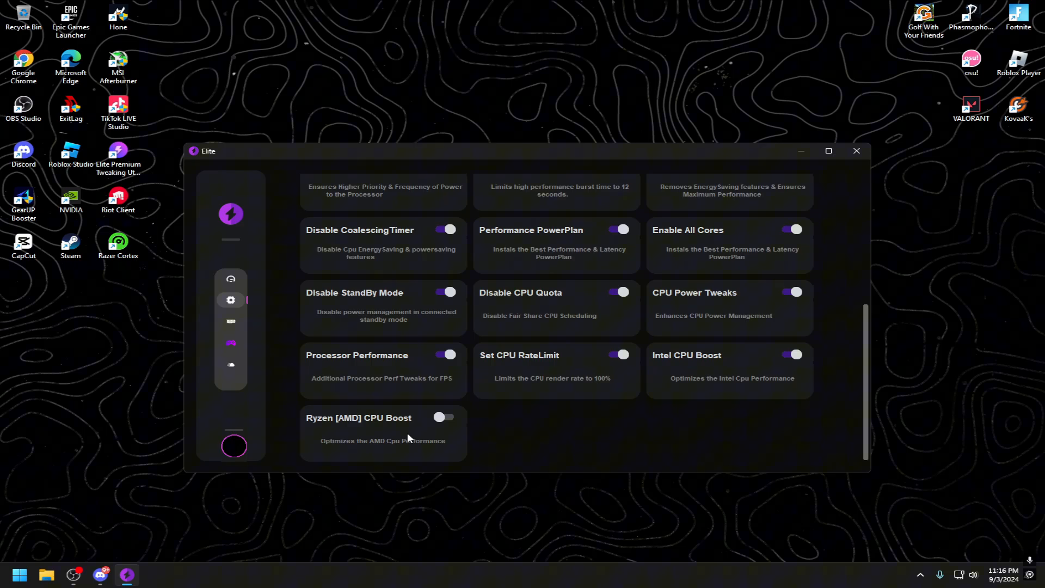
pyautogui.click(444, 417)
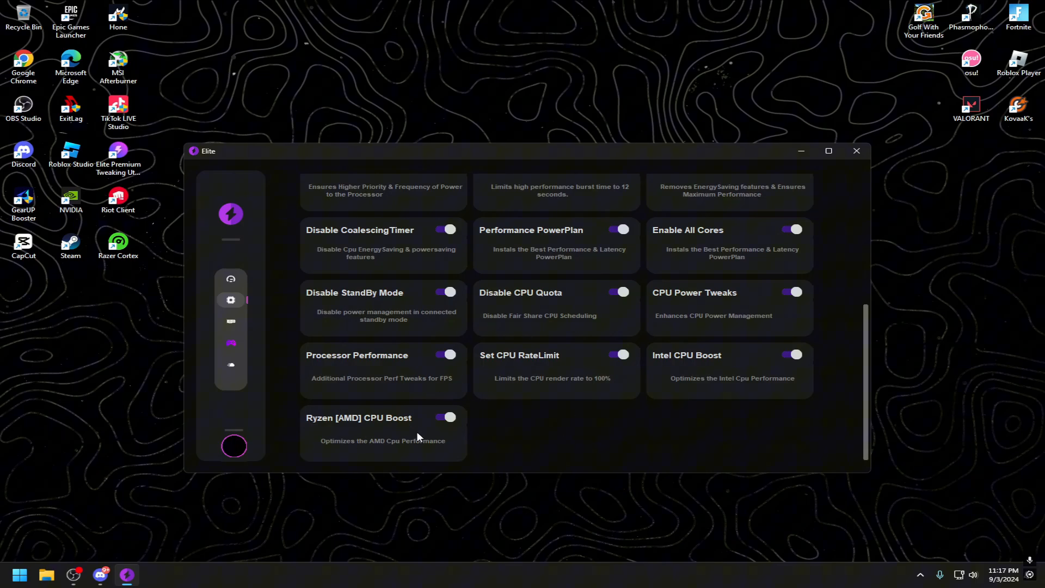
pyautogui.moveTo(346, 420)
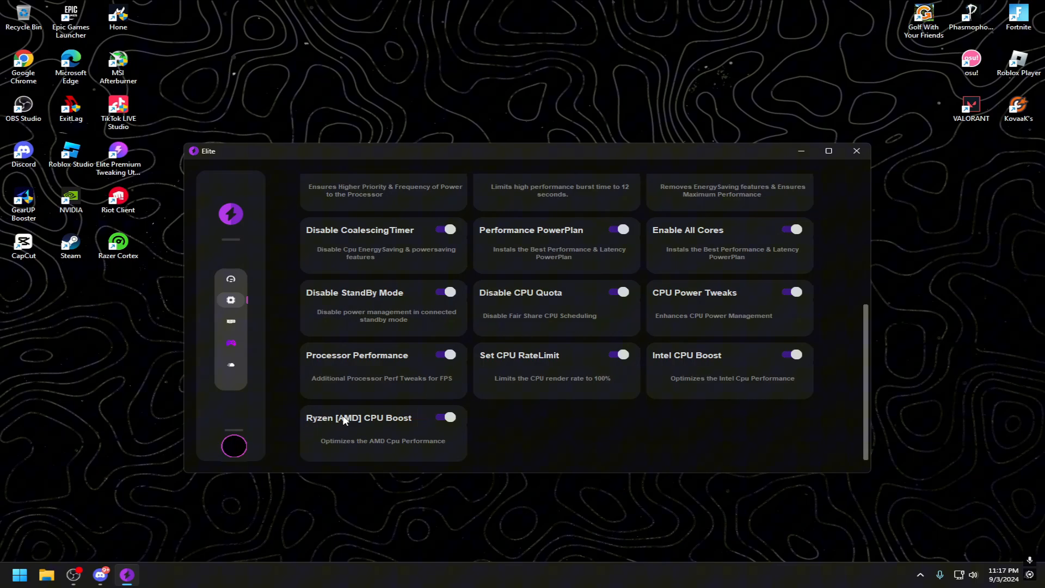
pyautogui.click(444, 417)
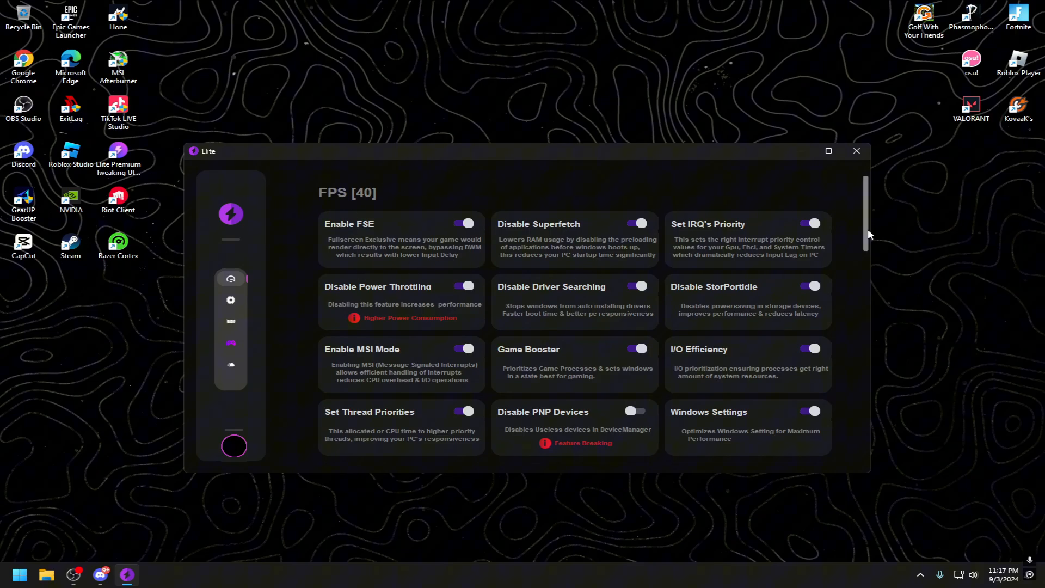
# - Scroll the FPS tweak list down to the end of the Latency [12] section
pyautogui.scroll(-3)
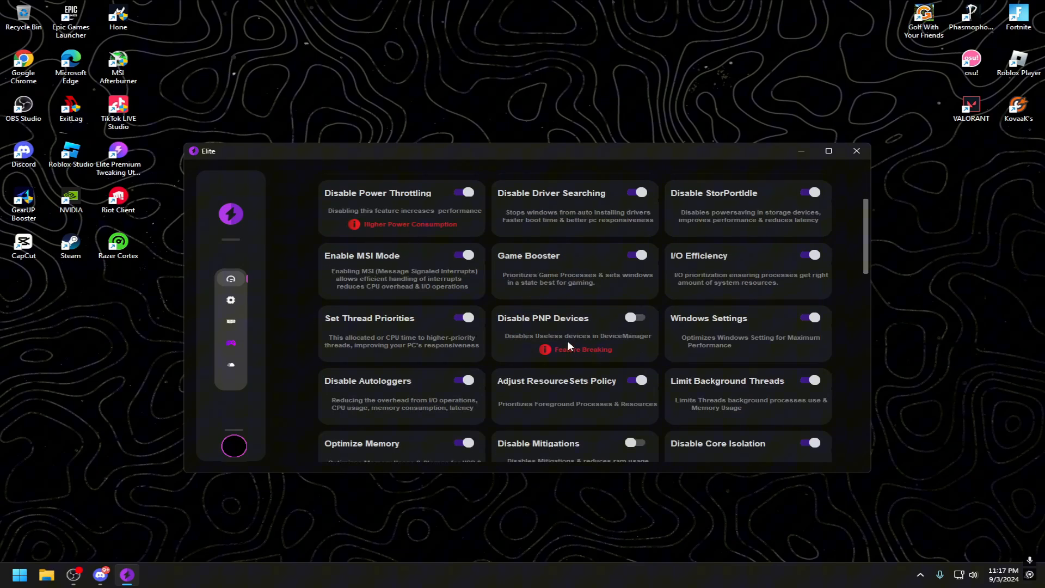
pyautogui.scroll(-3)
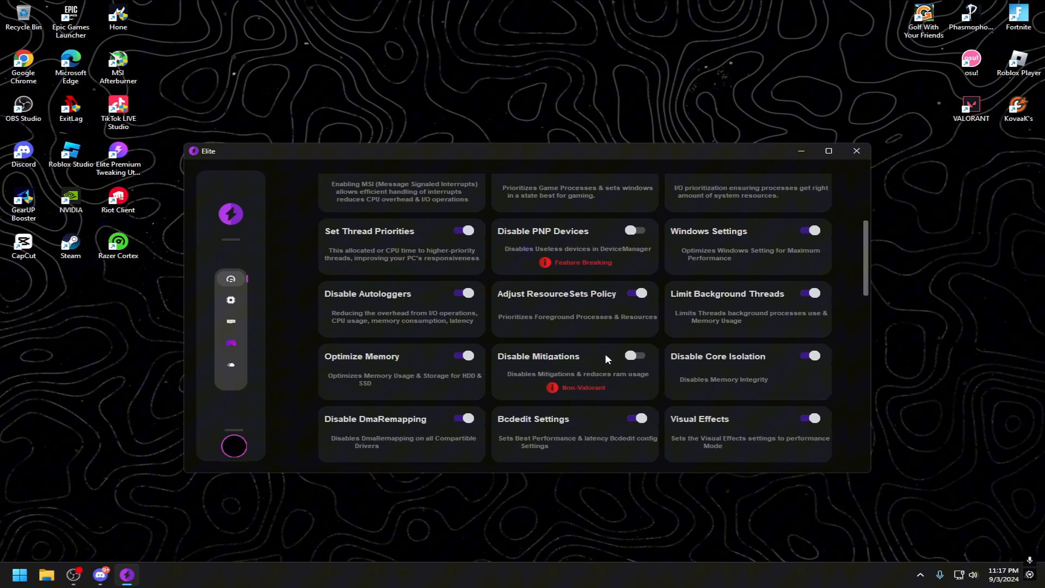
pyautogui.scroll(-3)
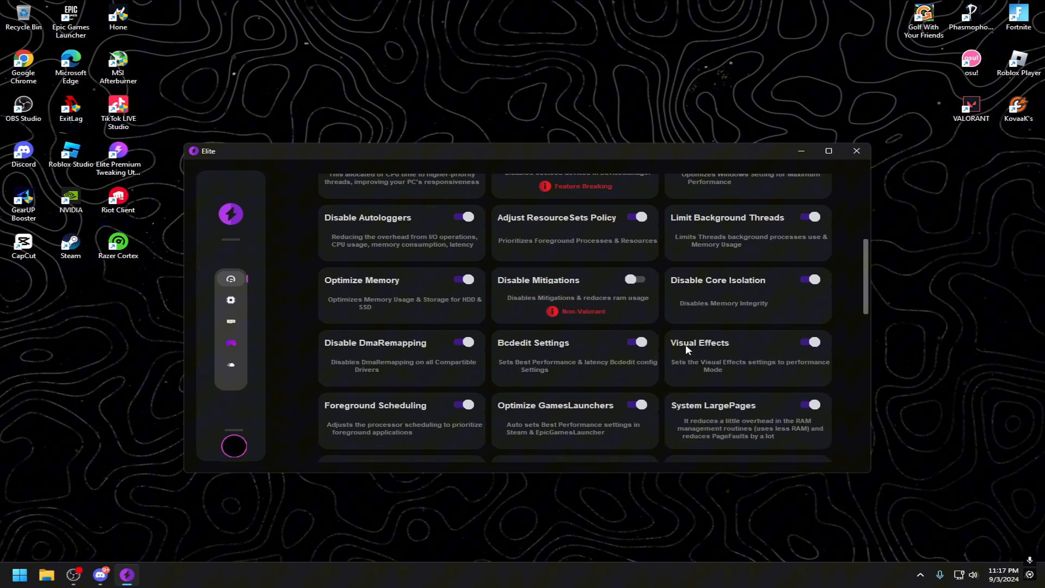
pyautogui.scroll(-3)
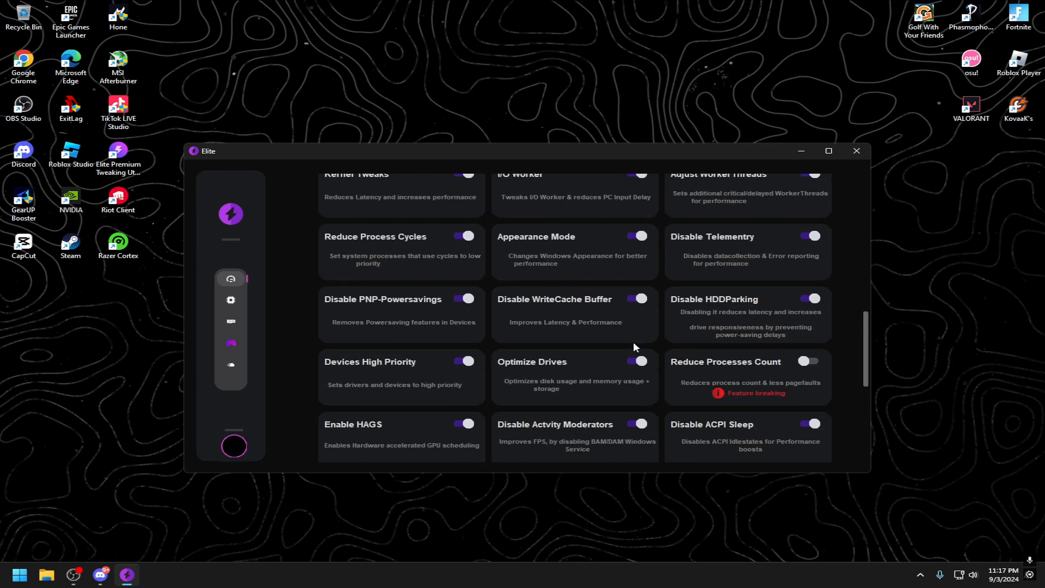
pyautogui.scroll(-3)
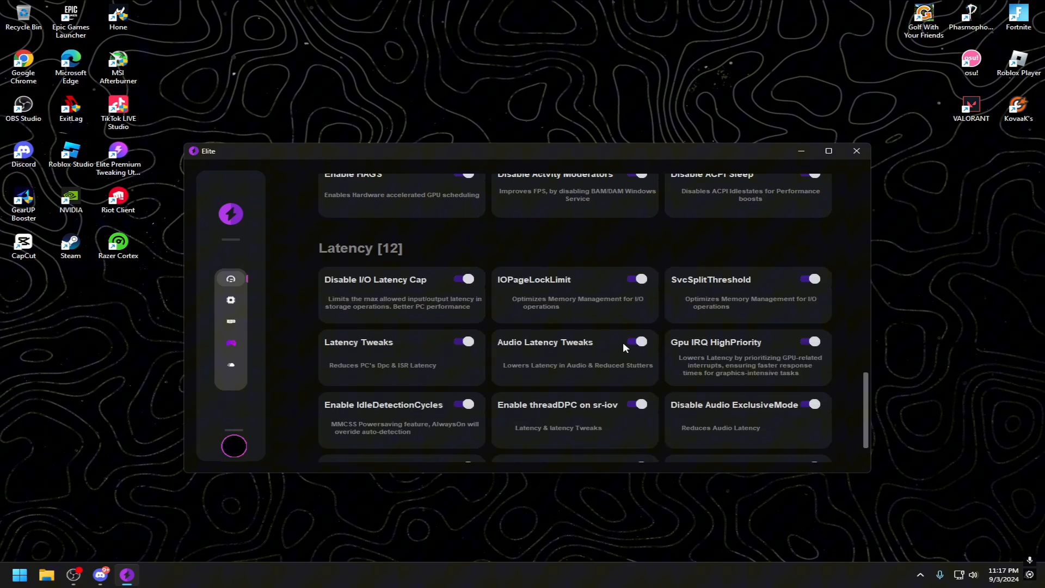
pyautogui.scroll(-3)
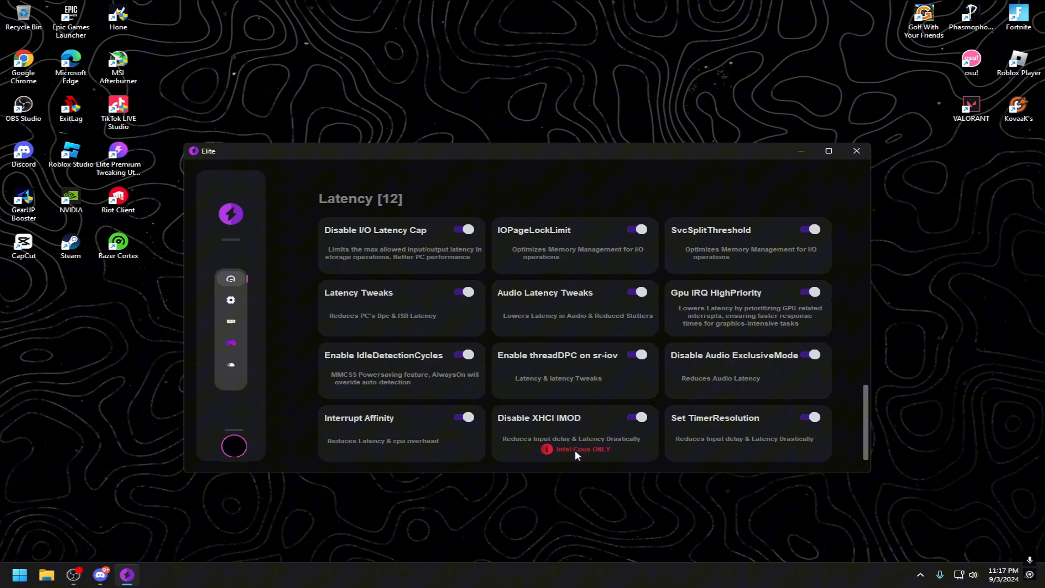
pyautogui.moveTo(606, 450)
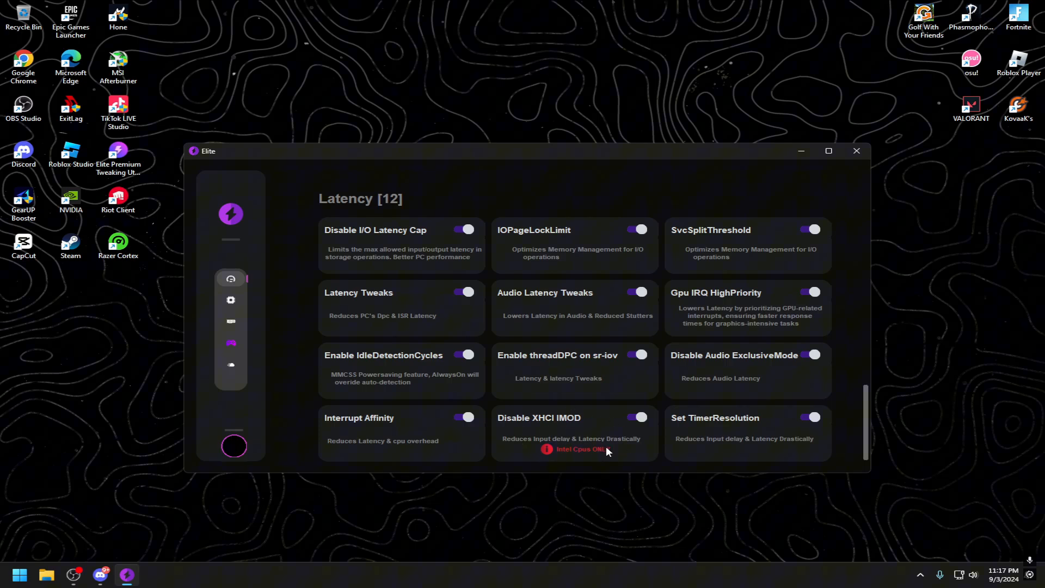
# - Back on the Processor page, switch the Ryzen [AMD] CPU Boost tweak off
pyautogui.click(230, 301)
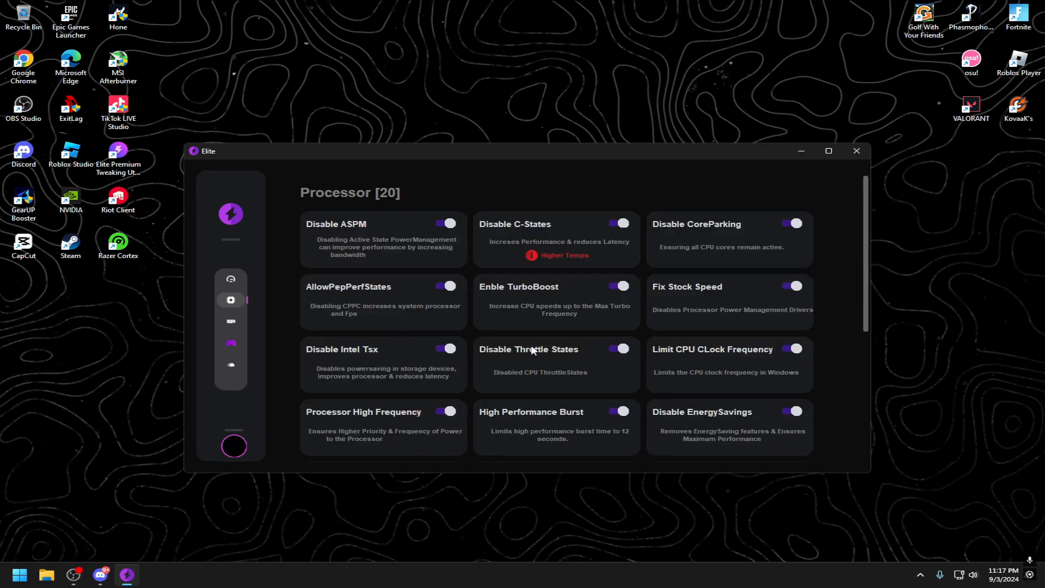
pyautogui.scroll(-3)
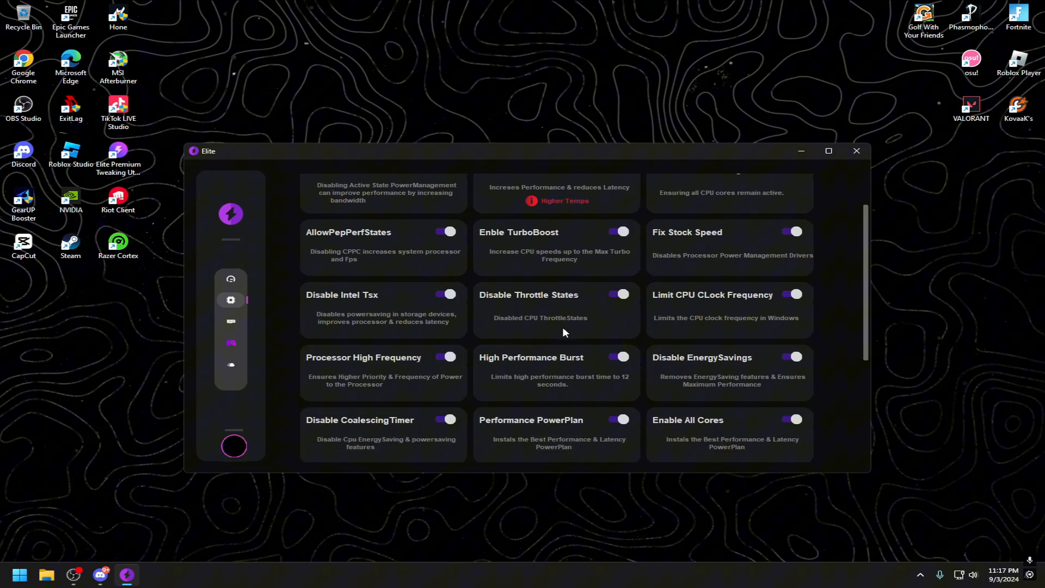
pyautogui.scroll(3)
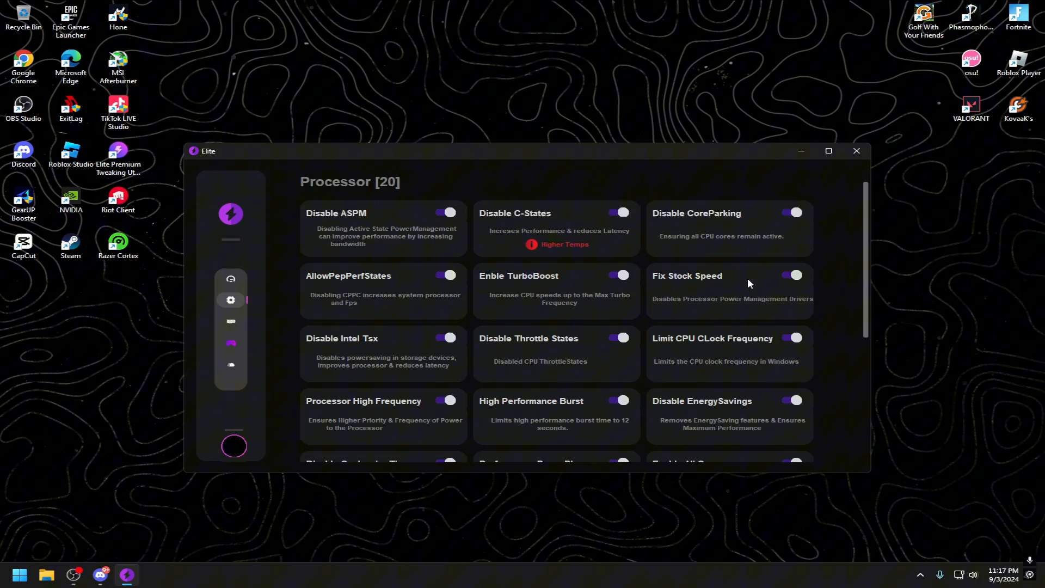
pyautogui.scroll(-3)
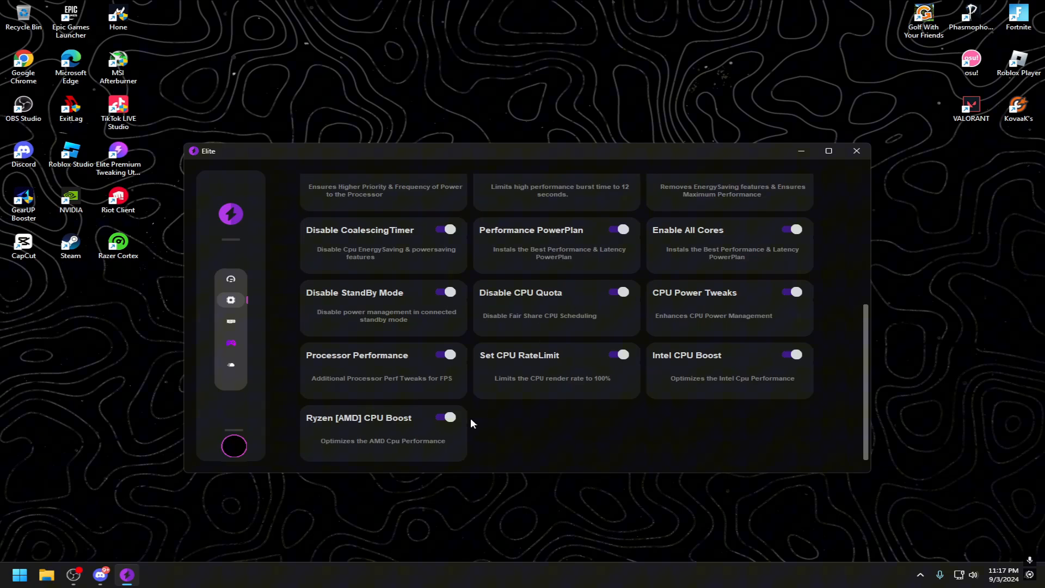
pyautogui.click(445, 417)
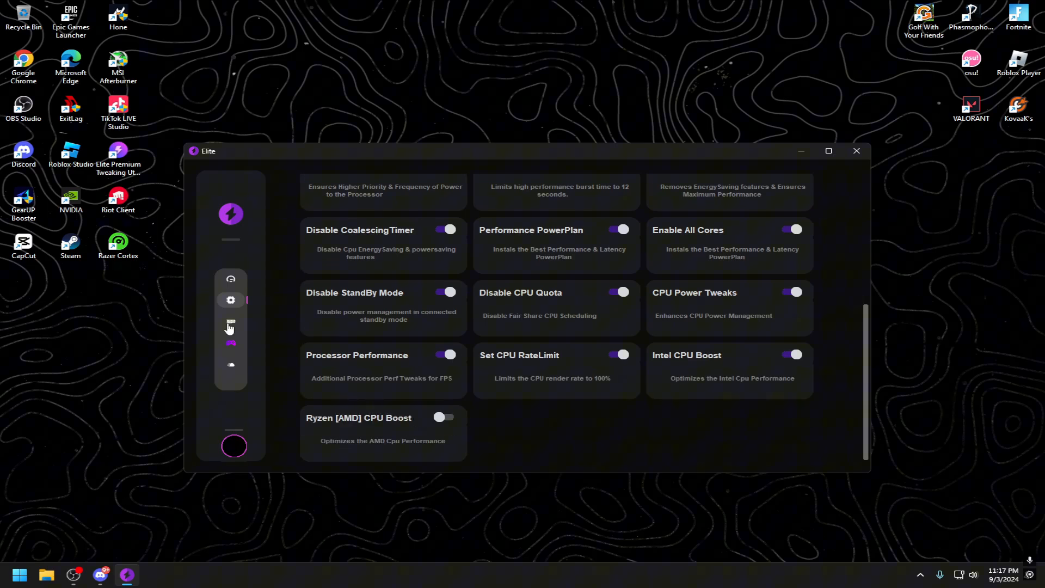
# - Browse the GPU tweaks from NVIDIA through AMD down to Intel [6]
pyautogui.click(230, 322)
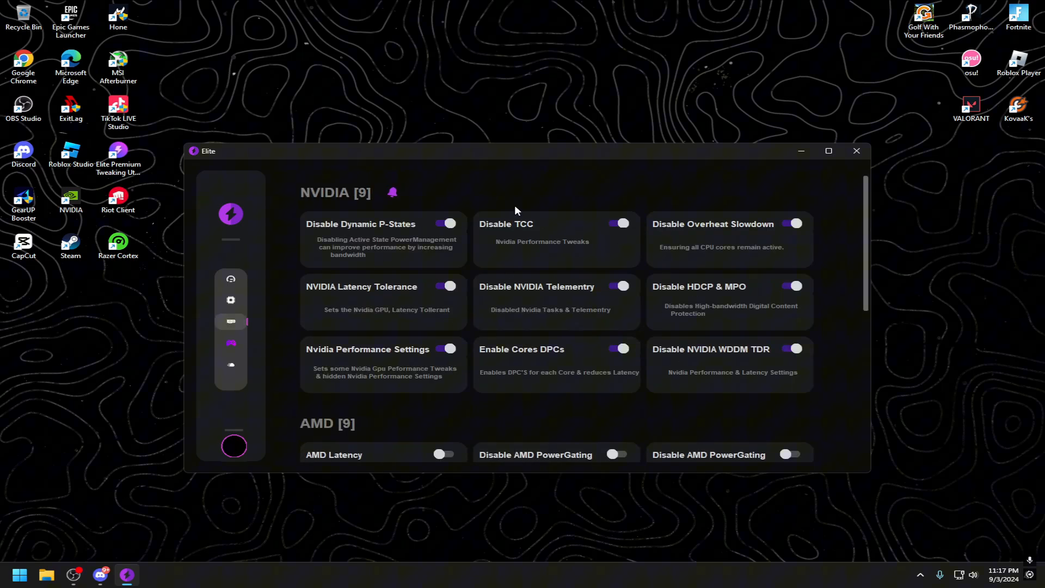
pyautogui.scroll(-3)
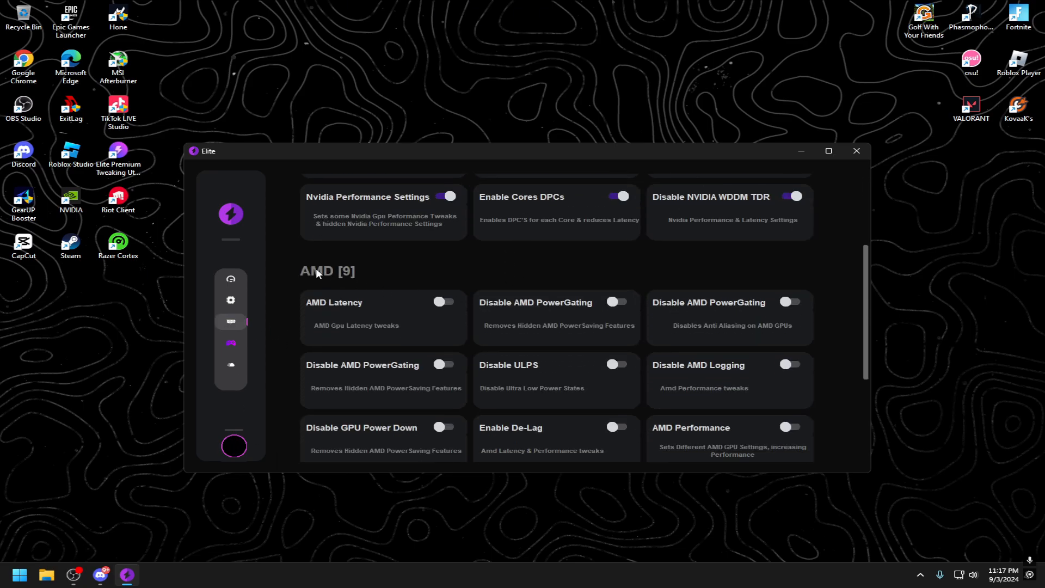
pyautogui.scroll(-3)
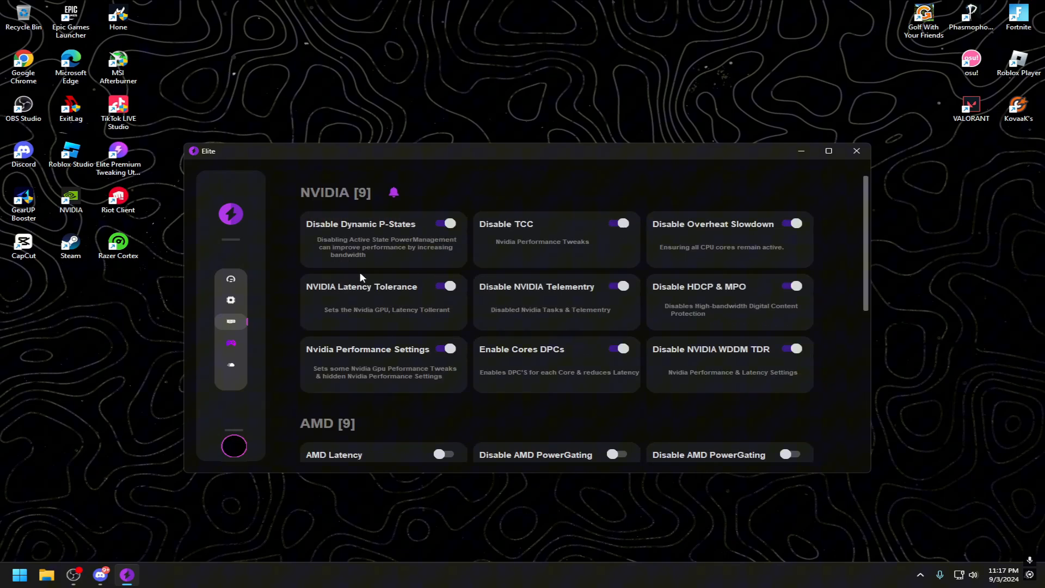
pyautogui.scroll(-3)
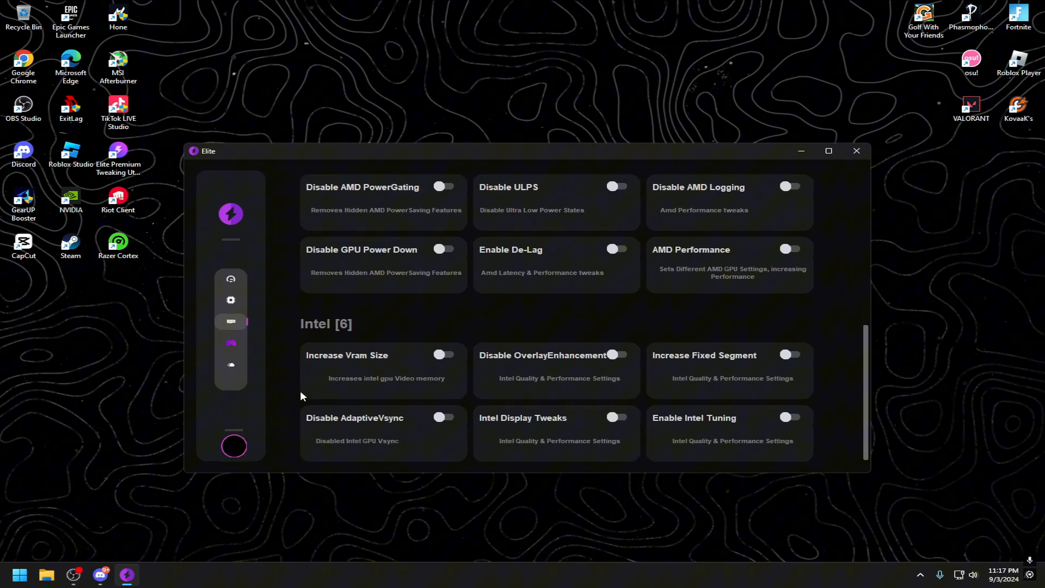
pyautogui.moveTo(483, 420)
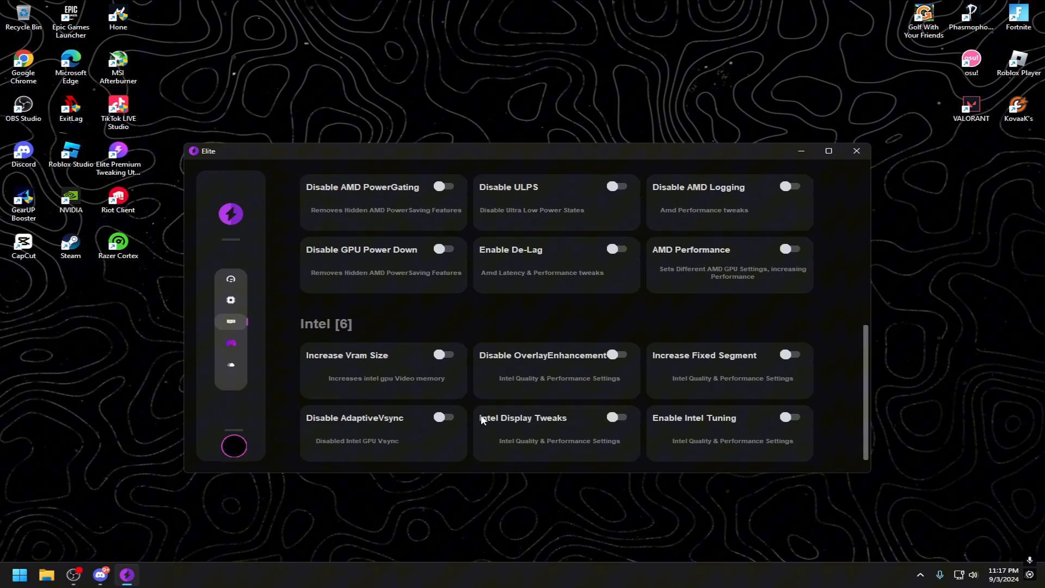
pyautogui.moveTo(464, 434)
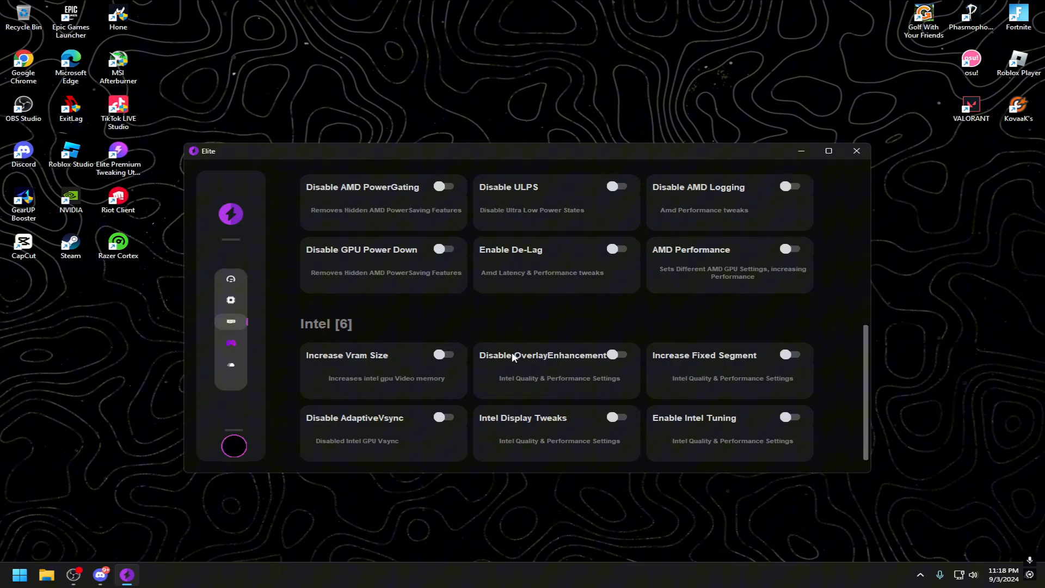
pyautogui.moveTo(409, 370)
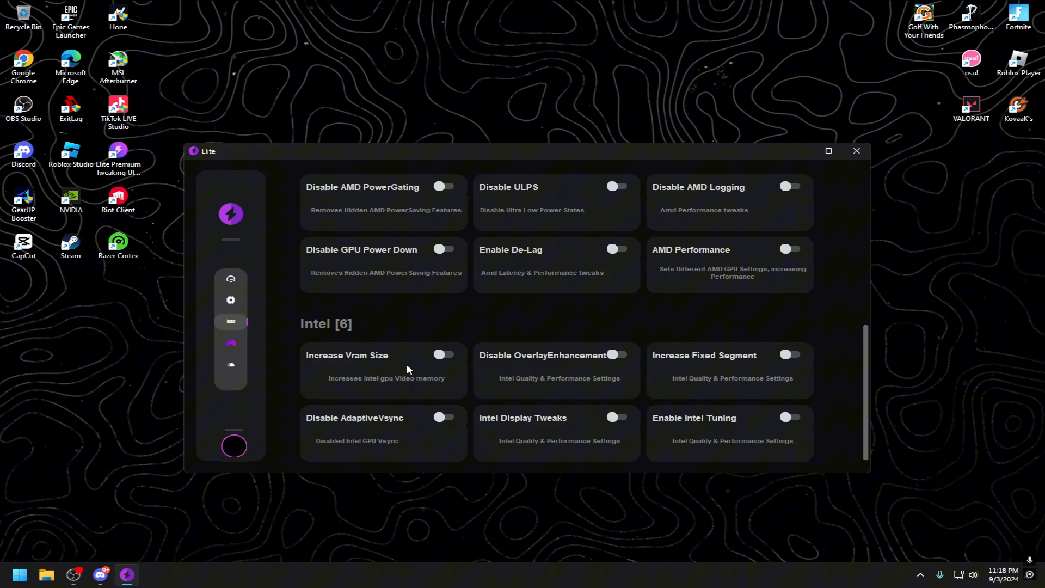
pyautogui.moveTo(248, 415)
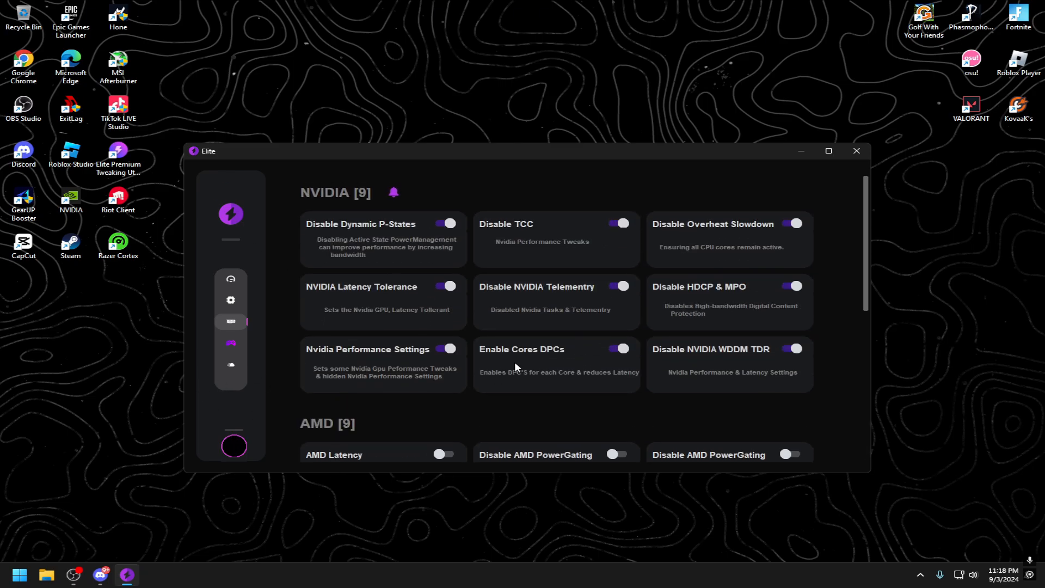
pyautogui.moveTo(493, 357)
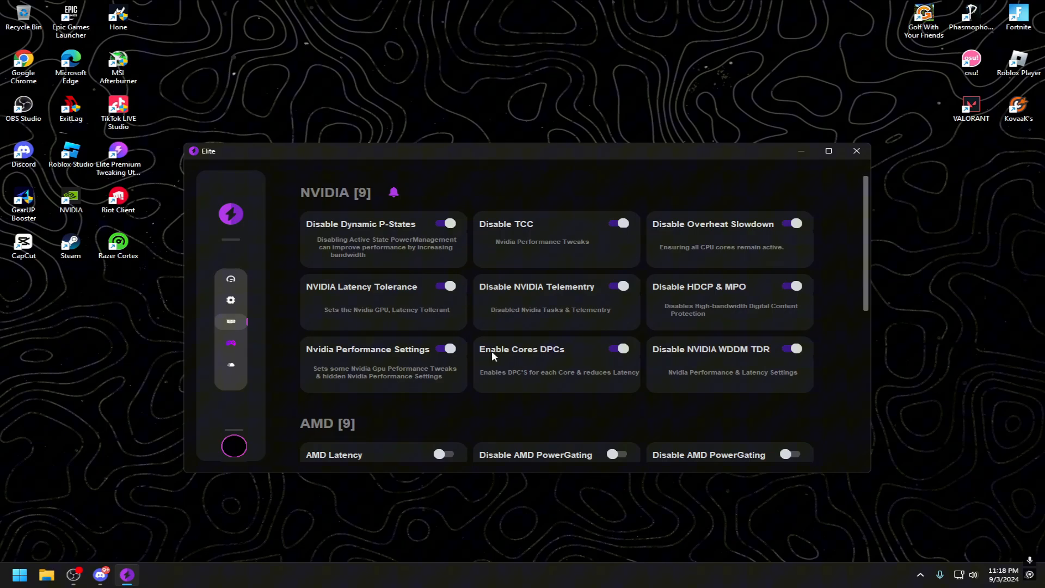
pyautogui.moveTo(531, 320)
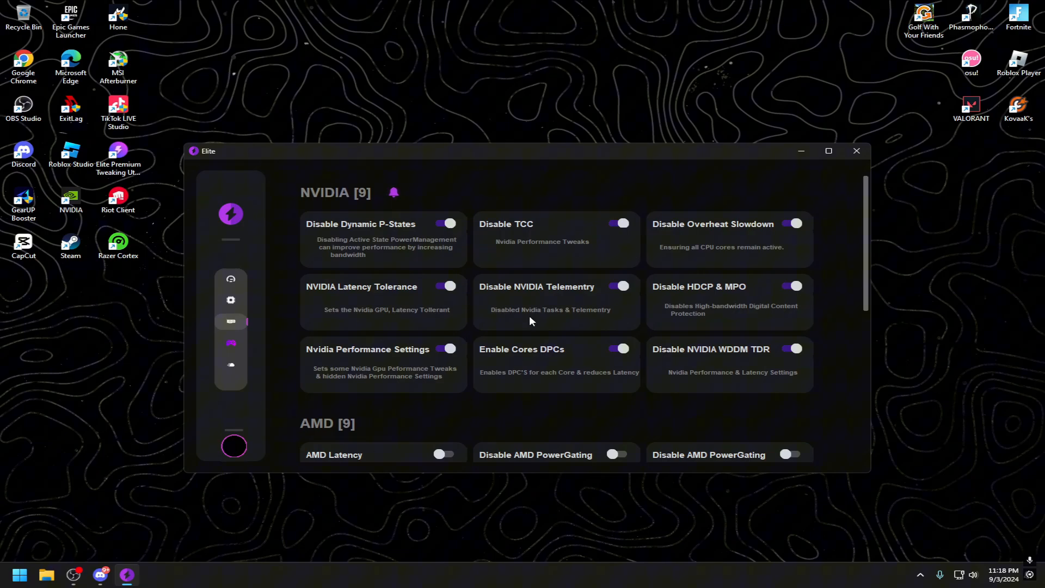
# - Visit Processor, System Clean and Game Booster in turn, ending on the Processor [20] list
pyautogui.click(230, 300)
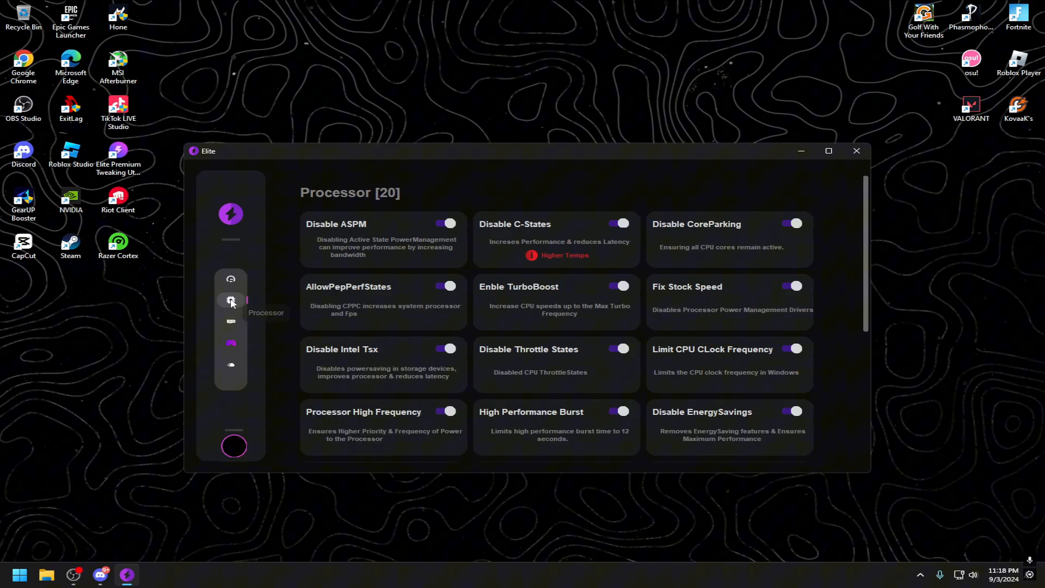
pyautogui.moveTo(238, 318)
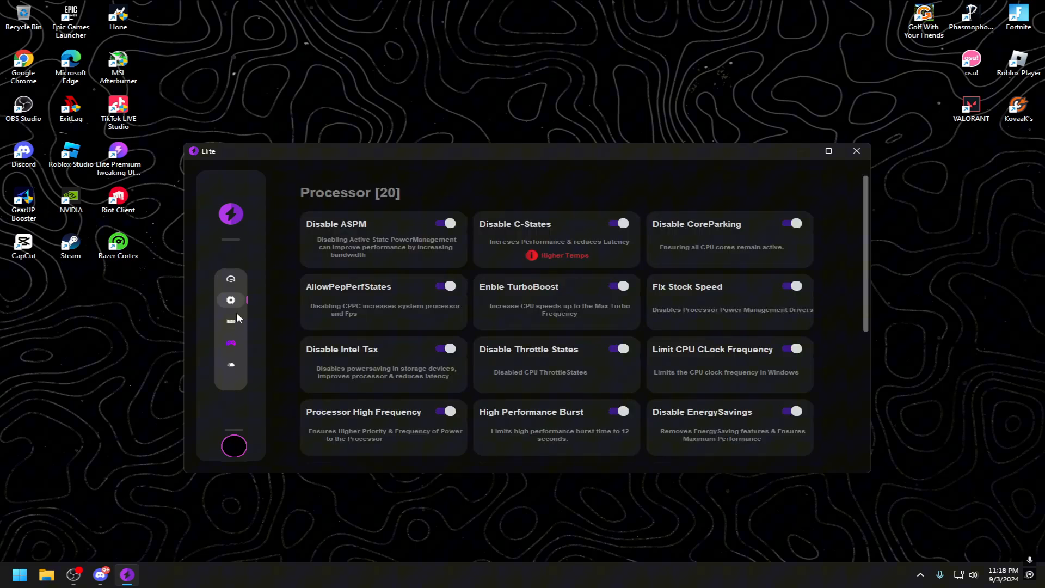
pyautogui.click(231, 348)
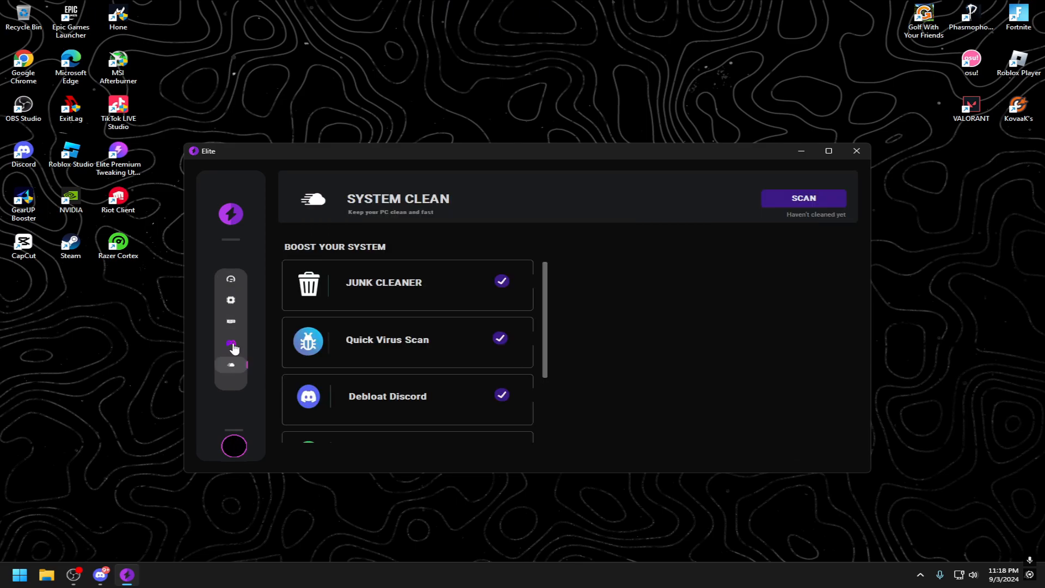
pyautogui.scroll(-3)
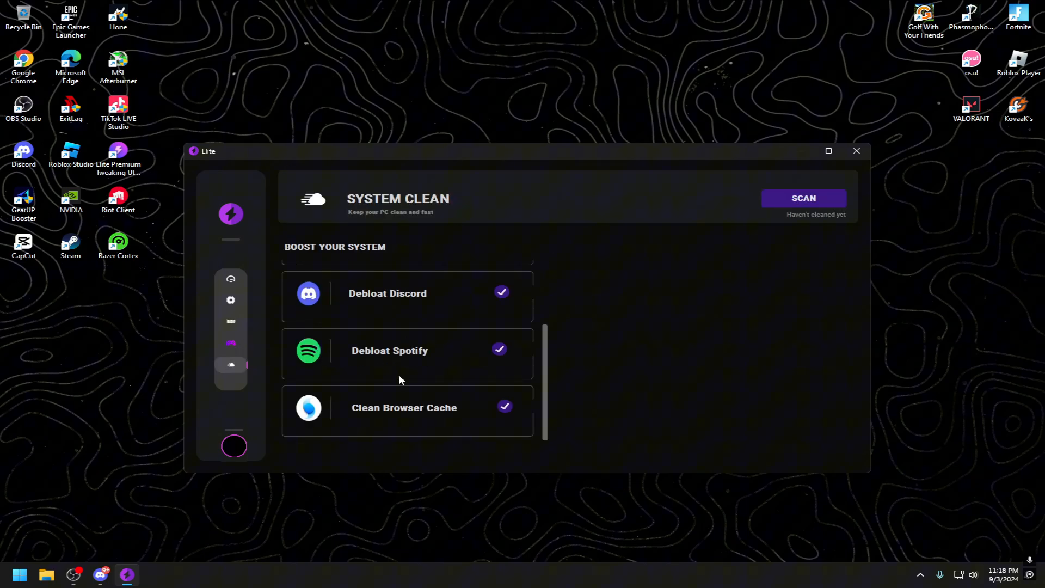
pyautogui.click(231, 343)
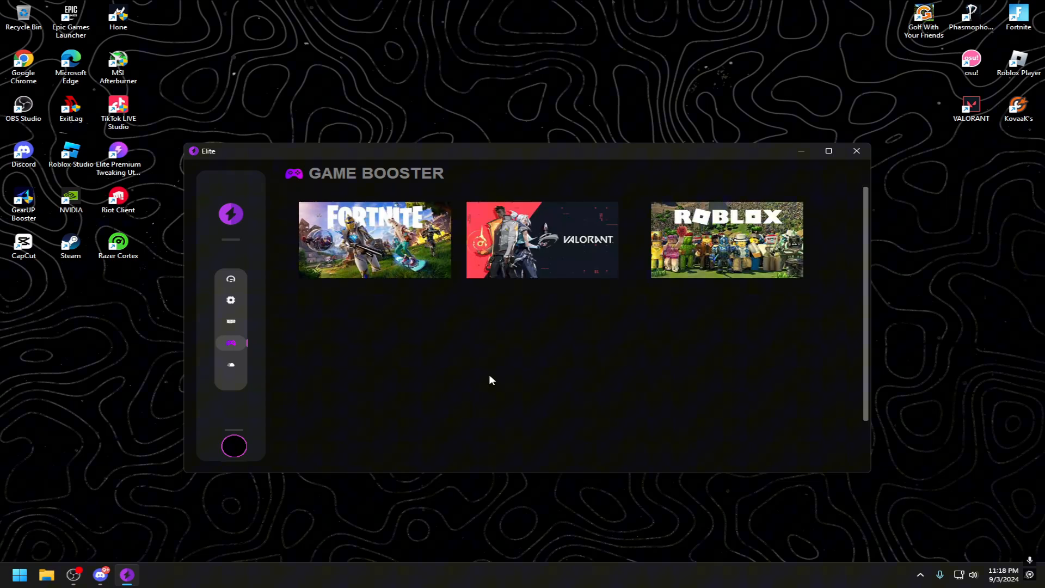
pyautogui.moveTo(500, 280)
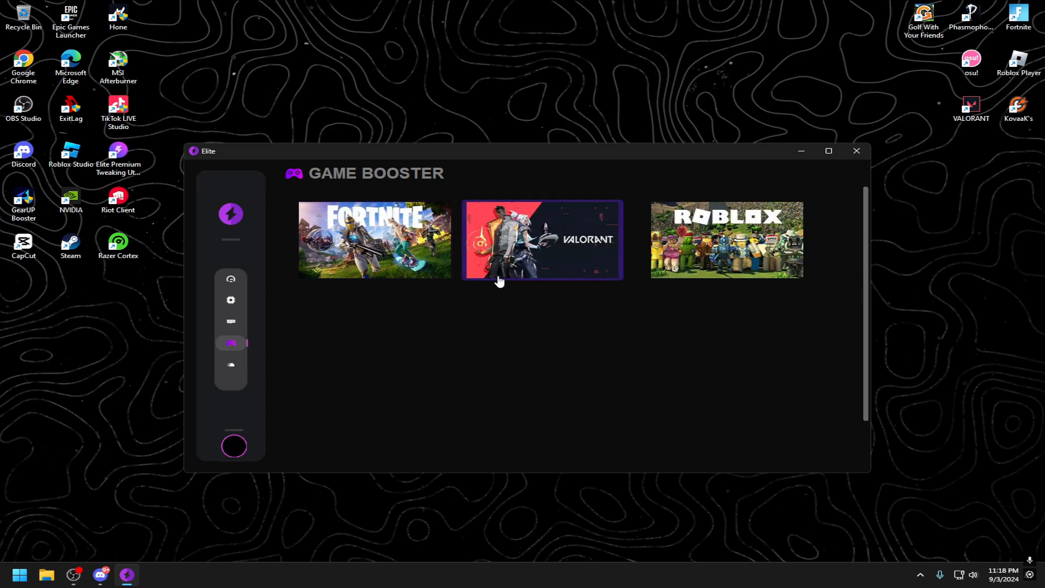
pyautogui.click(230, 300)
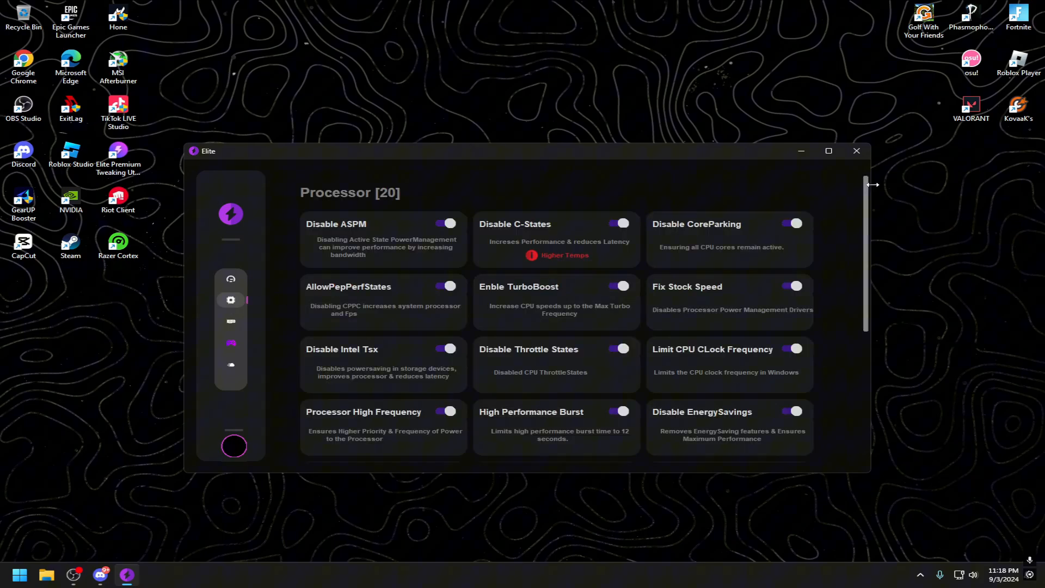
pyautogui.moveTo(857, 151)
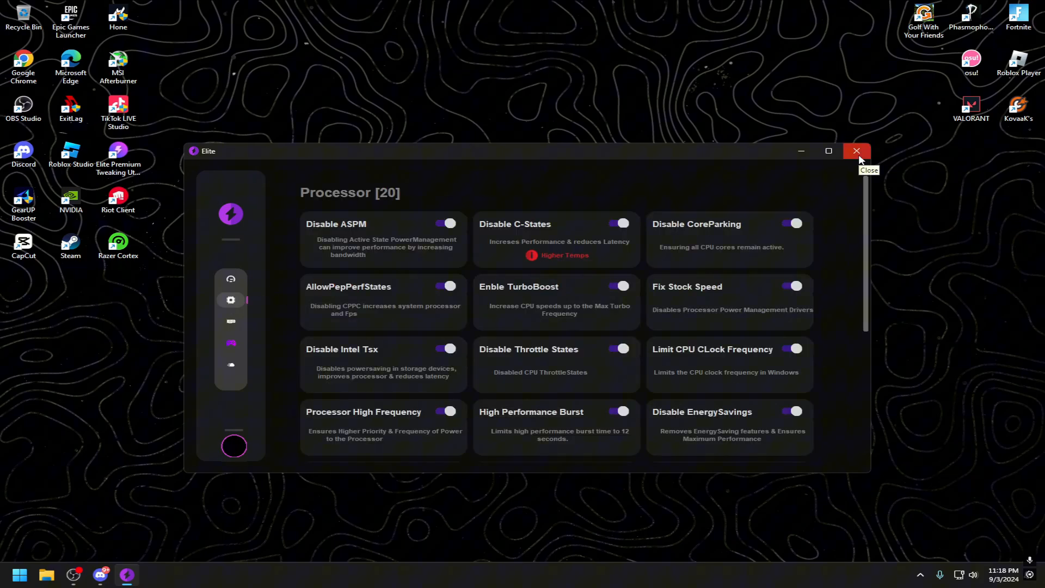
# - Close Elite and bring up Hone's Upgrade to Premium plan comparison
pyautogui.click(857, 150)
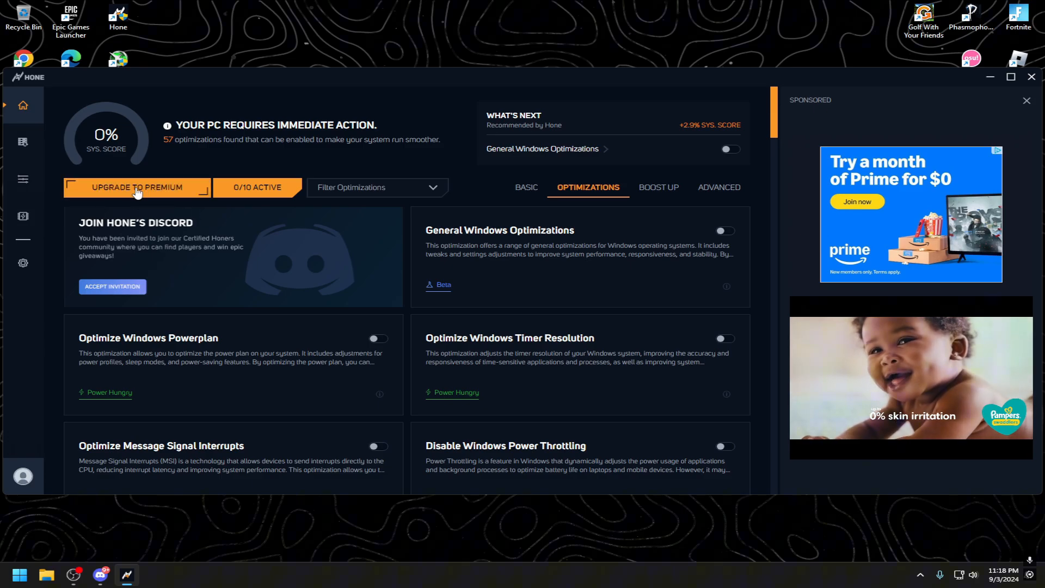
pyautogui.click(137, 187)
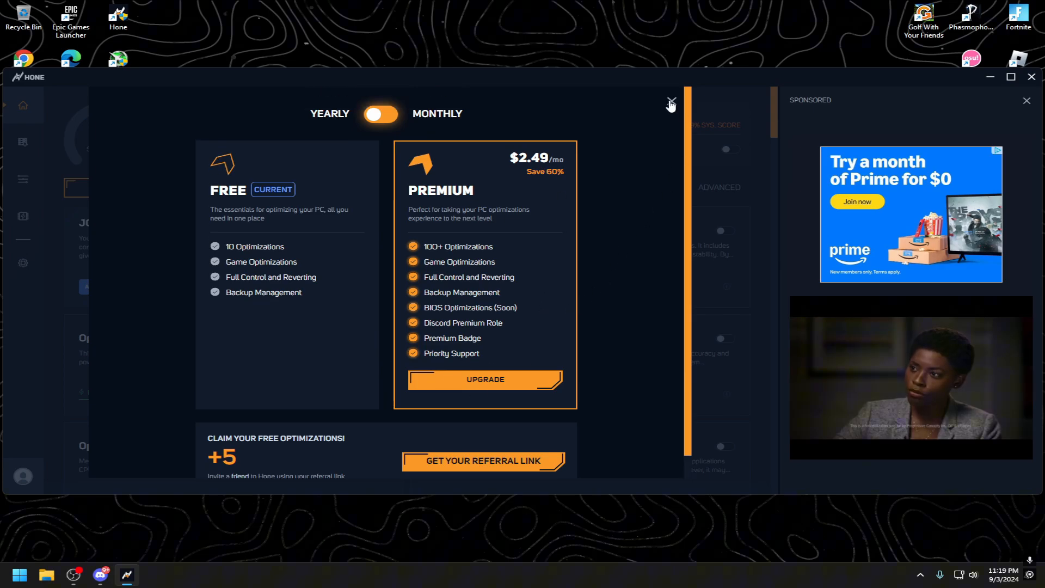
# - Dismiss the pricing overlay and scroll Hone's optimizations list down to the NVIDIA tweaks
pyautogui.click(673, 101)
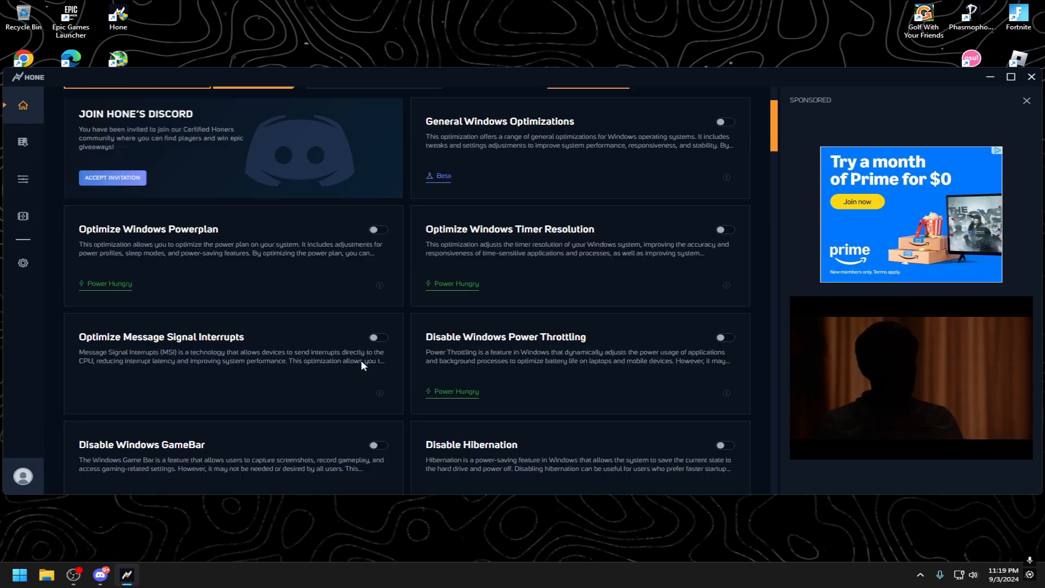
pyautogui.scroll(-3)
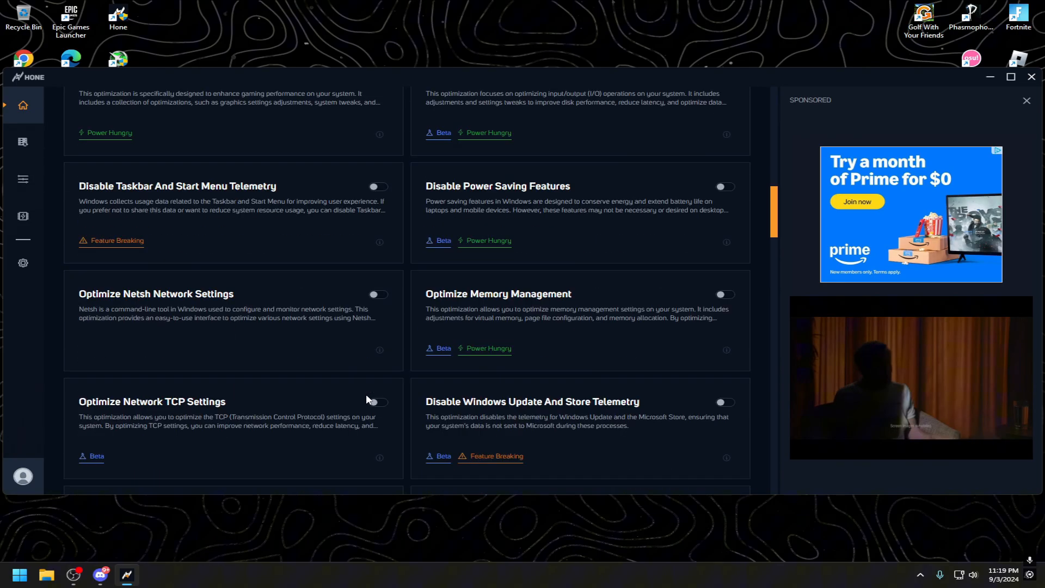
pyautogui.scroll(-3)
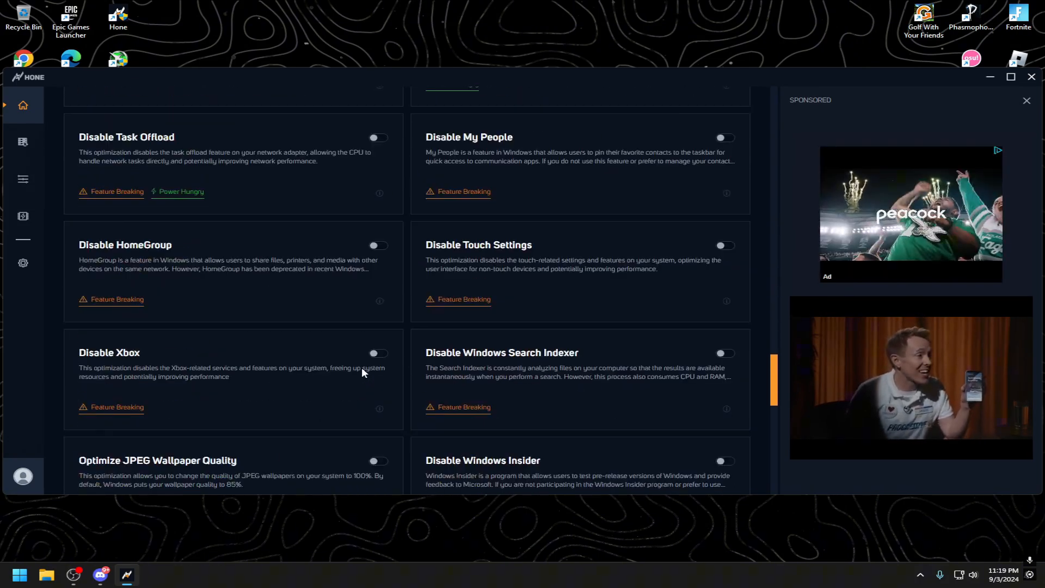
pyautogui.scroll(-3)
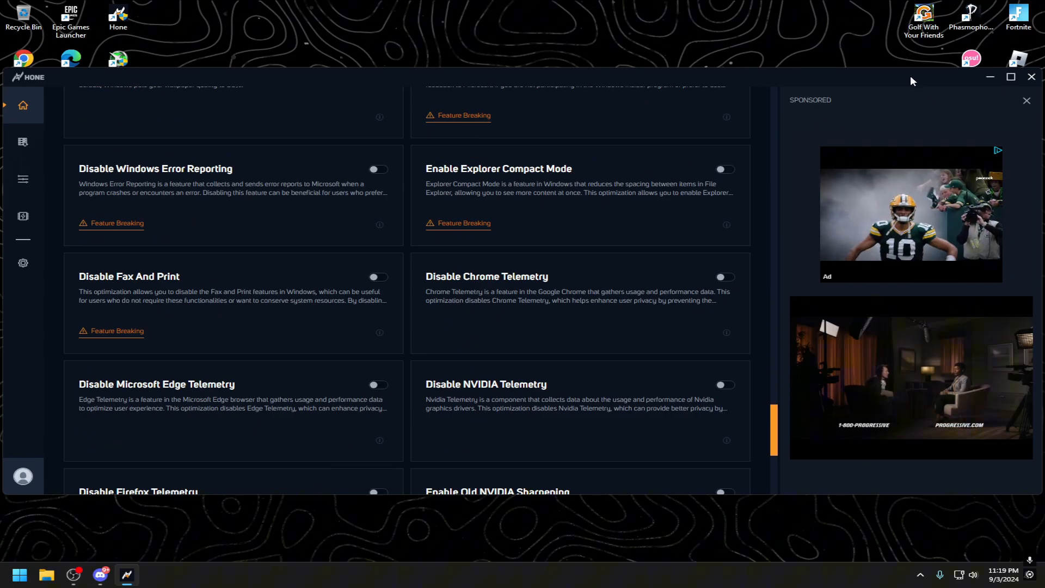
pyautogui.moveTo(341, 410)
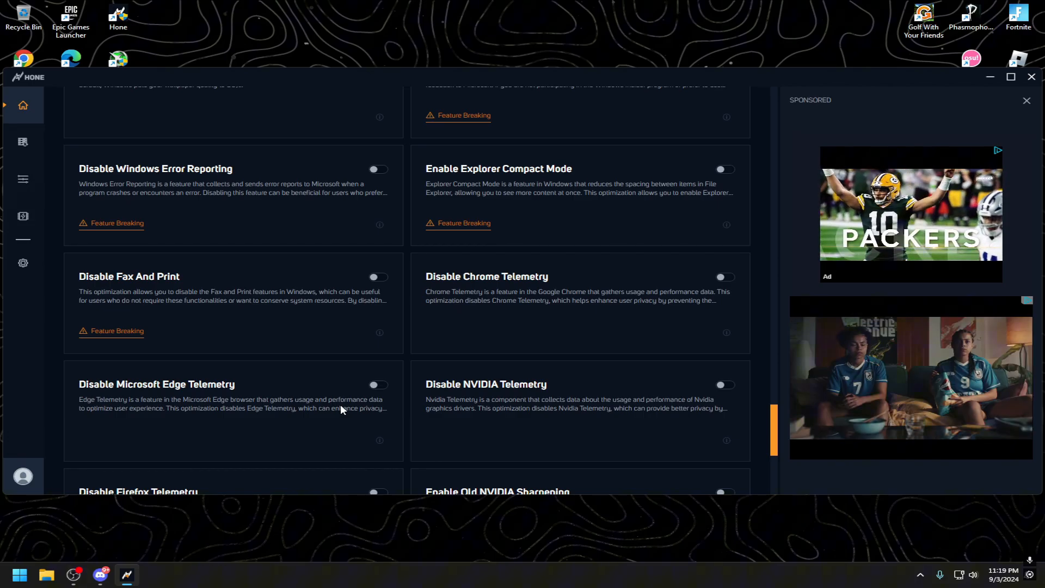
pyautogui.scroll(-3)
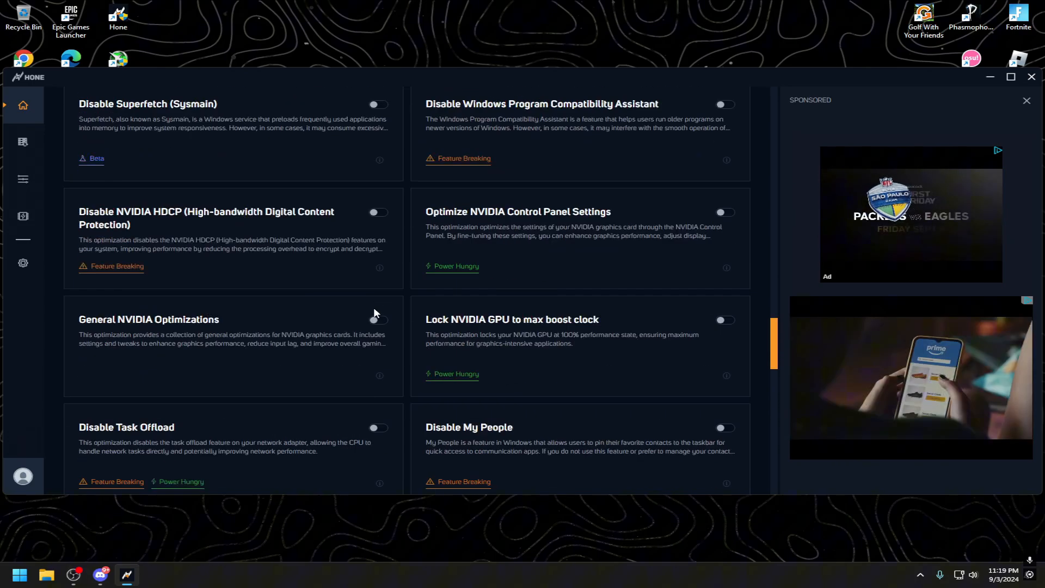